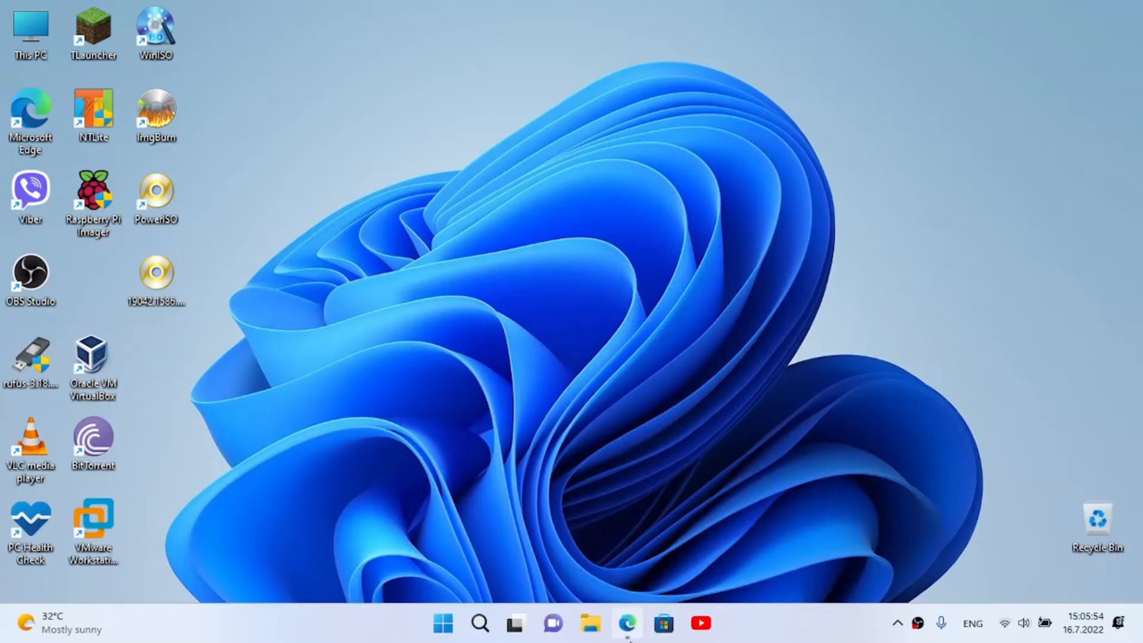
Go to worproject.com's Downloads page in Edge and download imager version 2.3.0
click(626, 623)
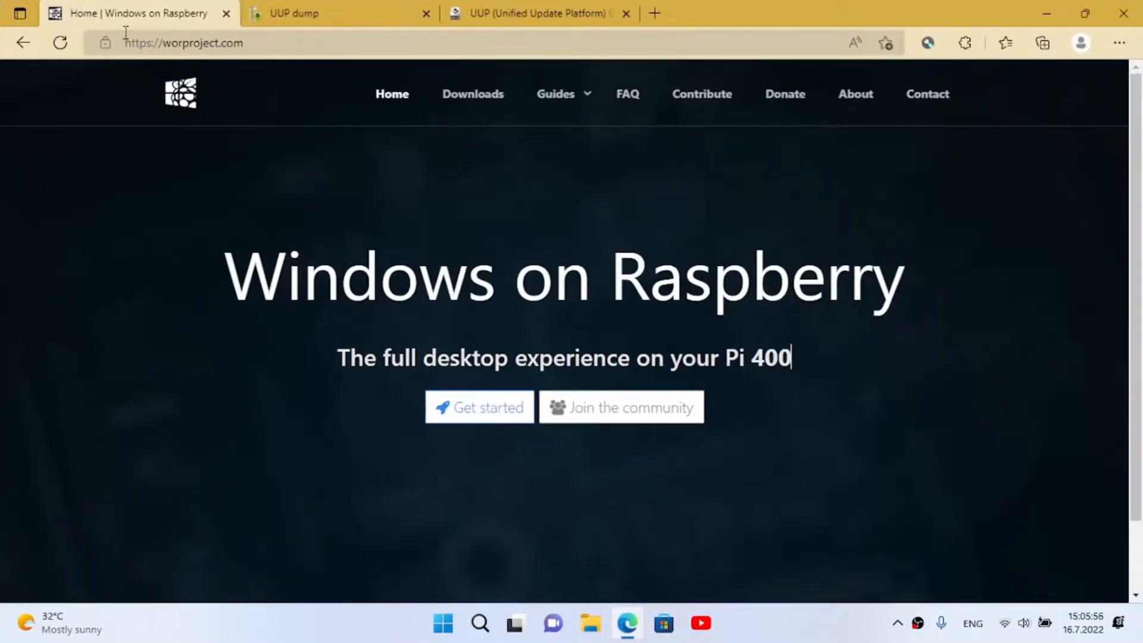
click(472, 94)
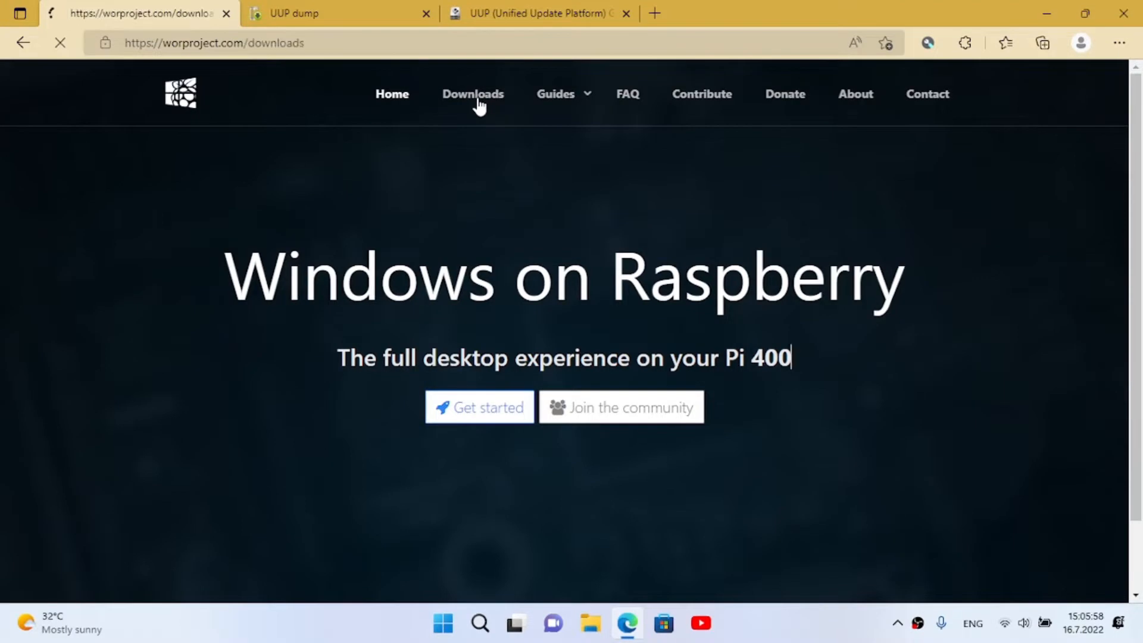
click(473, 95)
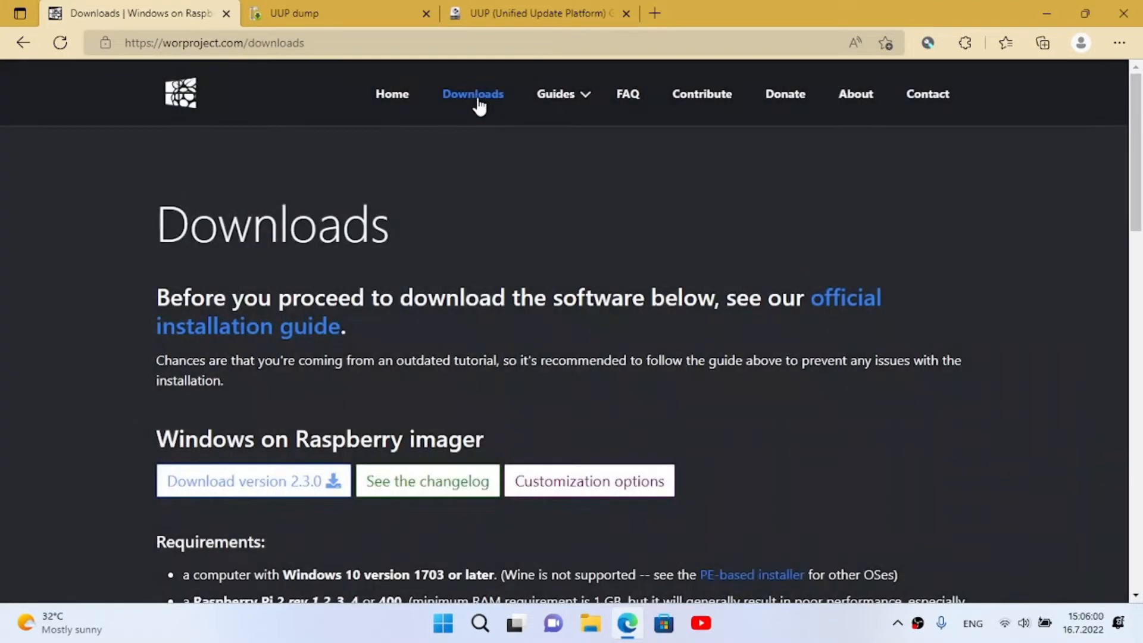
mouse_move(223, 486)
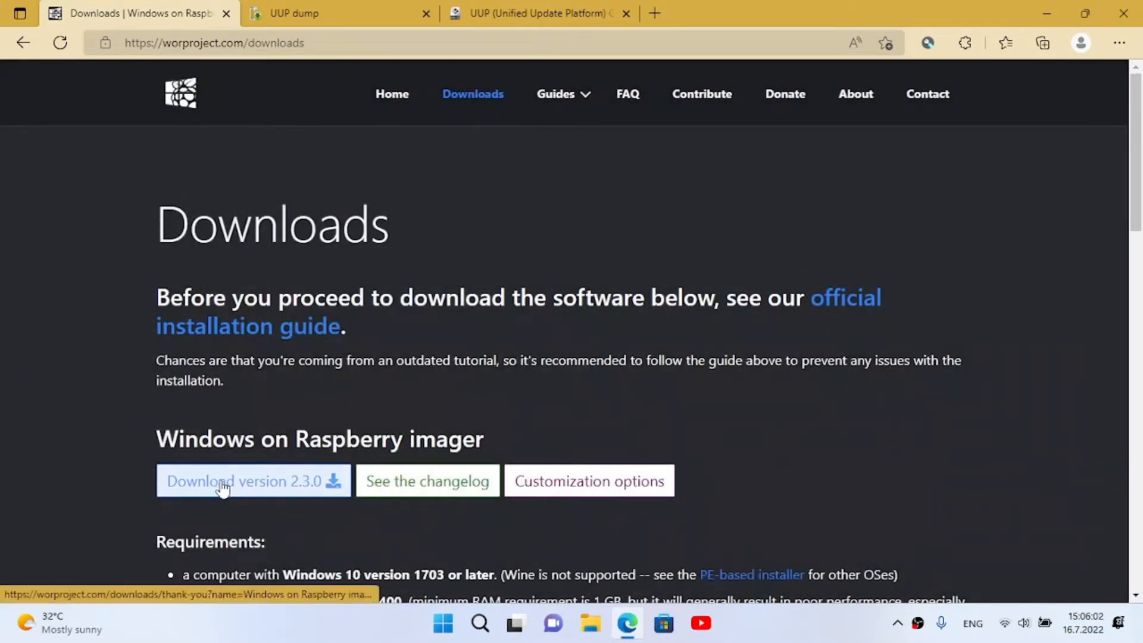
click(224, 483)
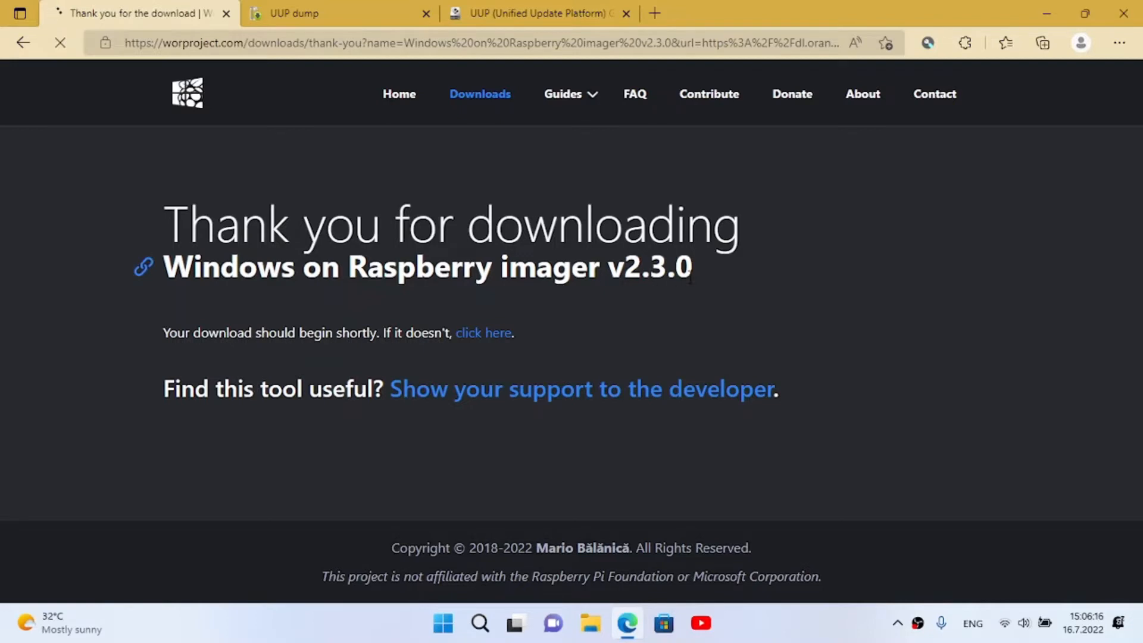
Restore the browser window and check the list of finished downloads
double_click(659, 268)
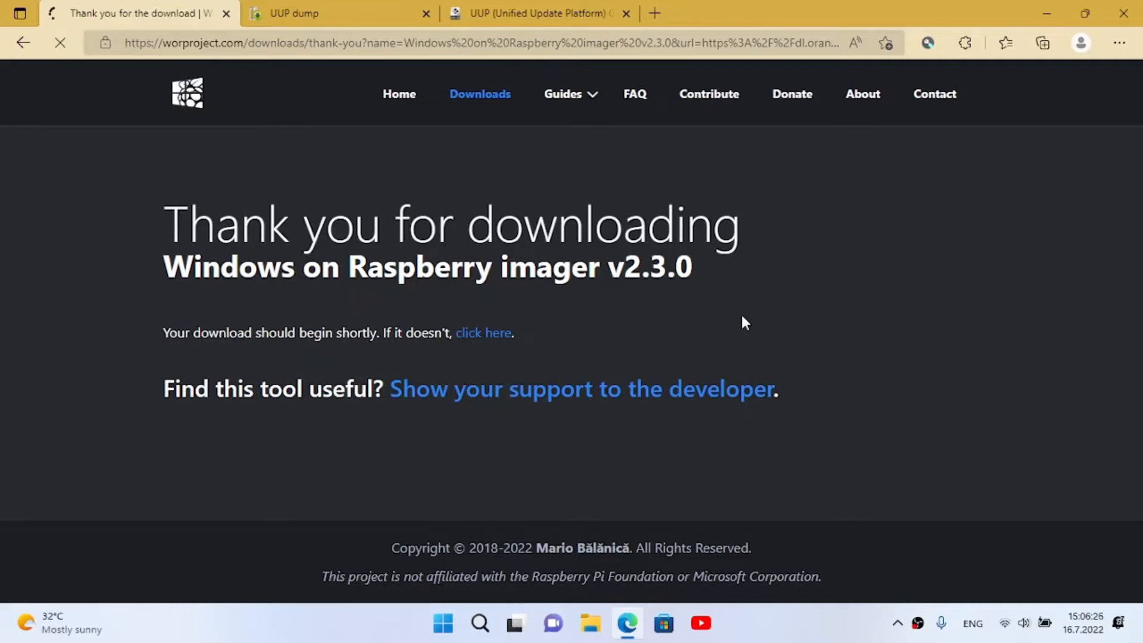
click(1044, 42)
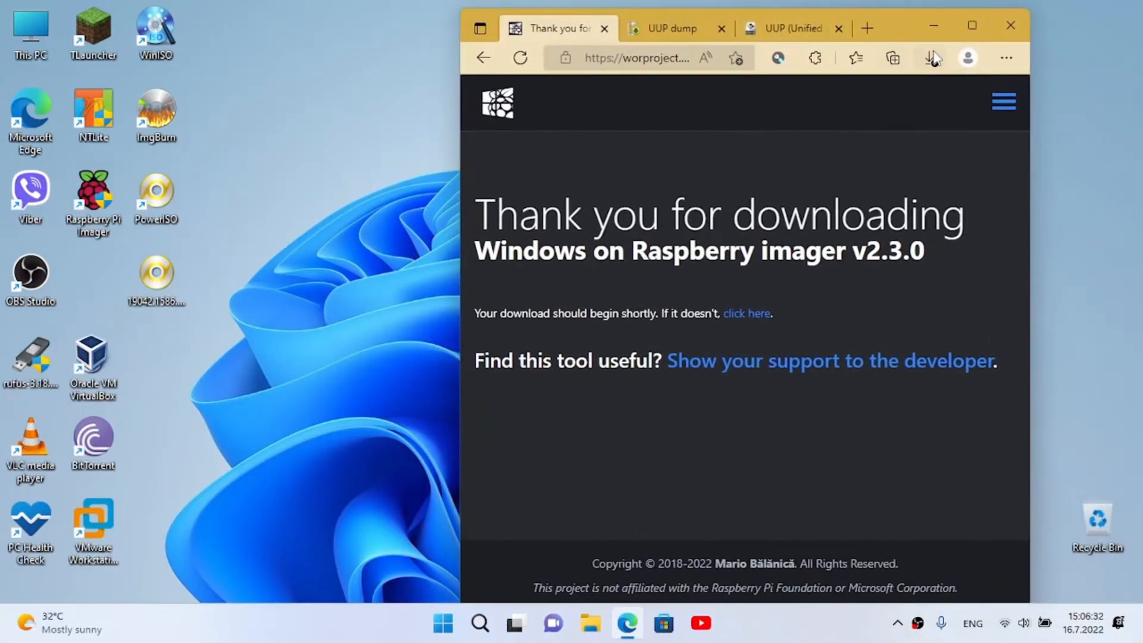
click(930, 57)
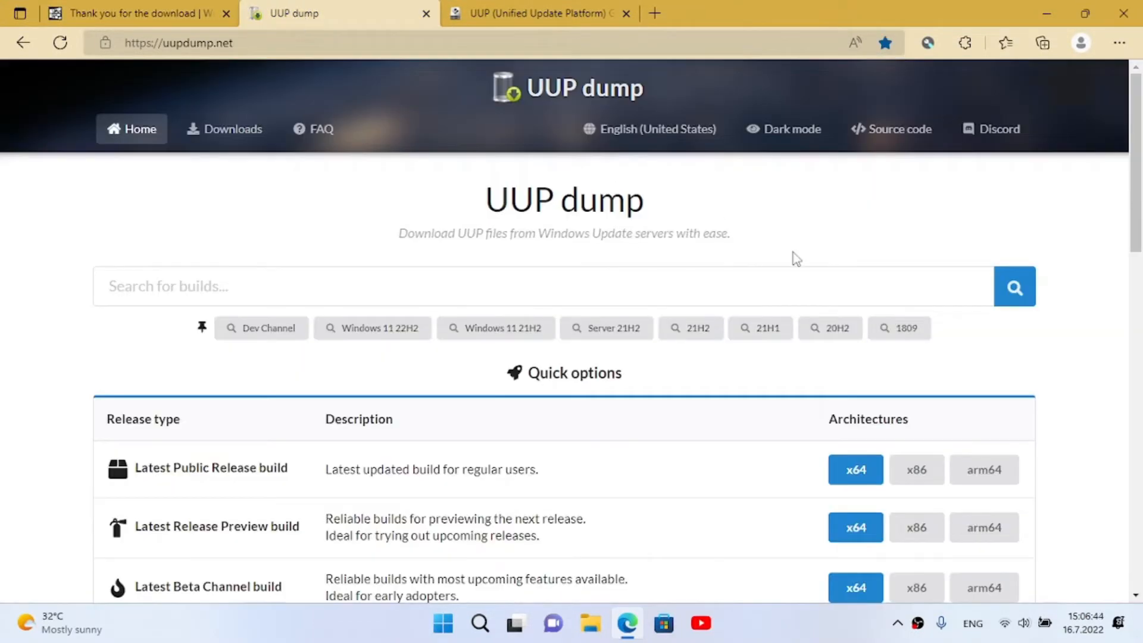
Build a 21H1 arm64 package: English (United States), Windows Pro, convert to ISO
scroll(down, 3)
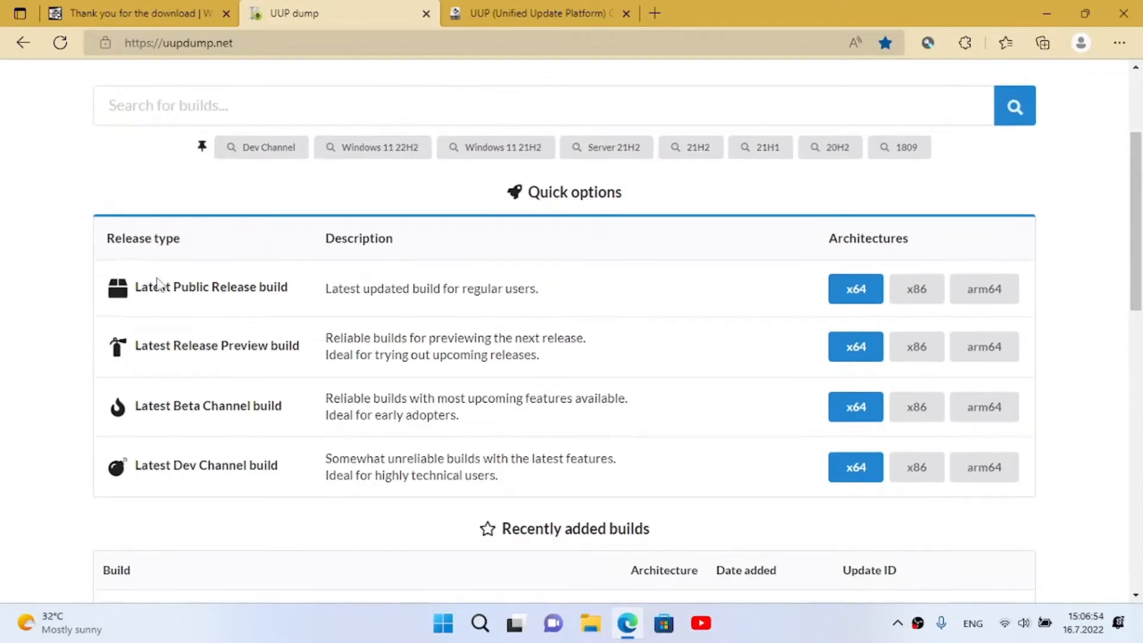
mouse_move(707, 324)
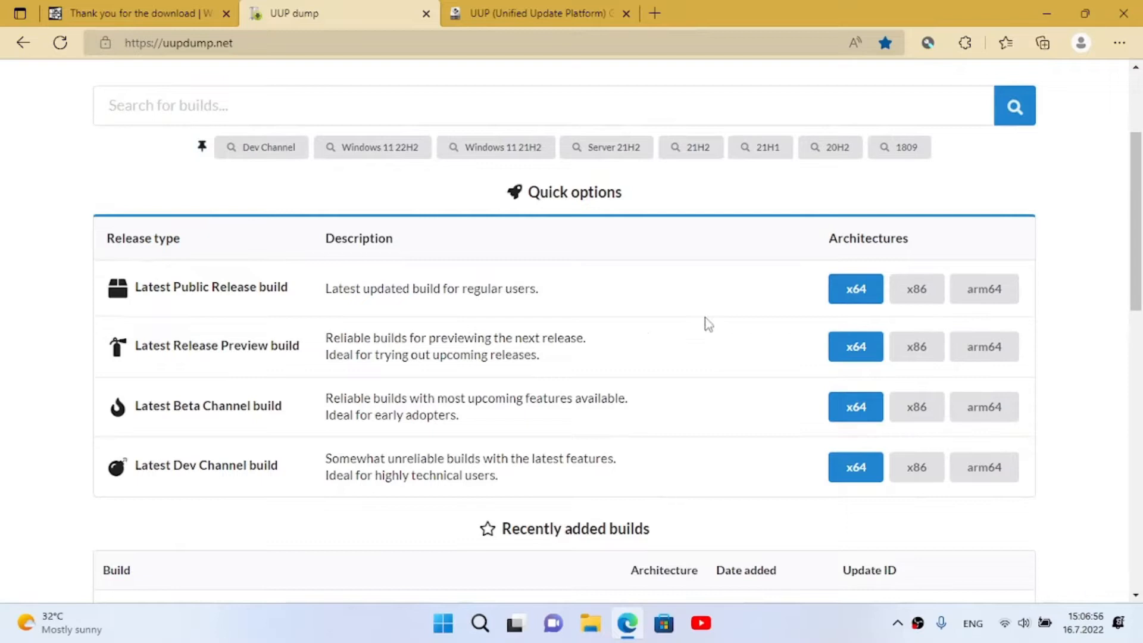
mouse_move(991, 303)
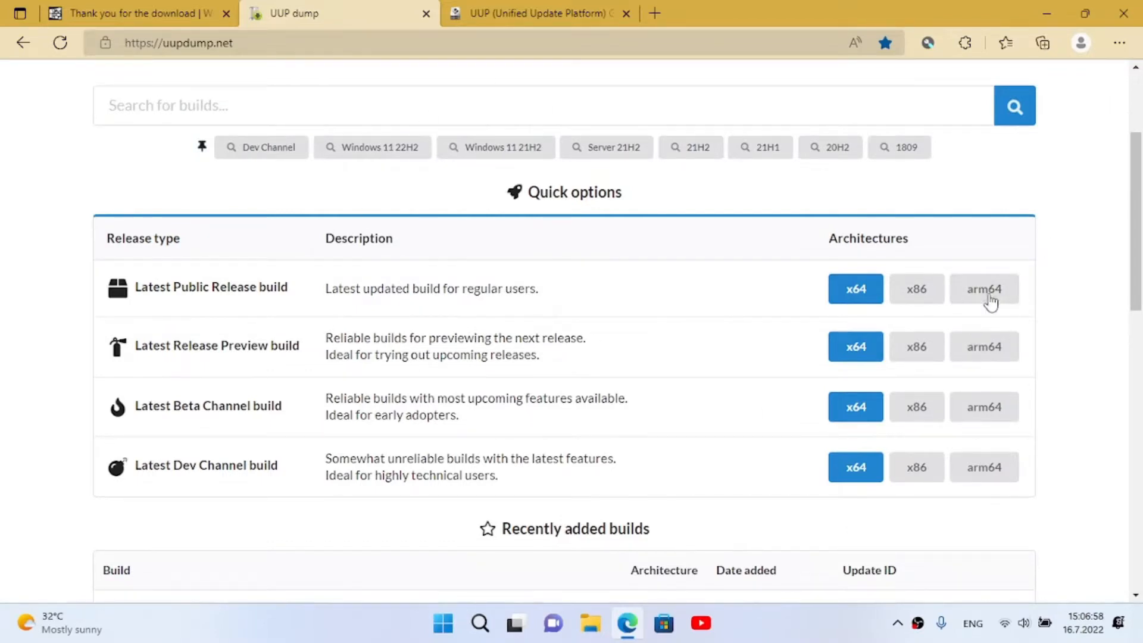
mouse_move(988, 352)
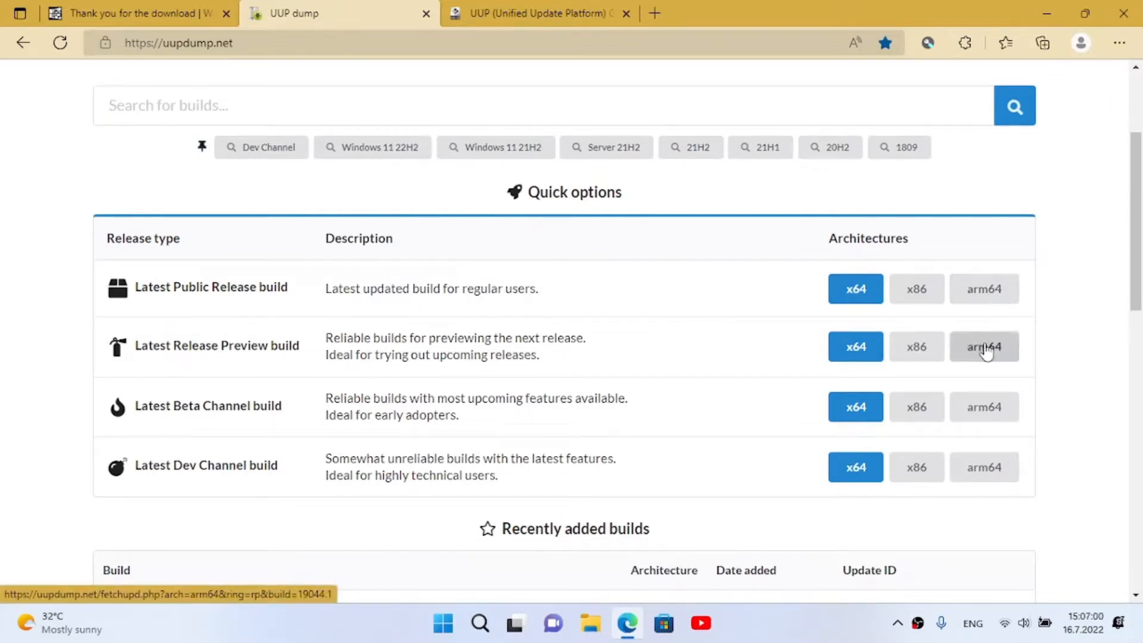
mouse_move(510, 154)
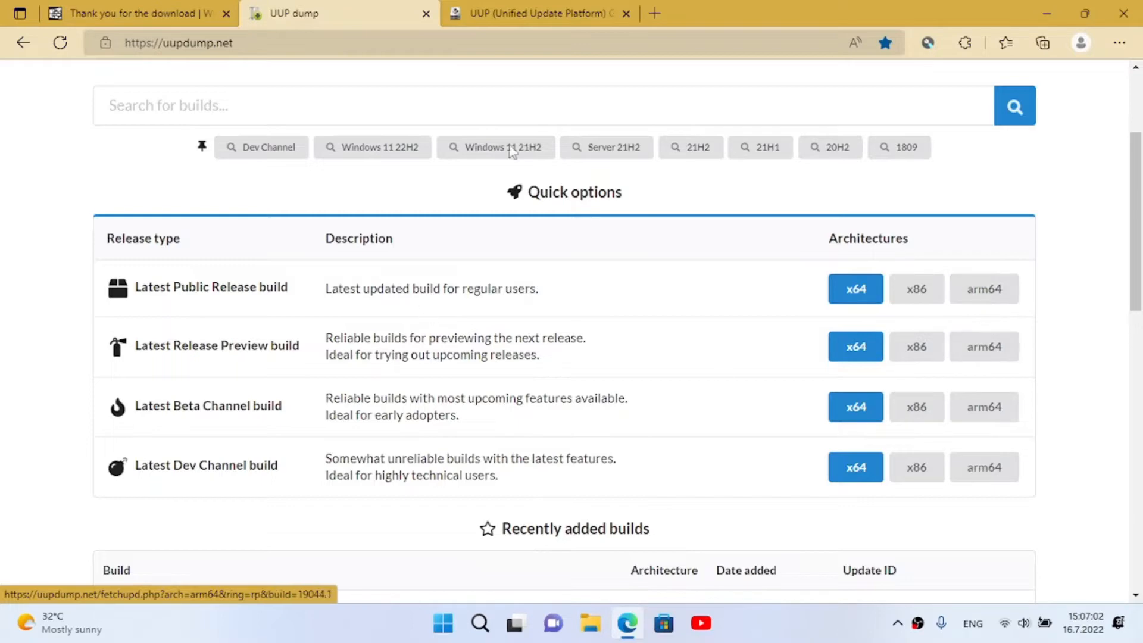
click(984, 289)
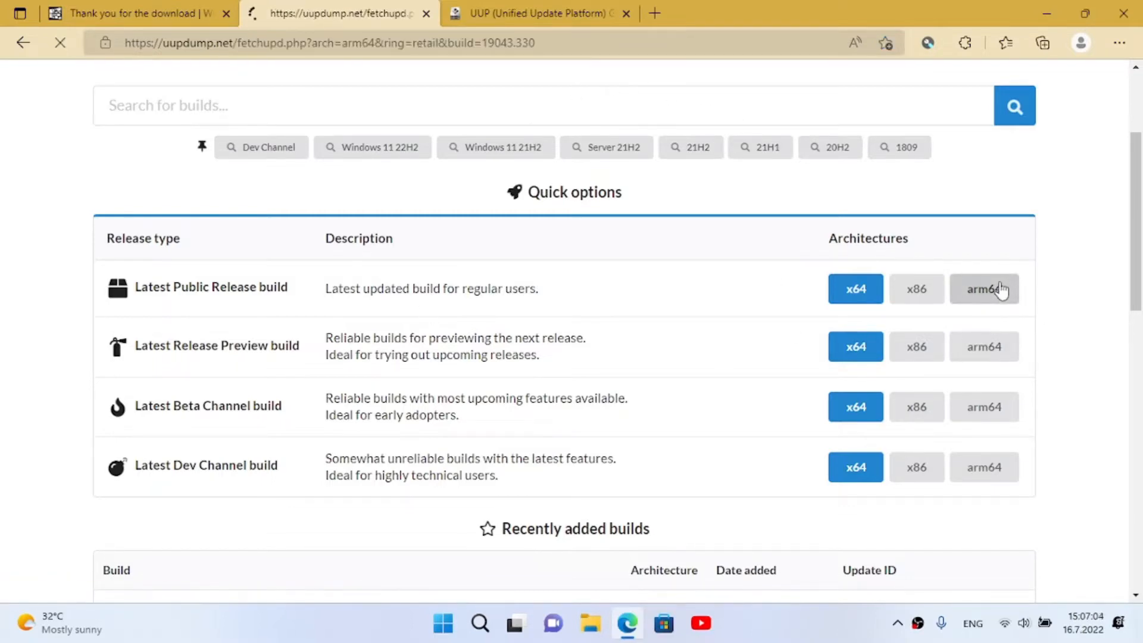
click(984, 289)
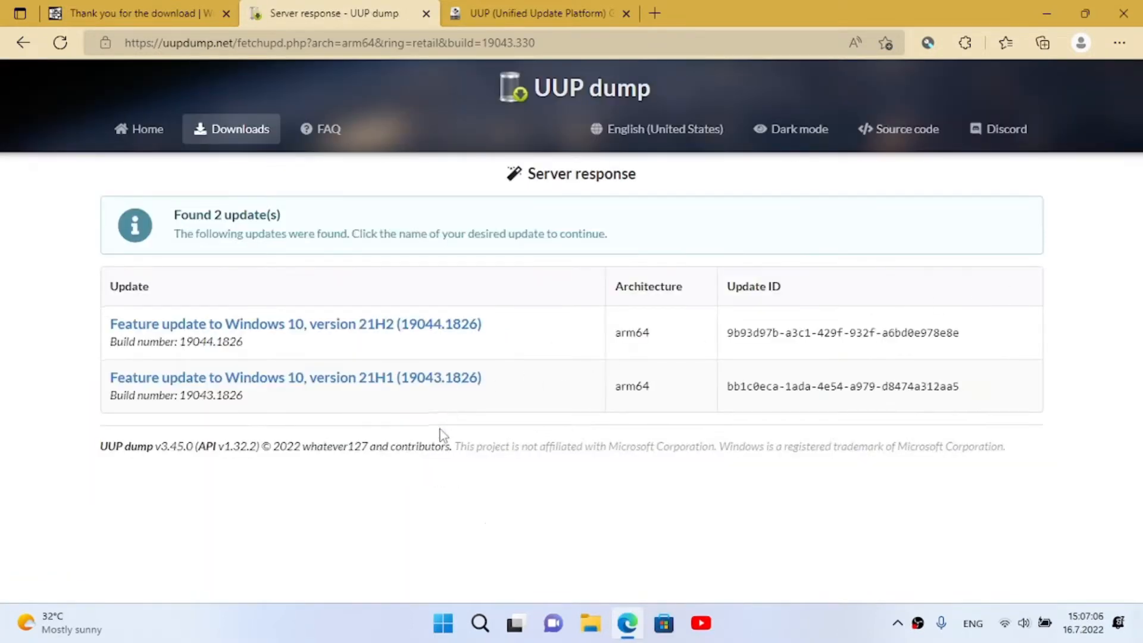
mouse_move(282, 393)
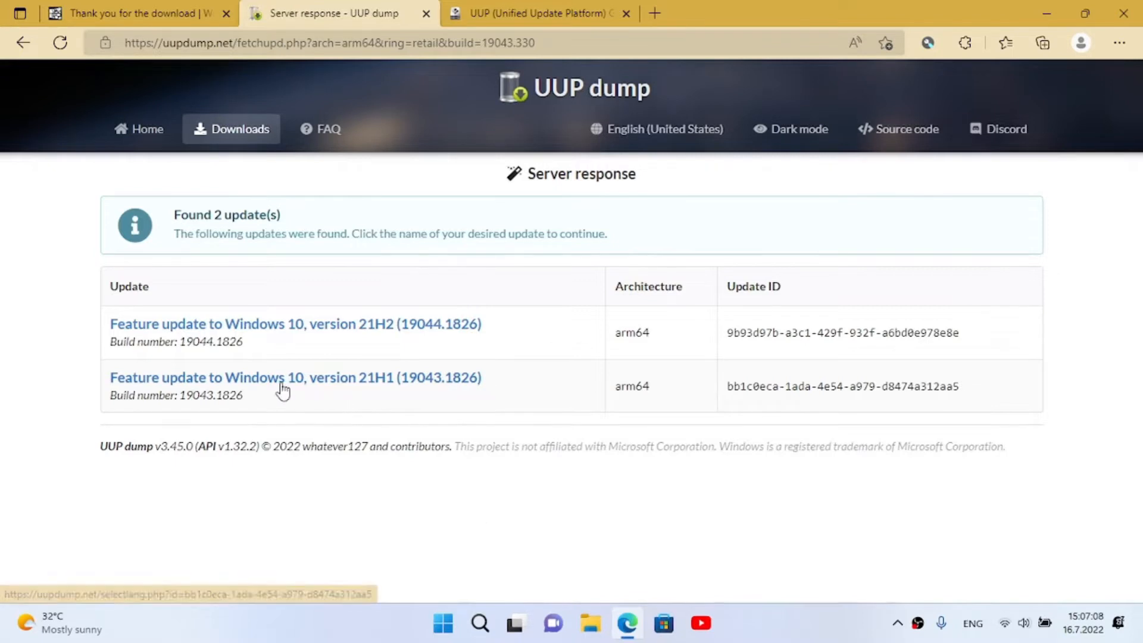
click(295, 378)
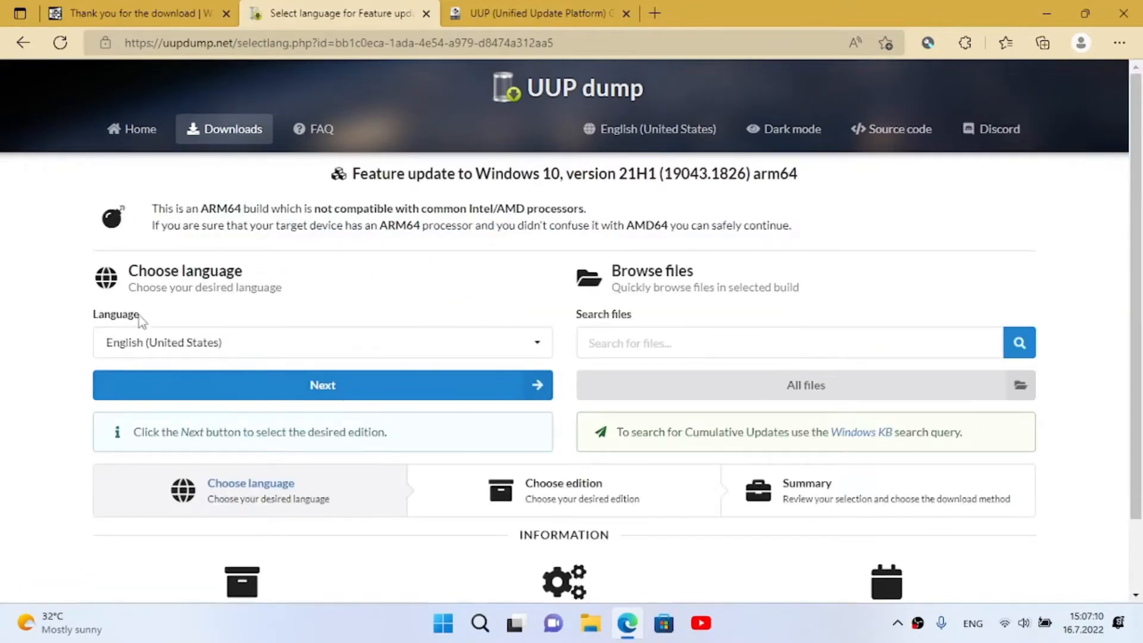
mouse_move(400, 384)
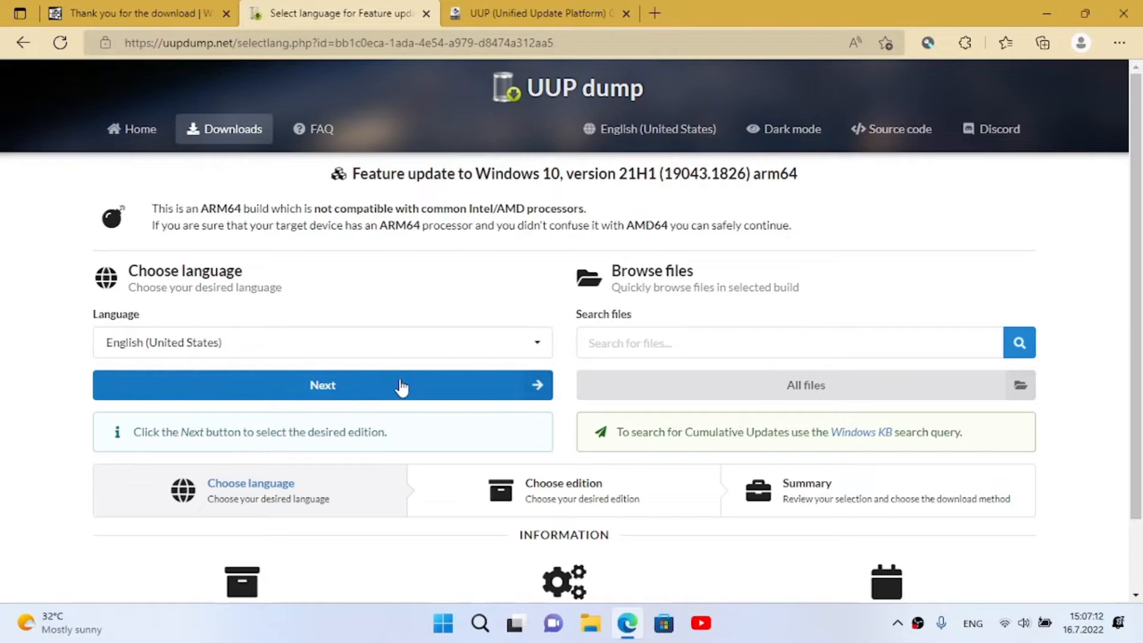
mouse_move(449, 389)
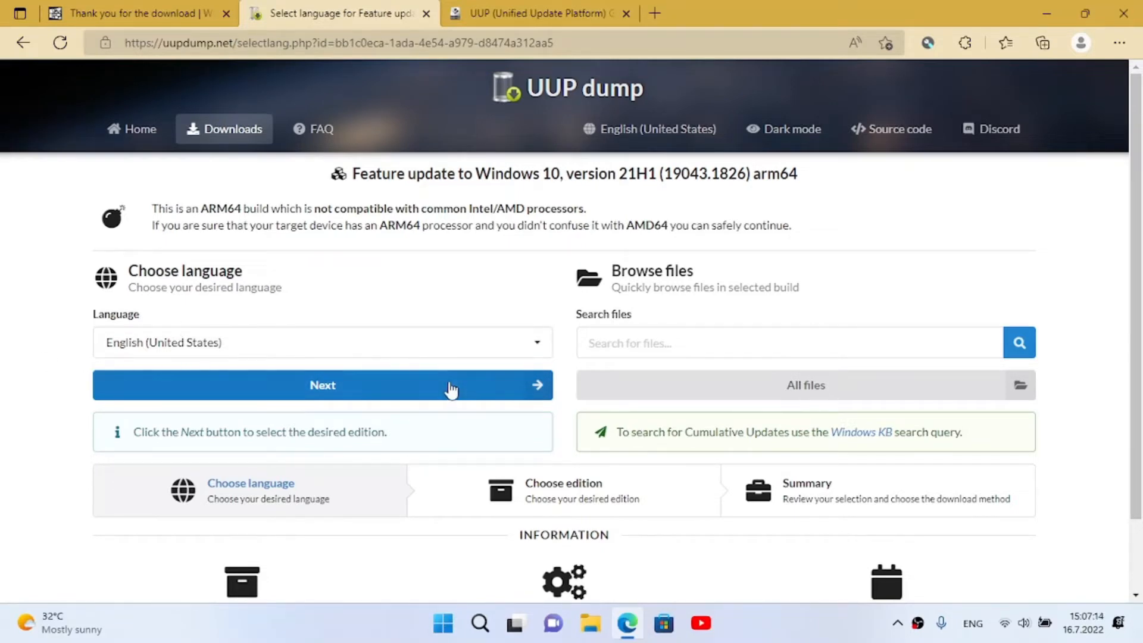
click(322, 385)
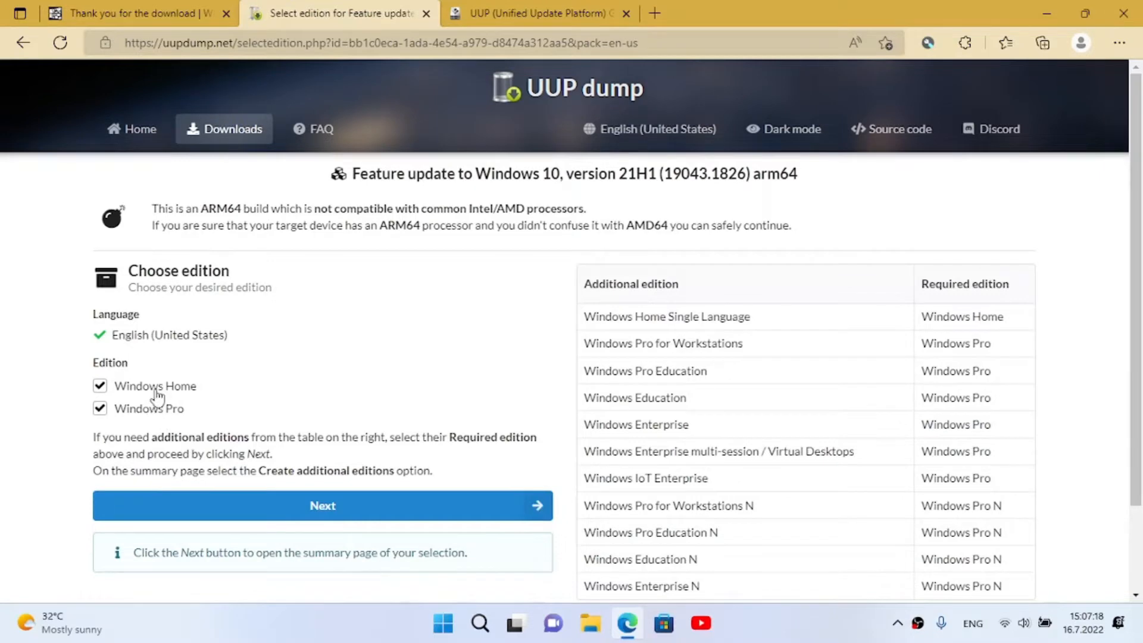
click(322, 505)
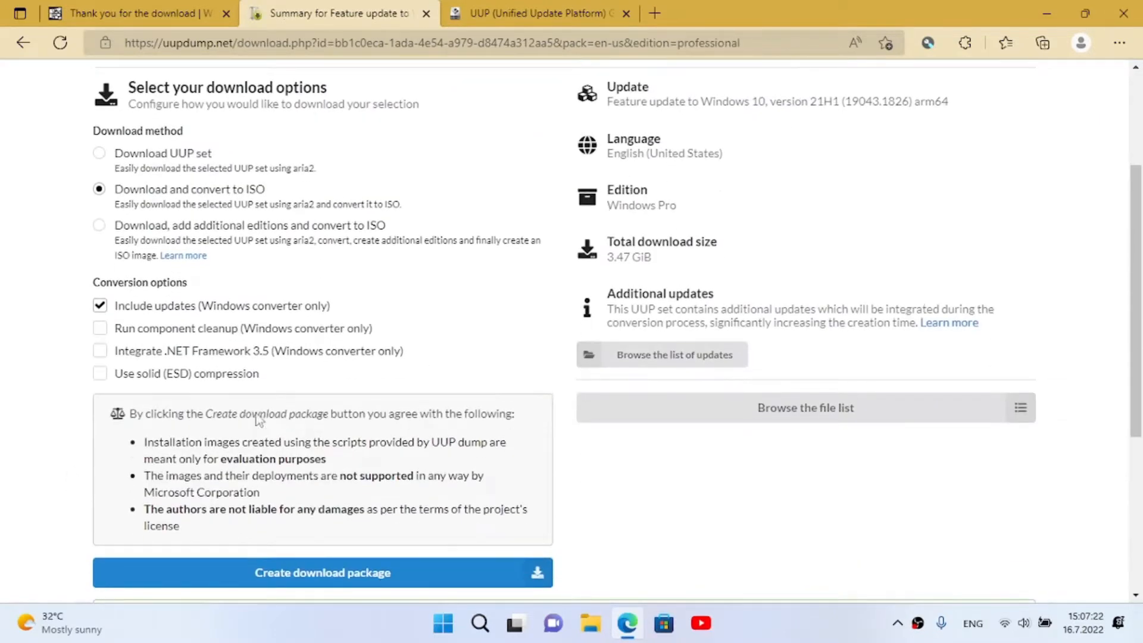
click(324, 573)
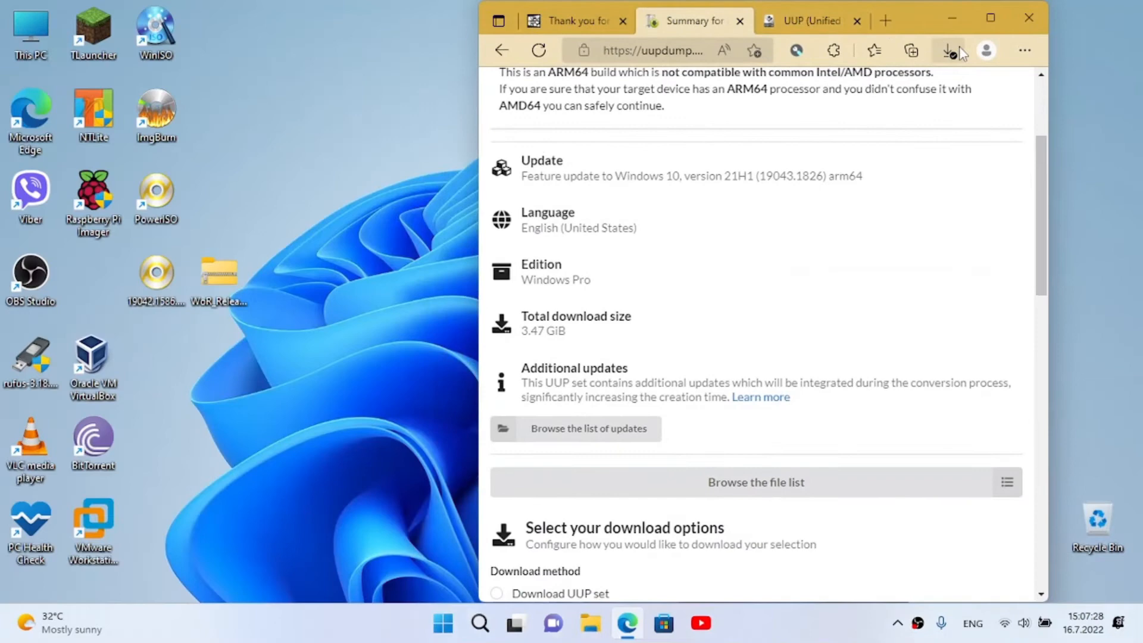
Extract the UUP dump package and run its Windows download script past the security warning
click(946, 51)
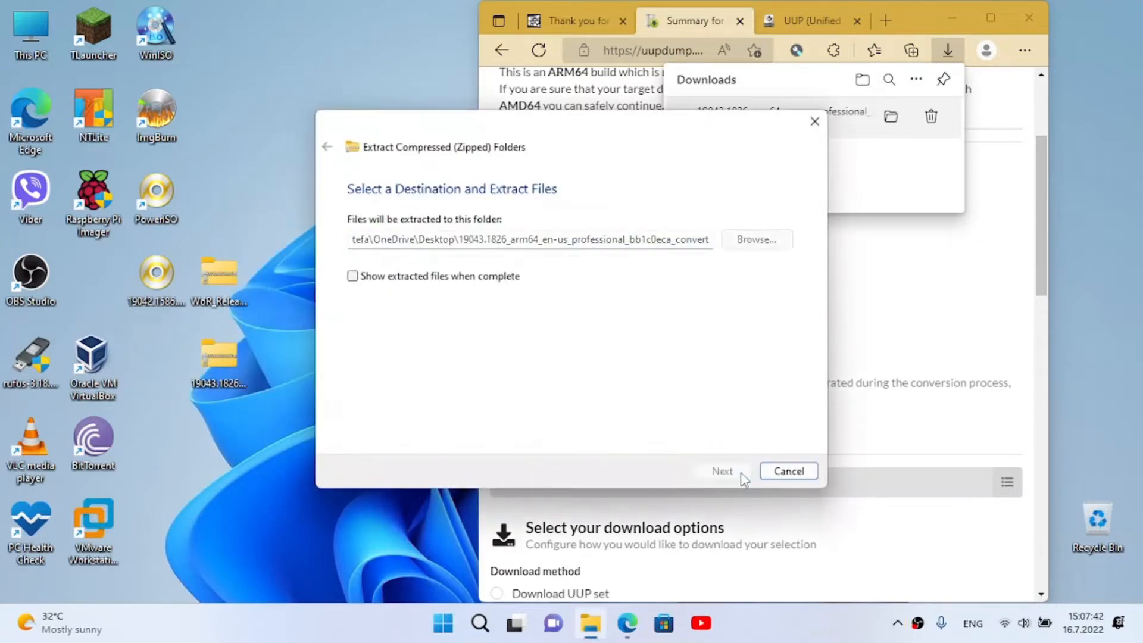
click(789, 471)
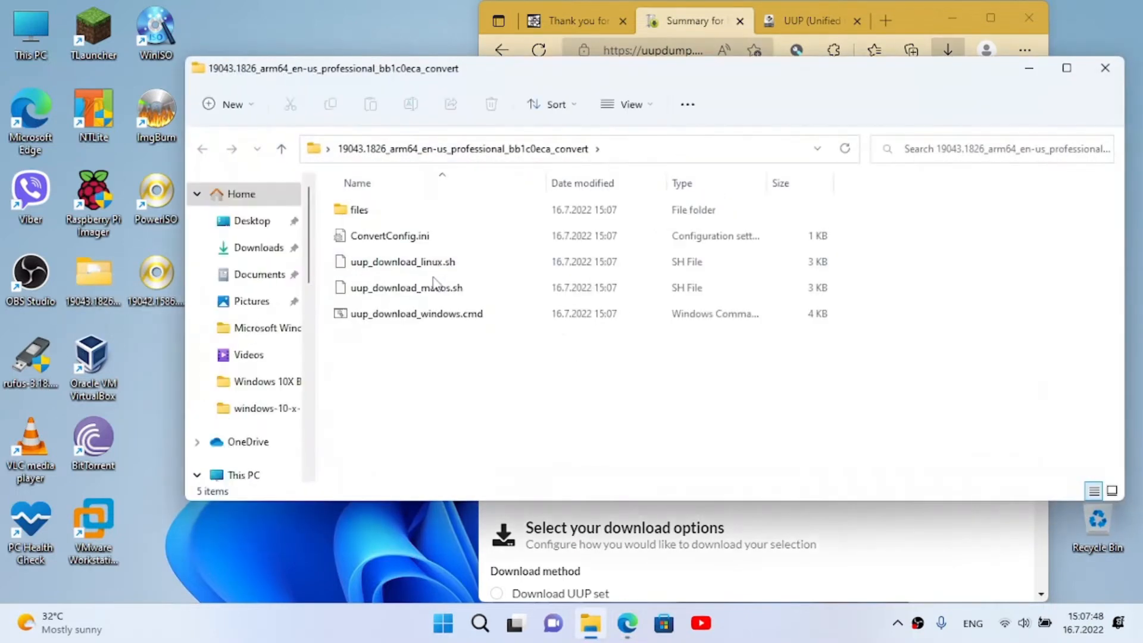
click(416, 314)
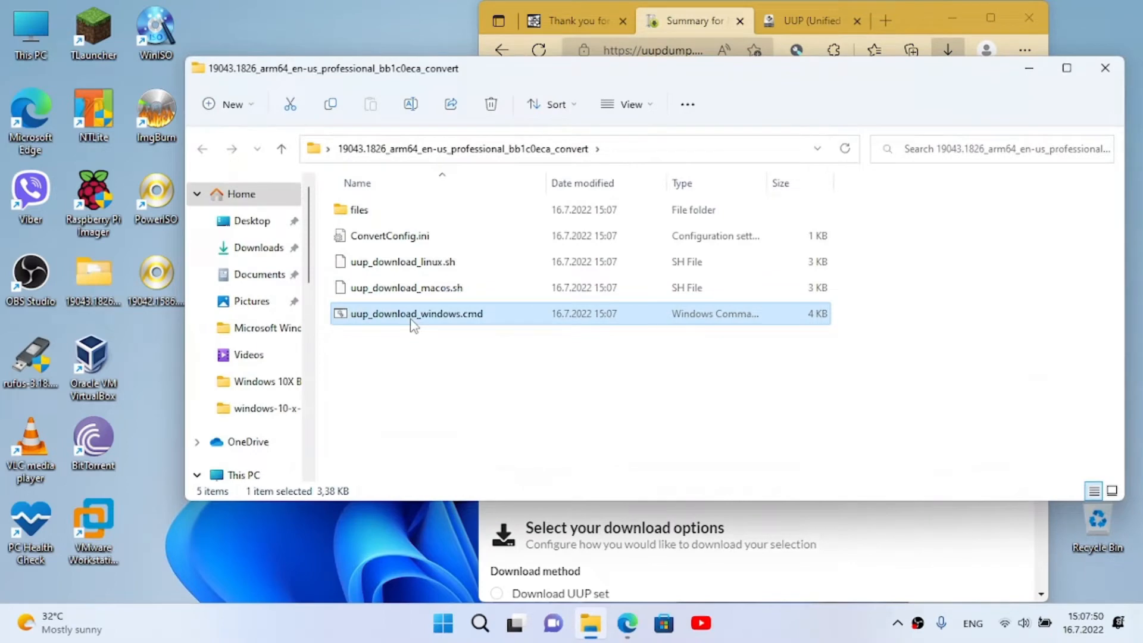
right_click(414, 319)
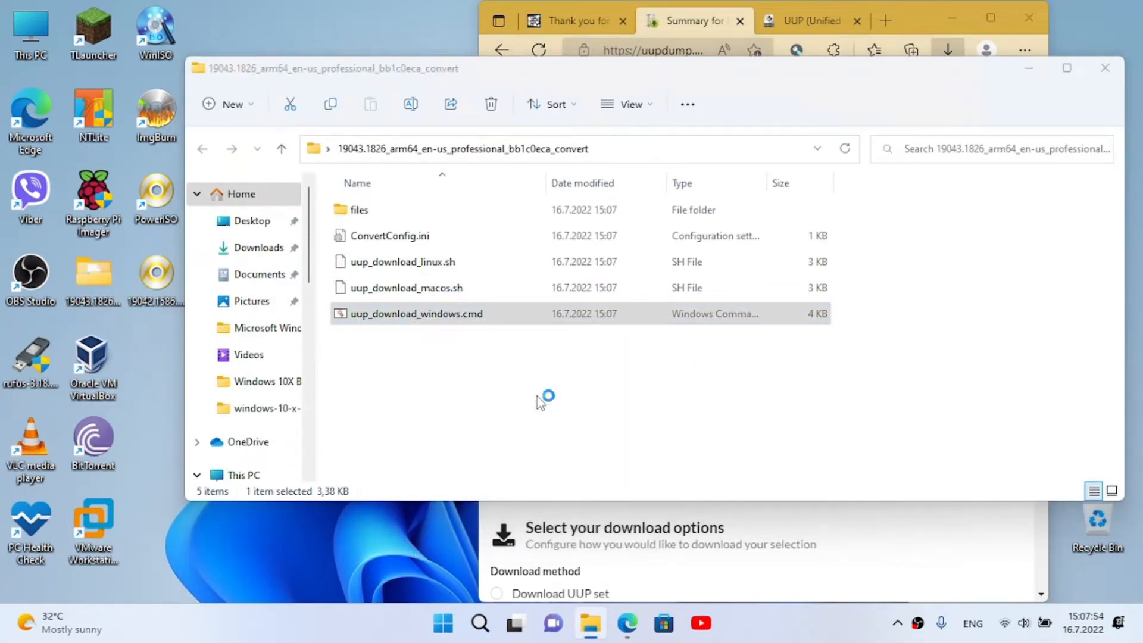
double_click(417, 314)
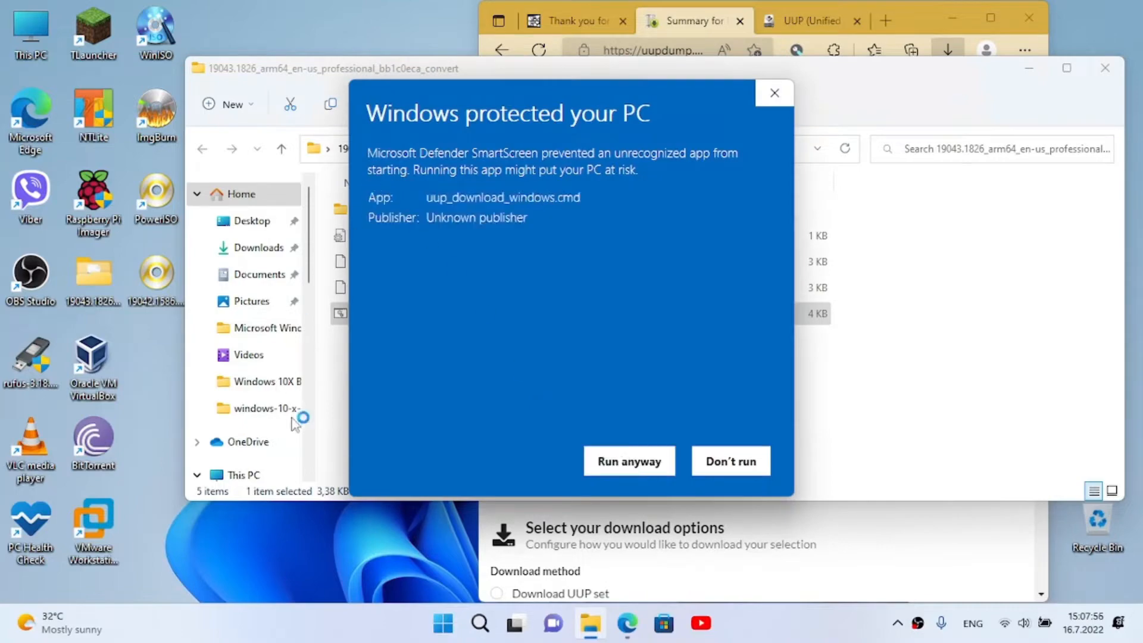
click(730, 461)
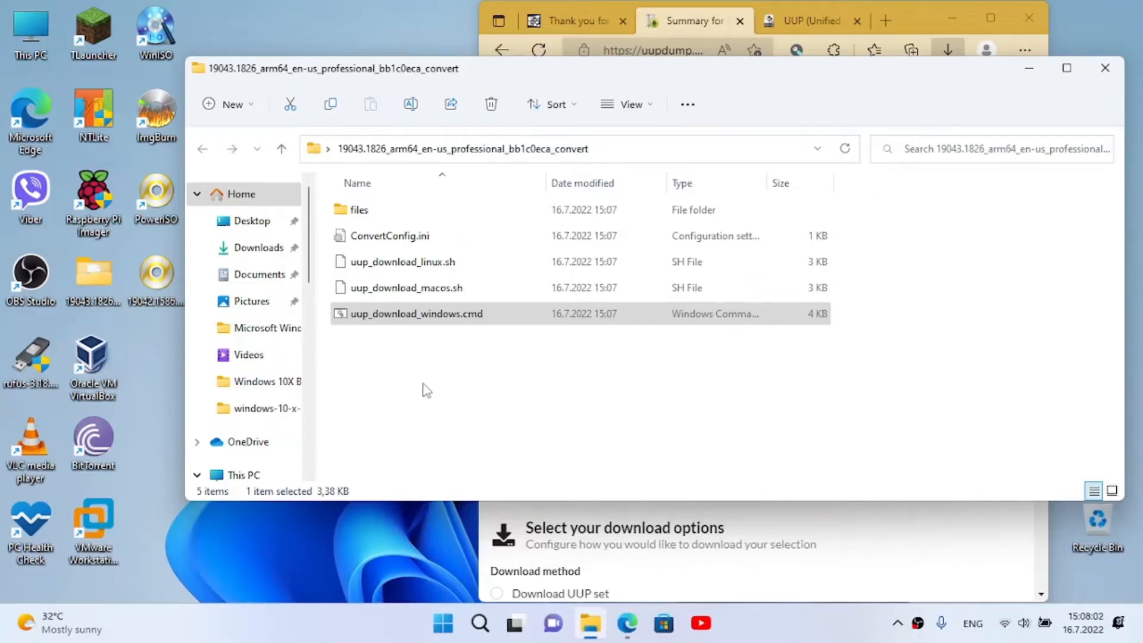
mouse_move(1101, 47)
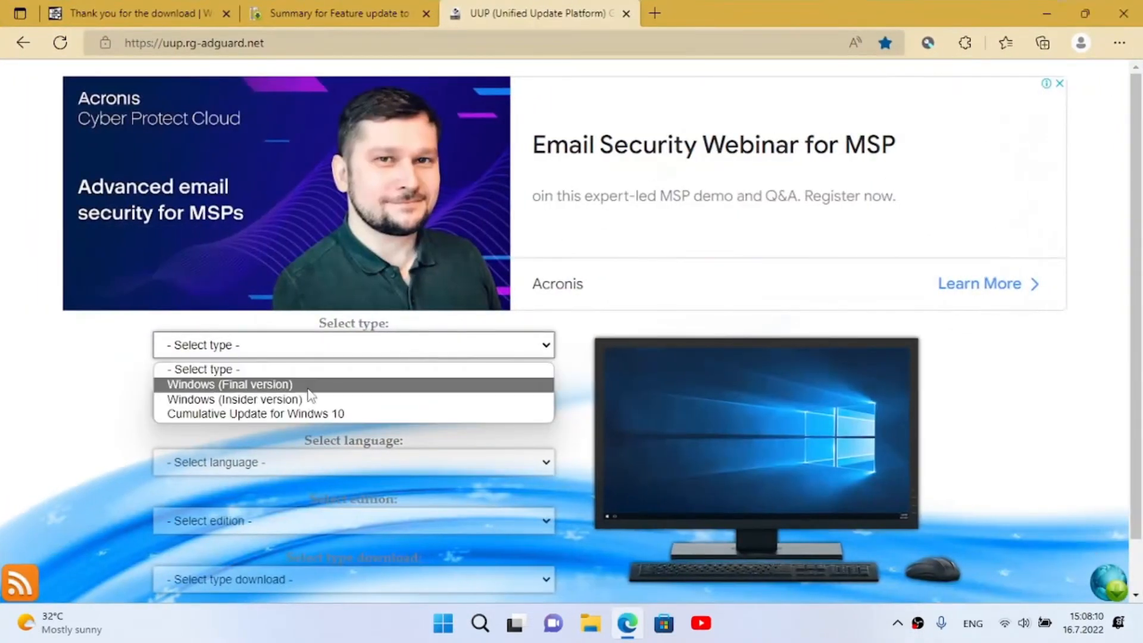
Select Windows final version, 20H2 arm64, en-us, Windows 10 Professional, OneClick ISO compiler
click(229, 385)
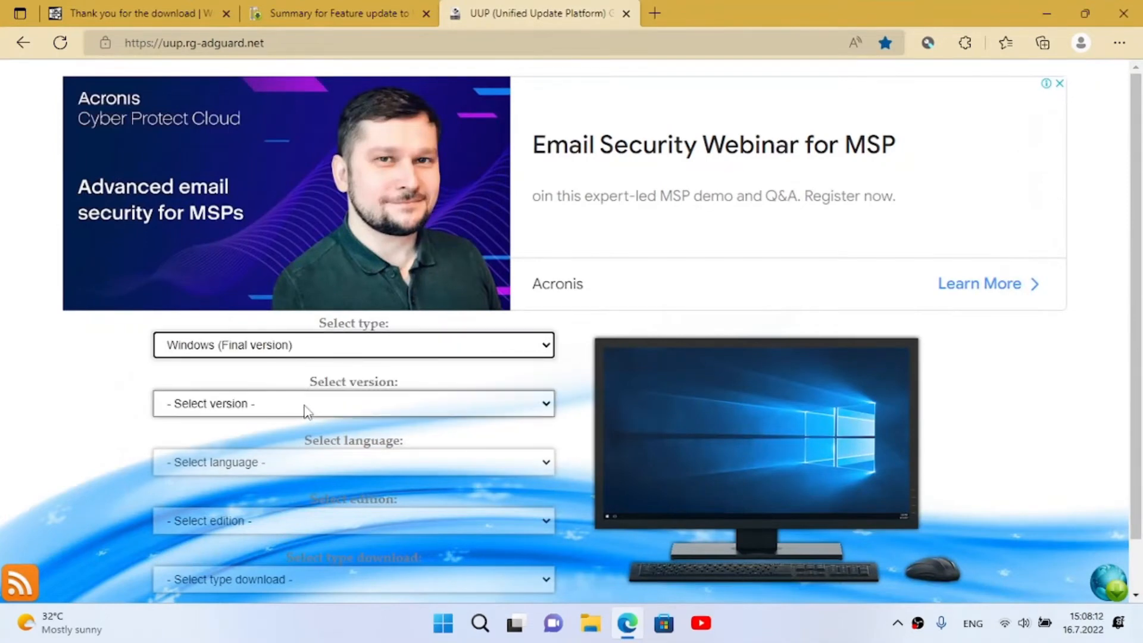
click(353, 403)
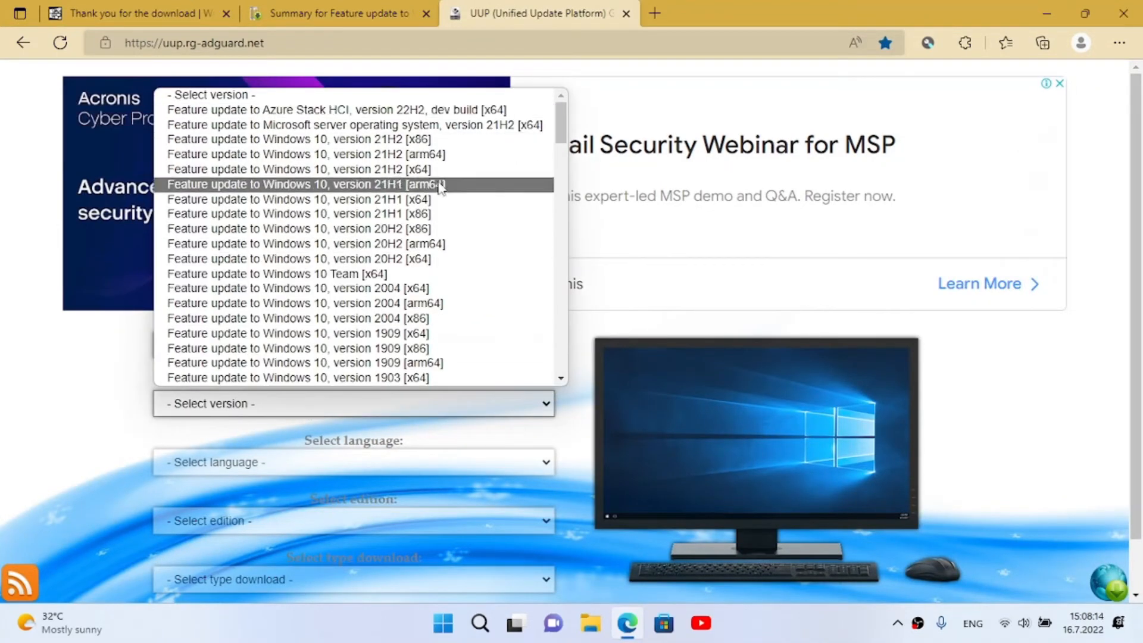
mouse_move(437, 275)
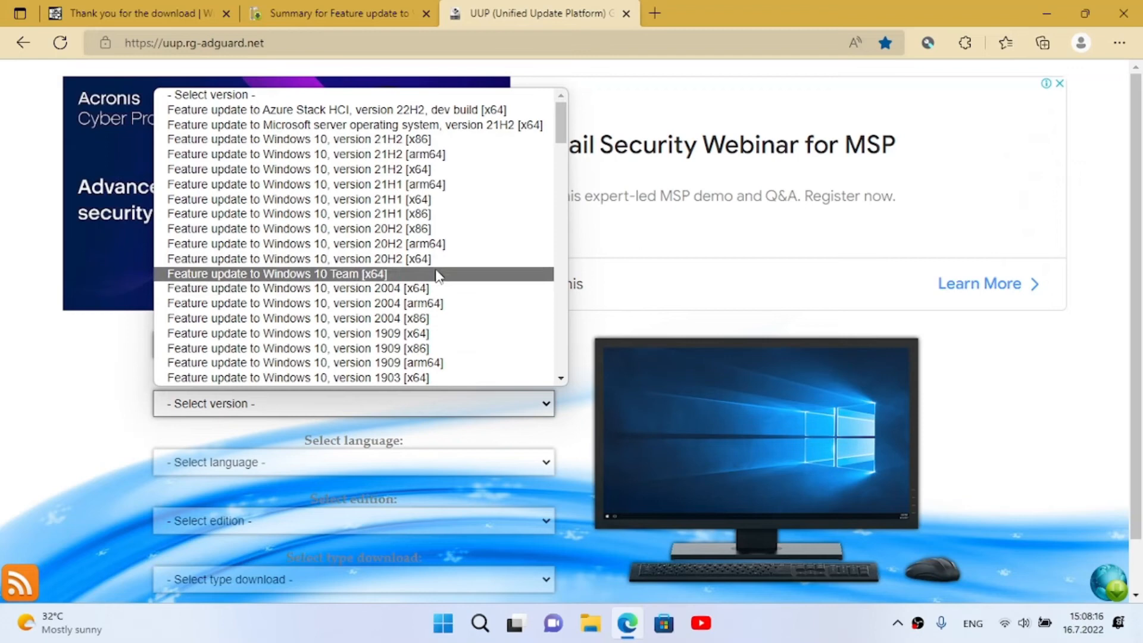
mouse_move(384, 303)
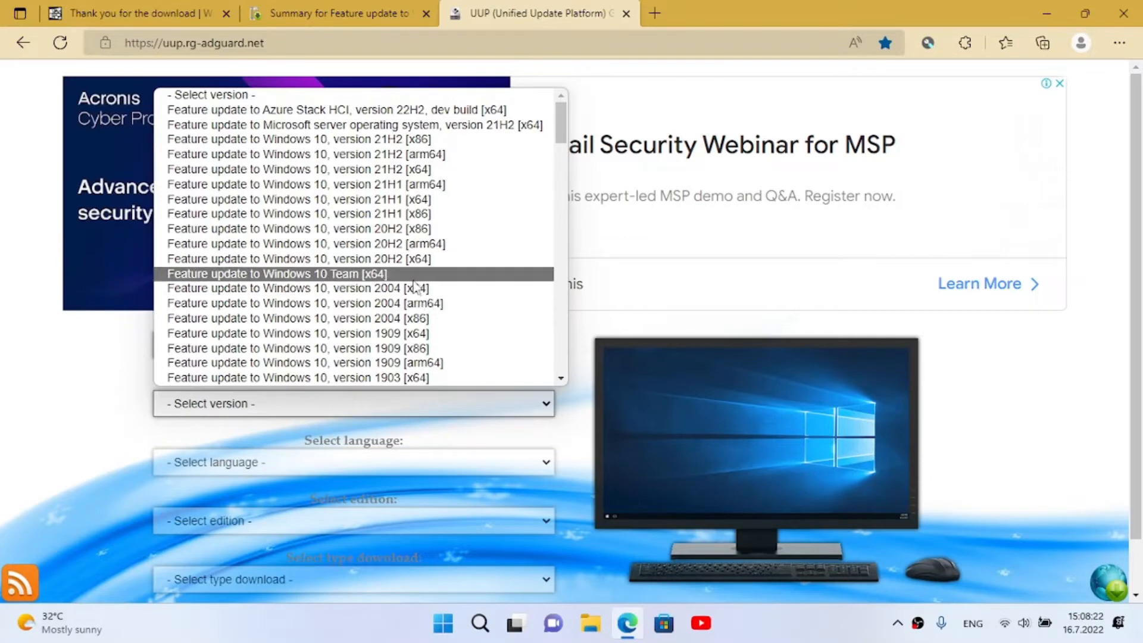
mouse_move(440, 247)
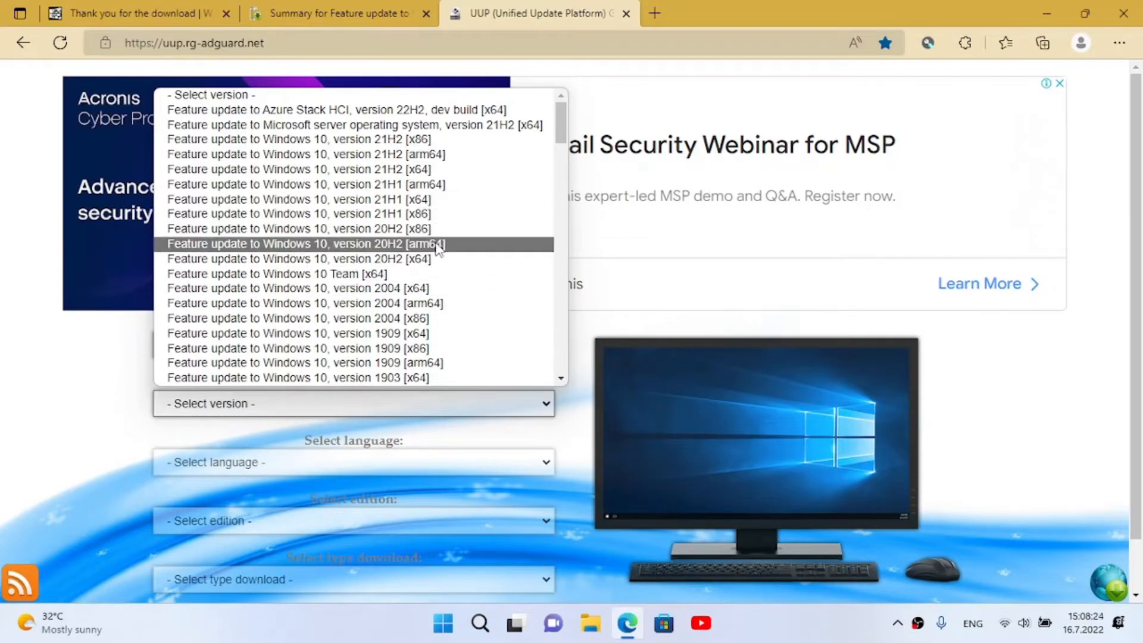
click(306, 243)
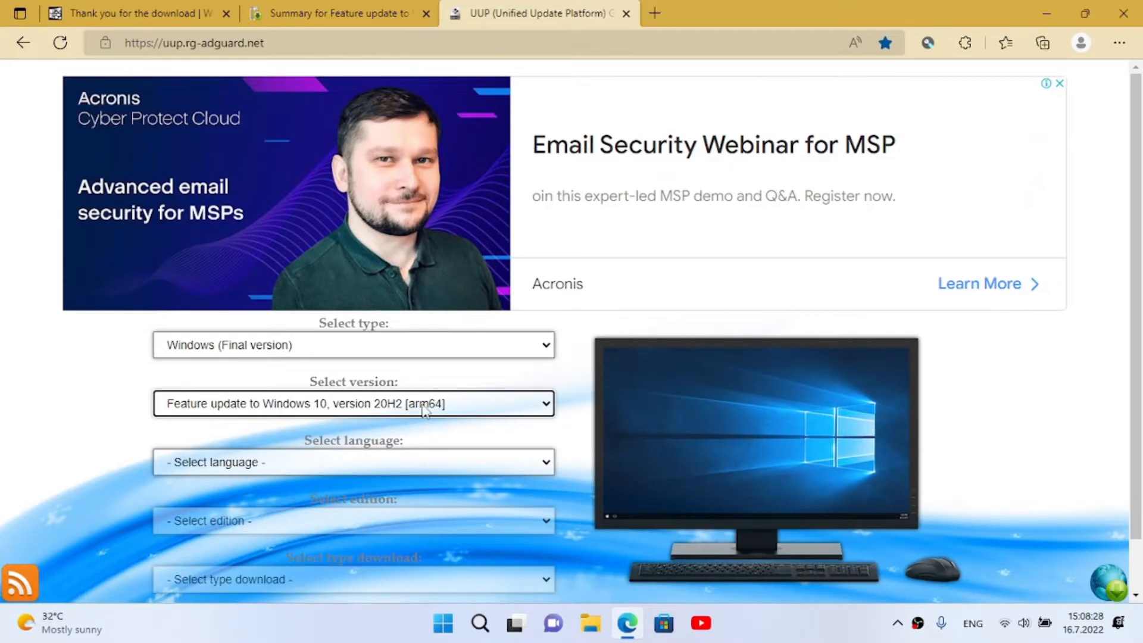
scroll(down, 3)
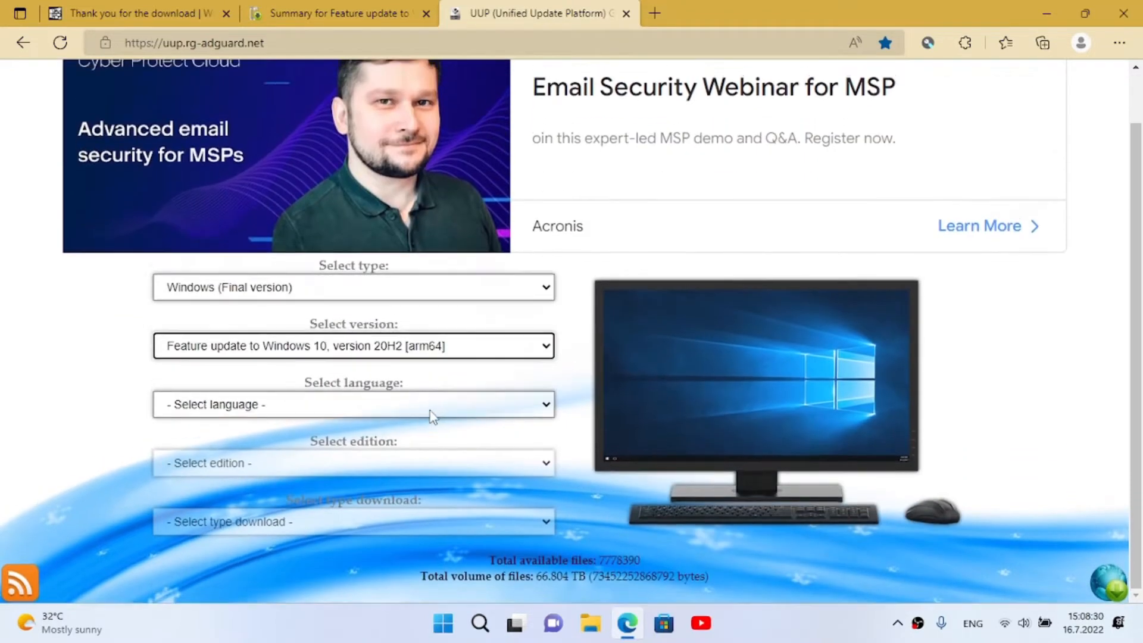
click(352, 404)
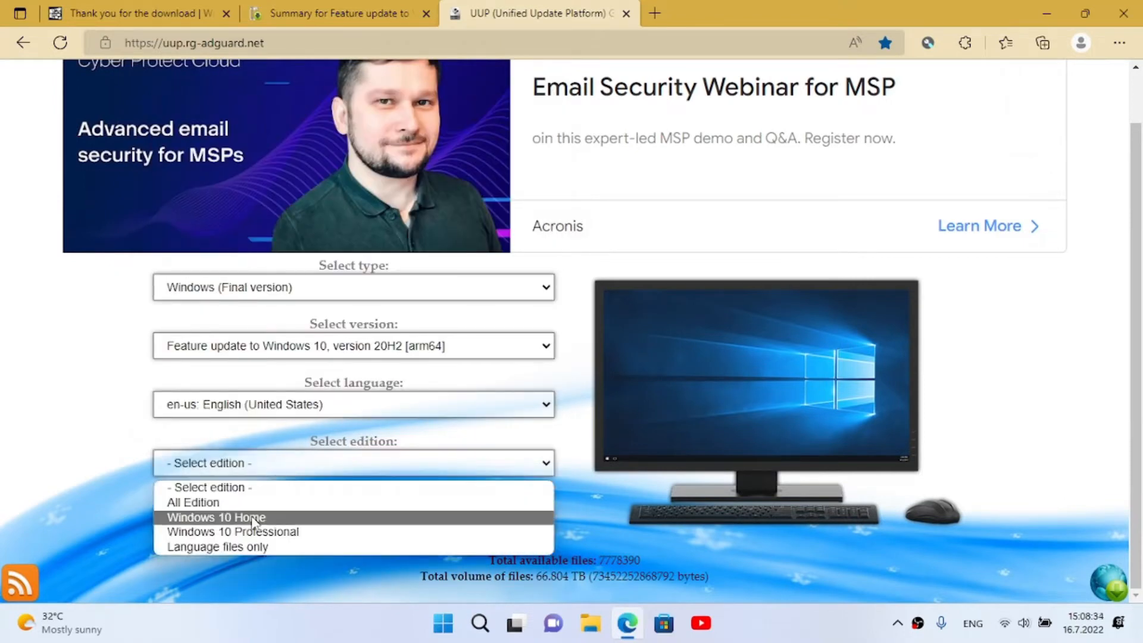
click(235, 532)
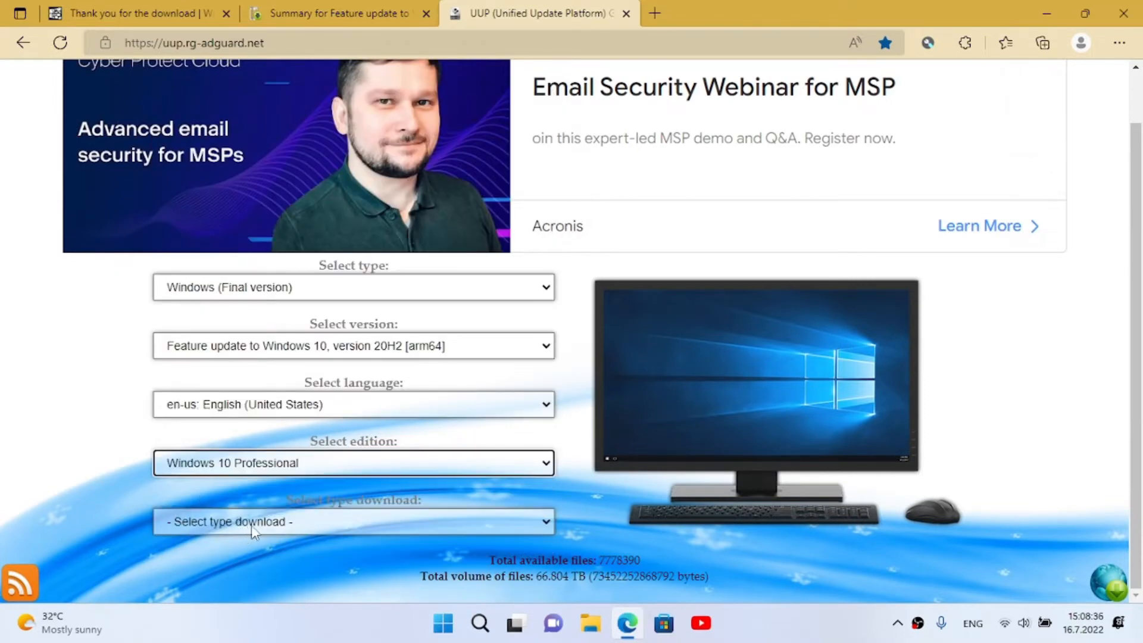
click(353, 522)
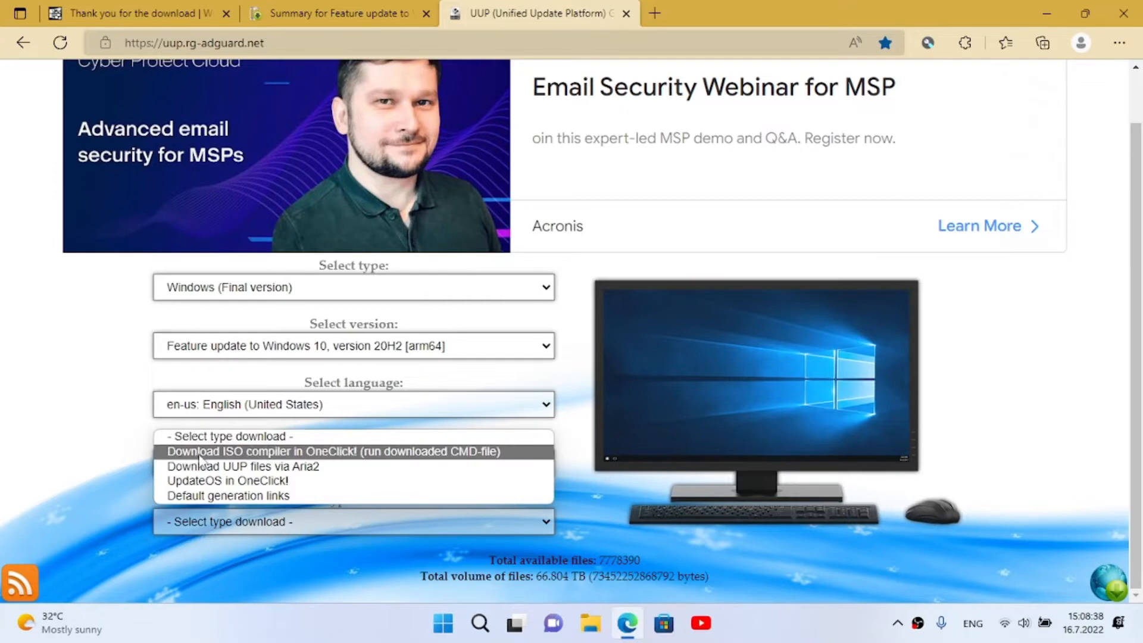
mouse_move(343, 457)
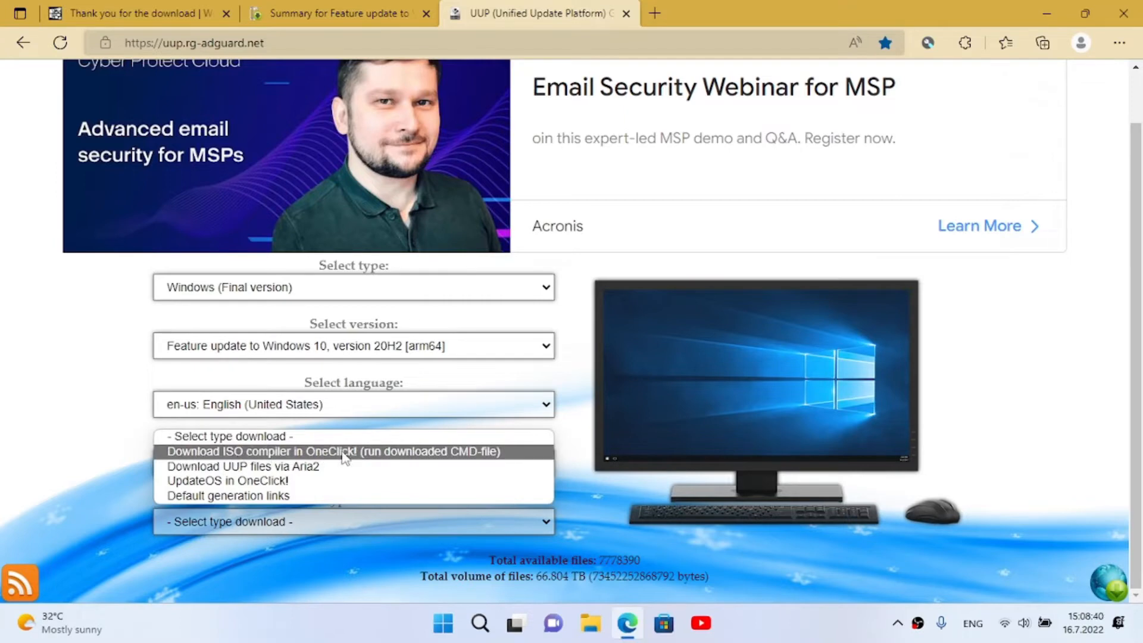
click(333, 452)
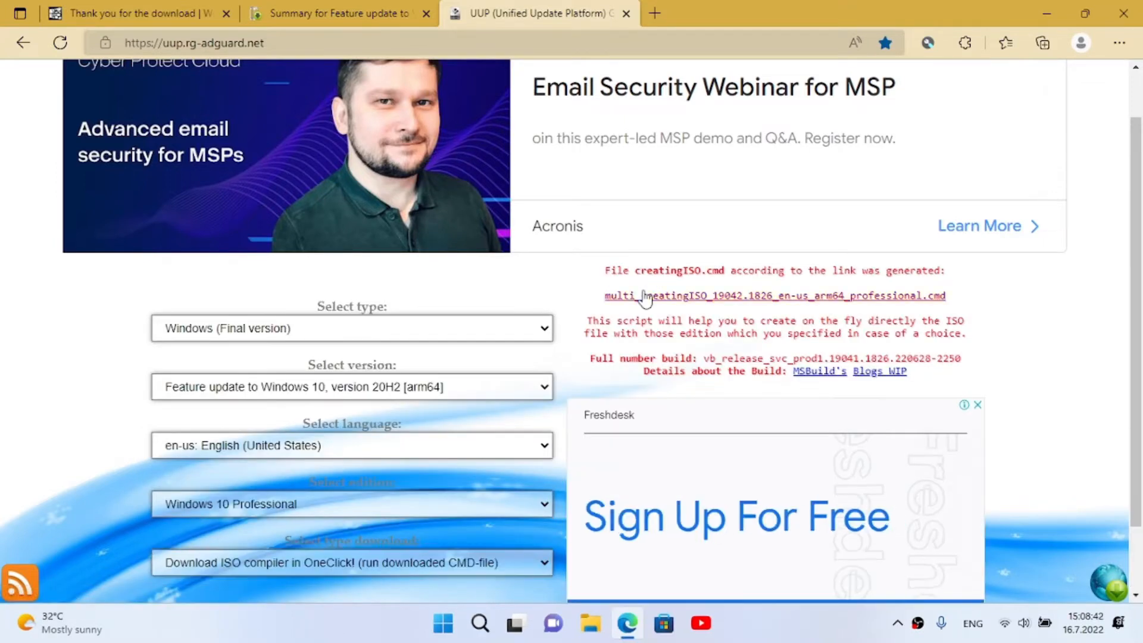
Download the creatingISO .cmd script, keep it despite SmartScreen, and close Edge
click(1045, 43)
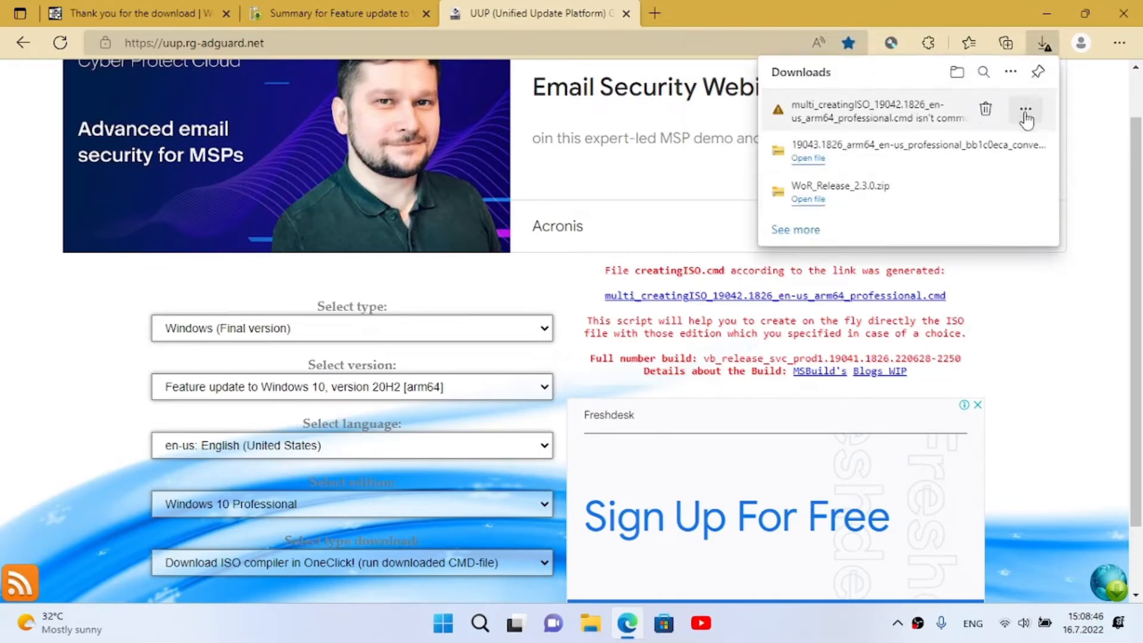
click(1024, 110)
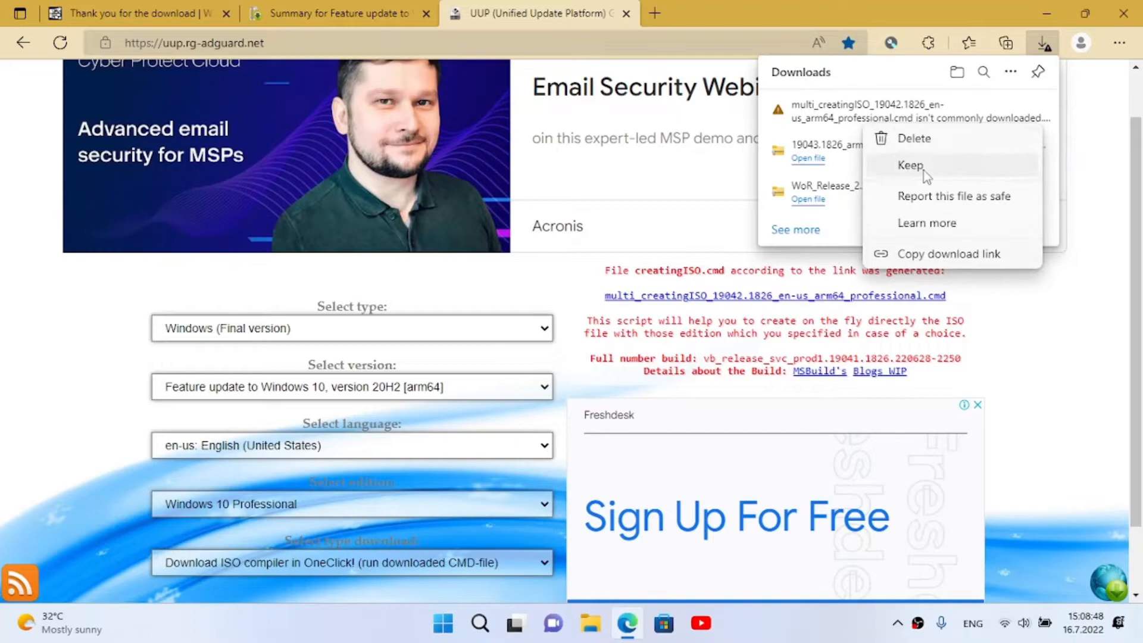
click(910, 165)
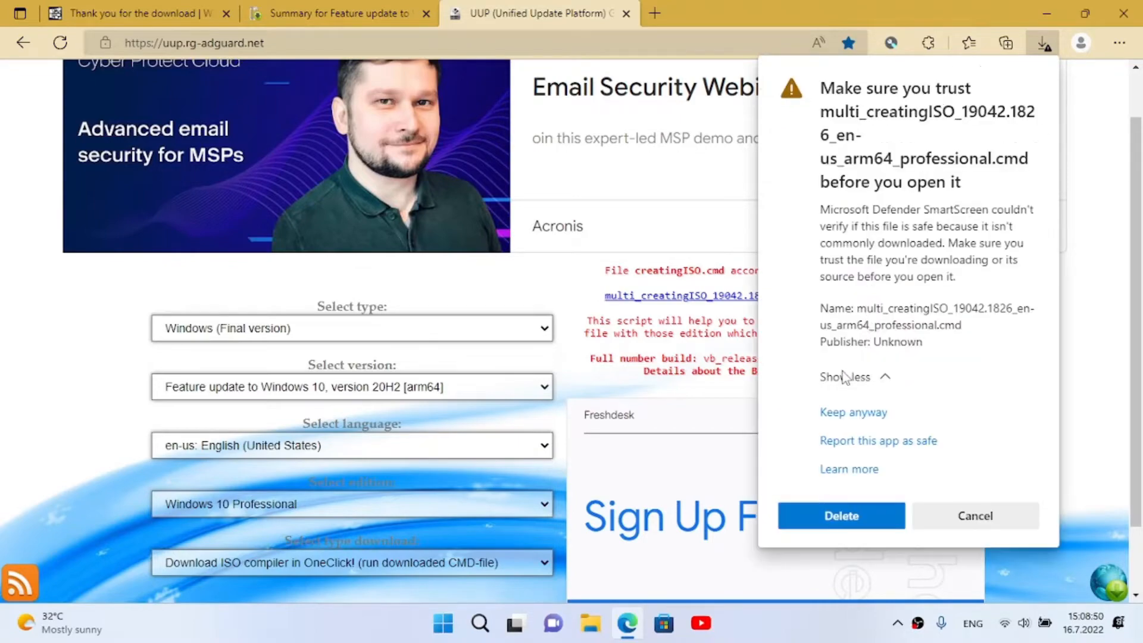
click(975, 515)
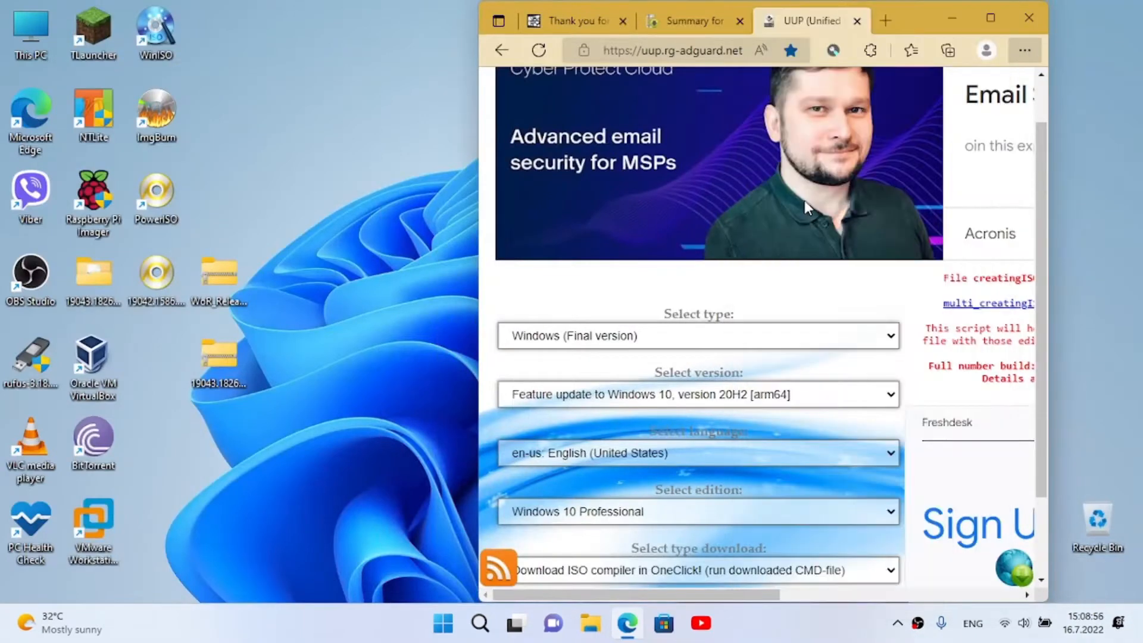
mouse_move(850, 215)
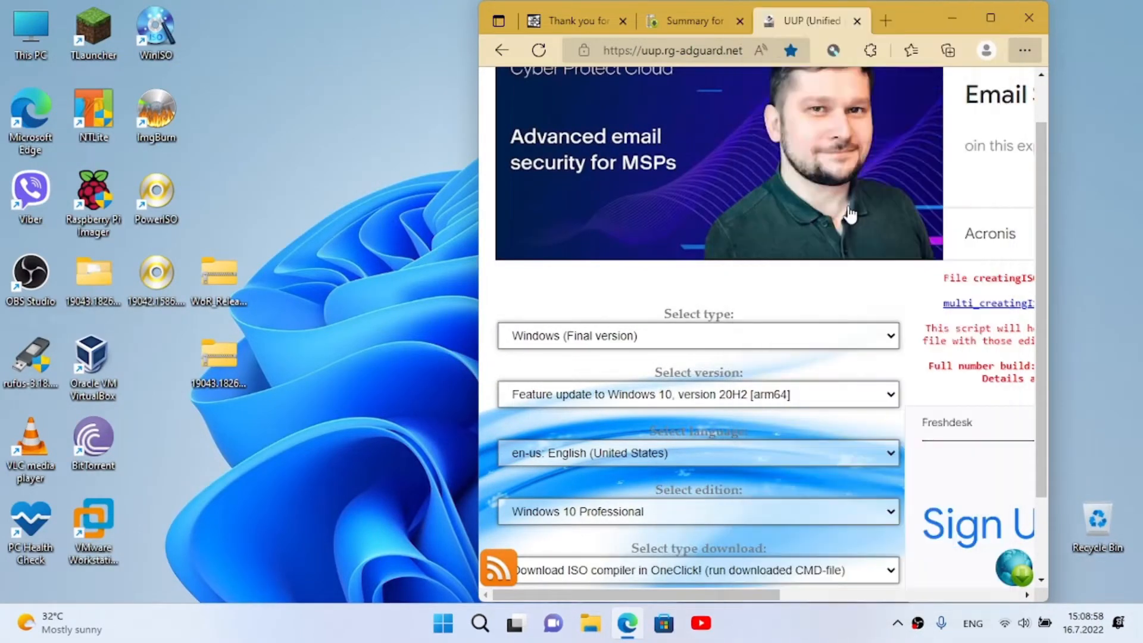
click(947, 50)
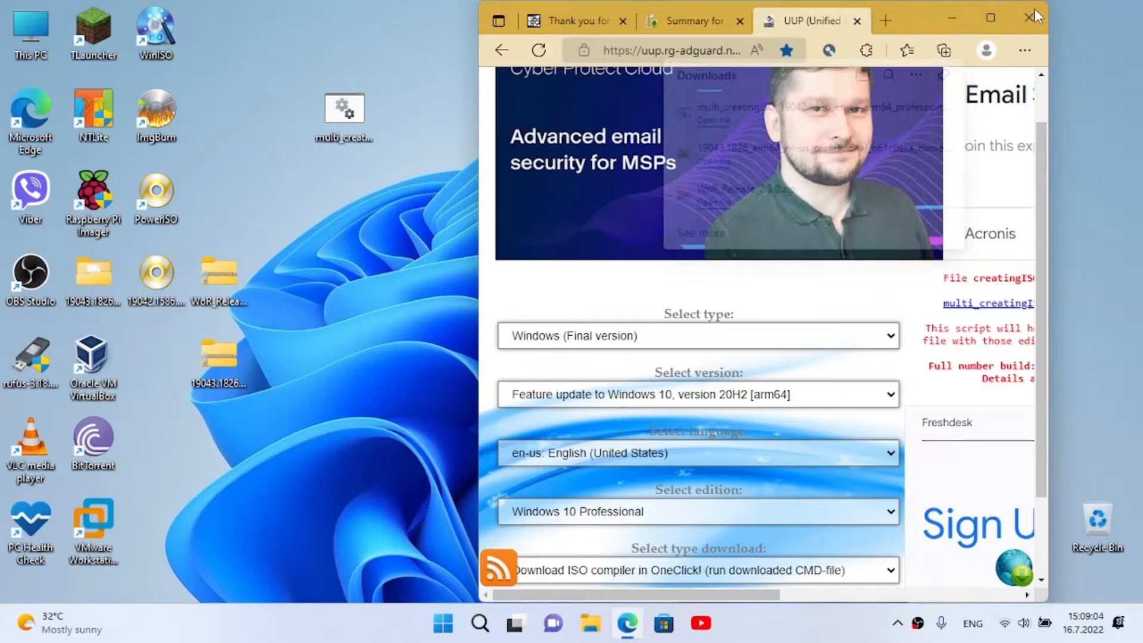
click(1030, 16)
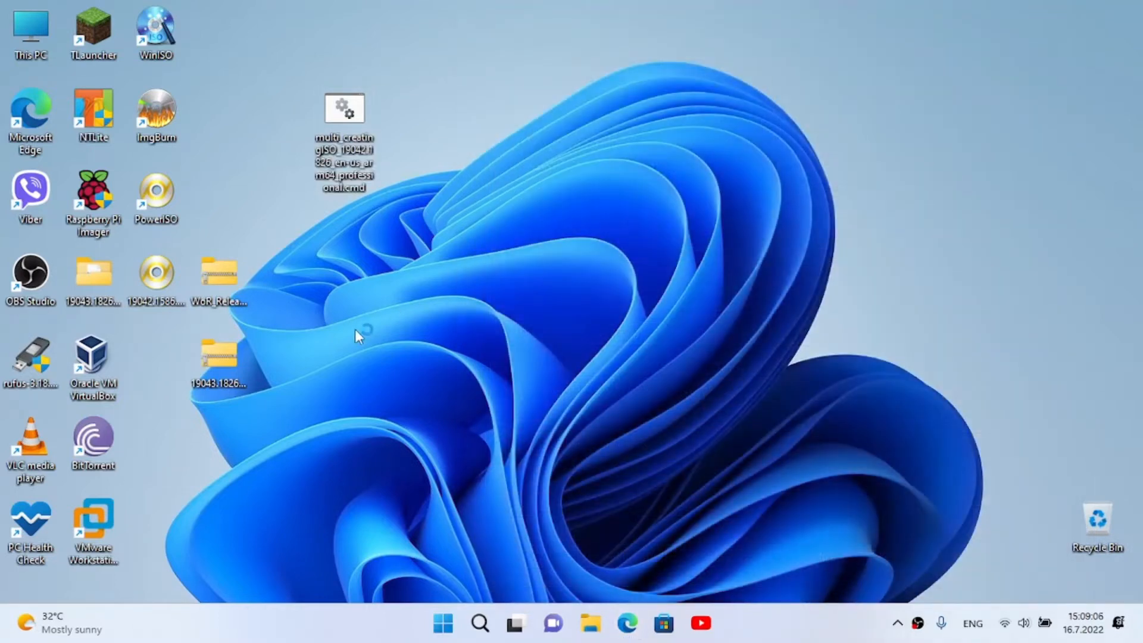
Create a new desktop folder named 'Windows 10 pro arm 20H2'
right_click(359, 334)
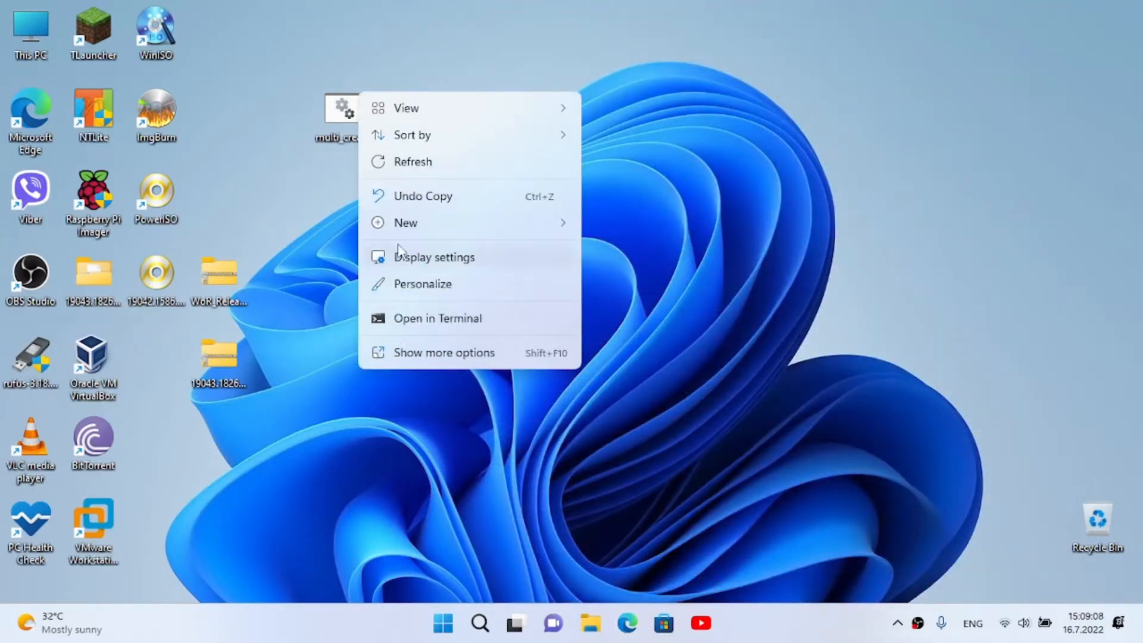
click(601, 227)
text(Windows 10 p)
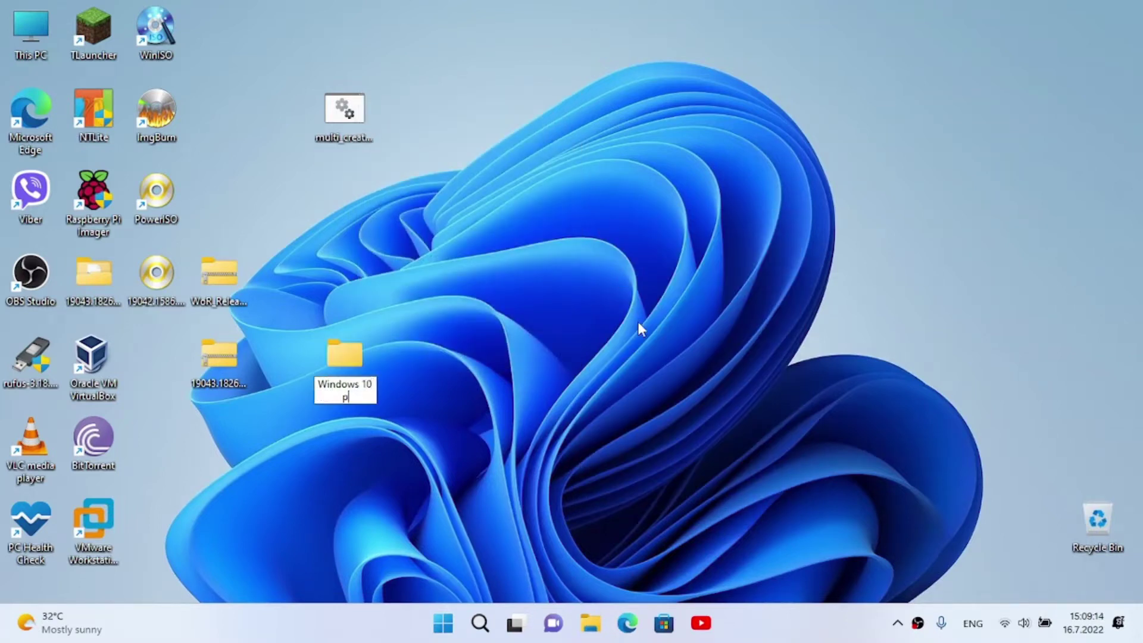
text(ro)
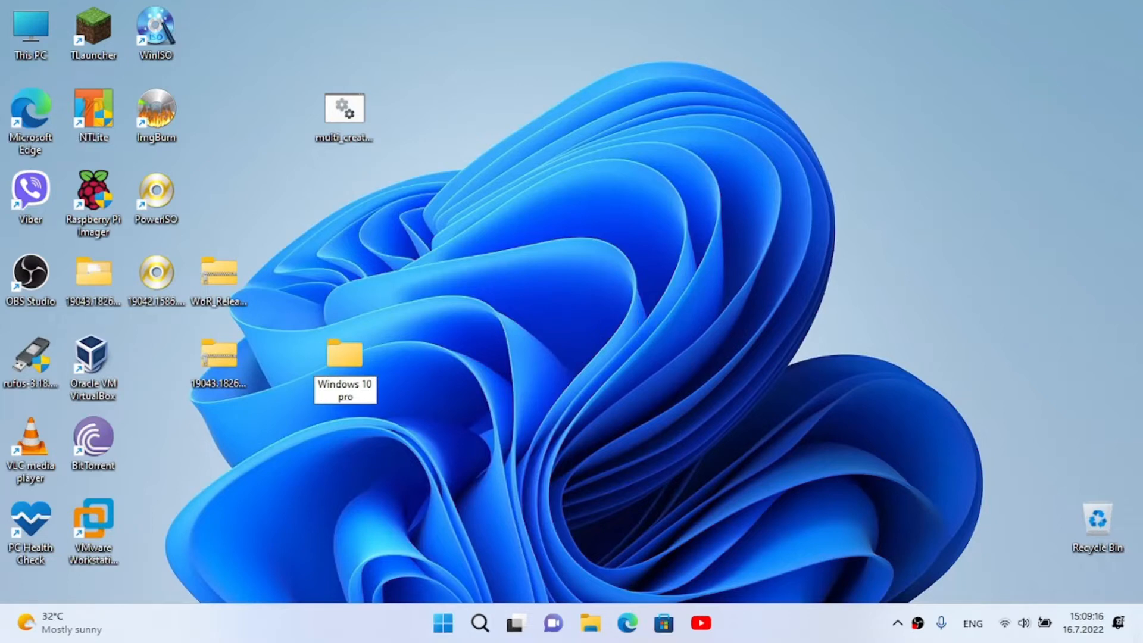
text(arm 2...)
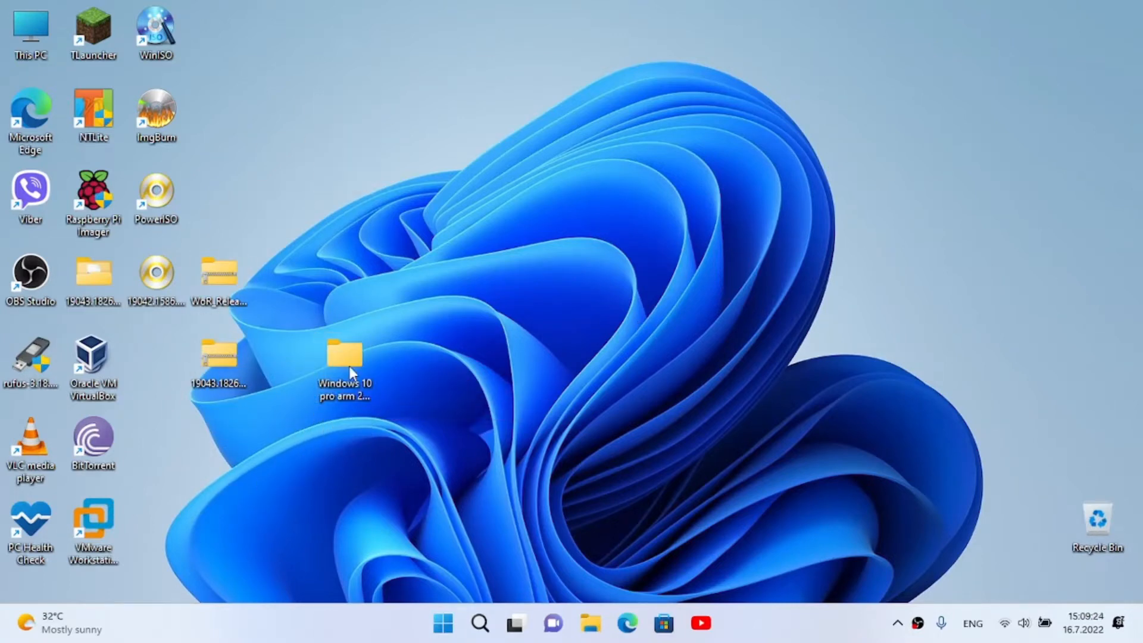
Run the ISO creation script inside the 20H2 folder, then close the command window
double_click(344, 360)
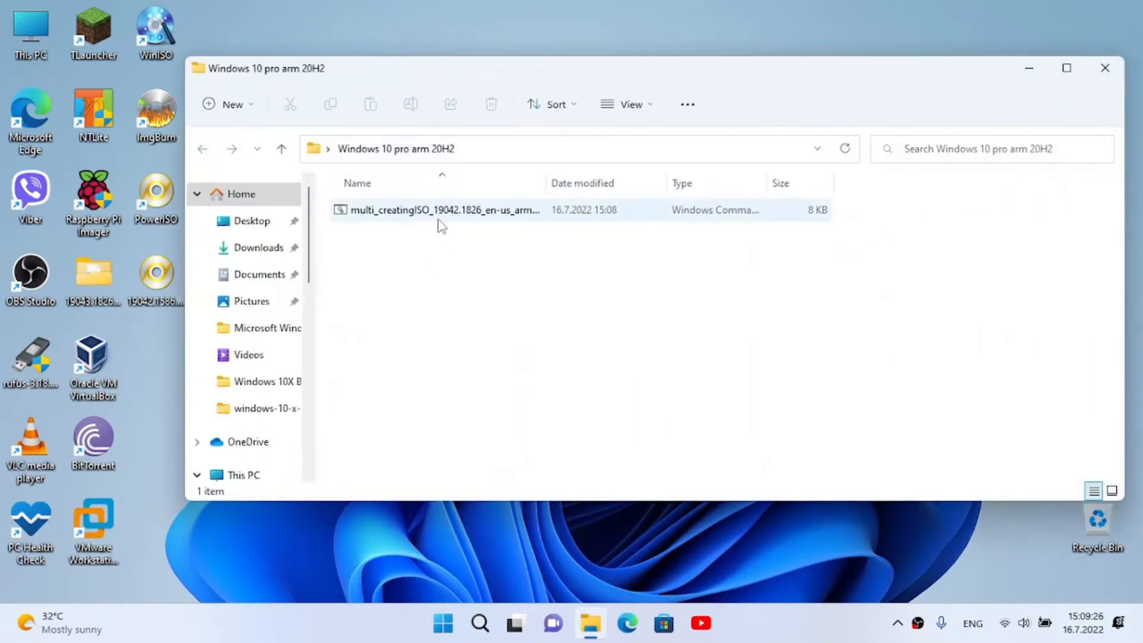
double_click(444, 210)
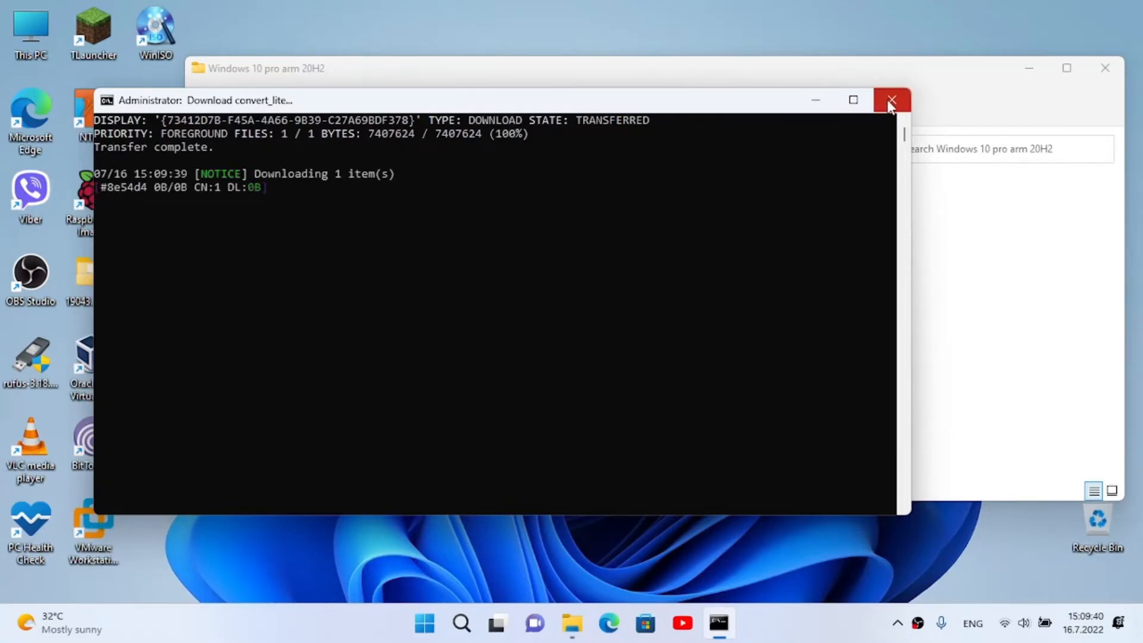
click(891, 100)
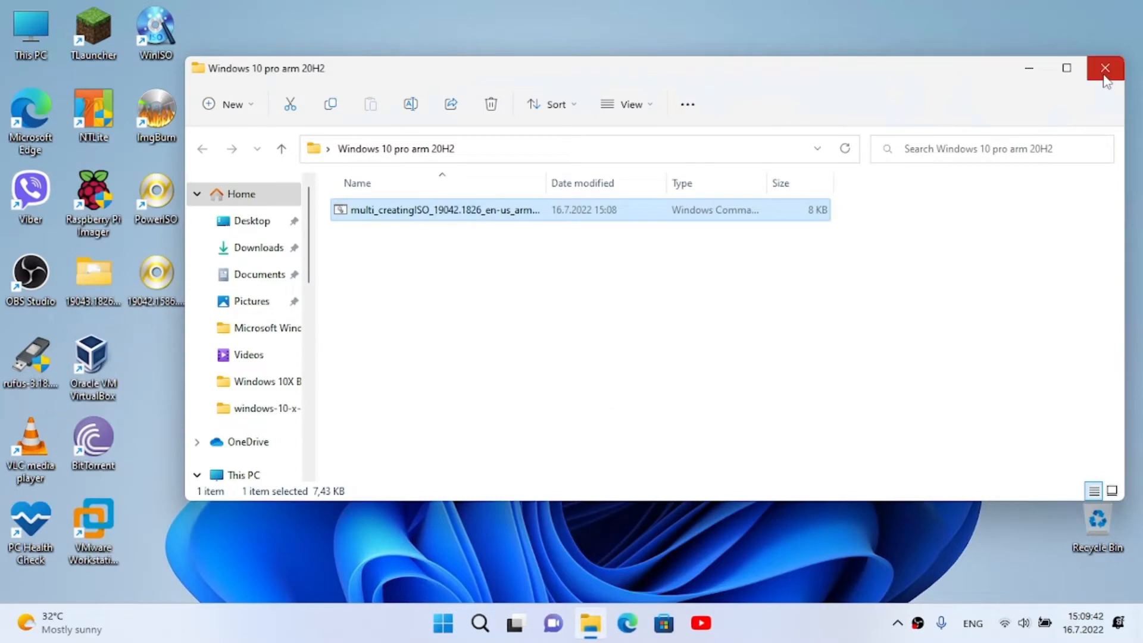
click(1103, 69)
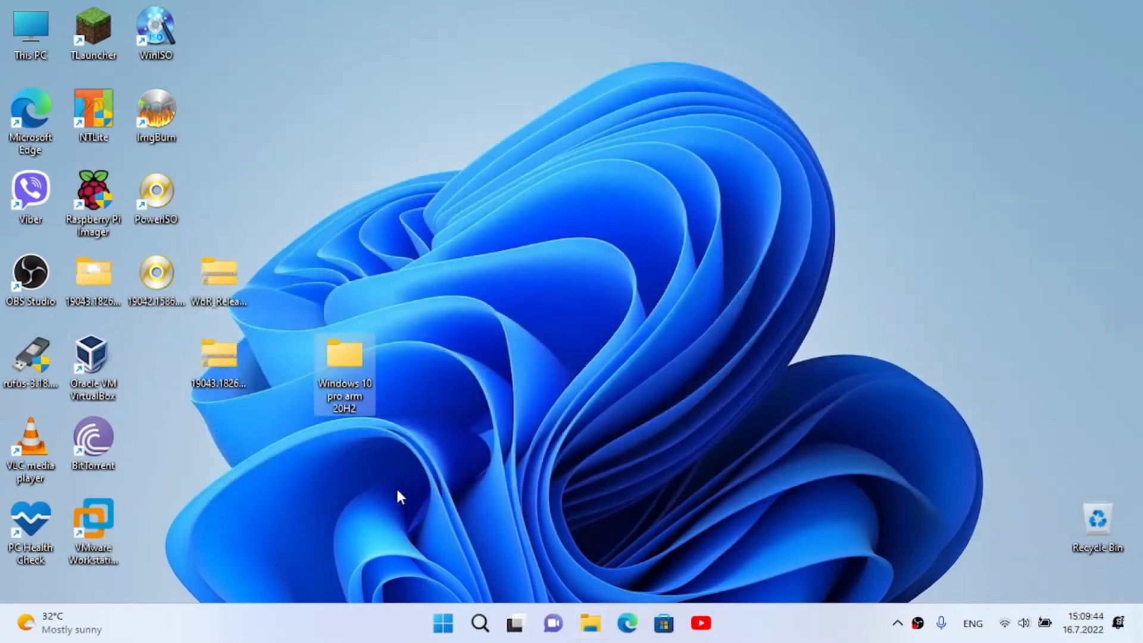
Delete the leftover build folders and extract the WoR Release zip into WoR_Release_2.3.0
click(92, 274)
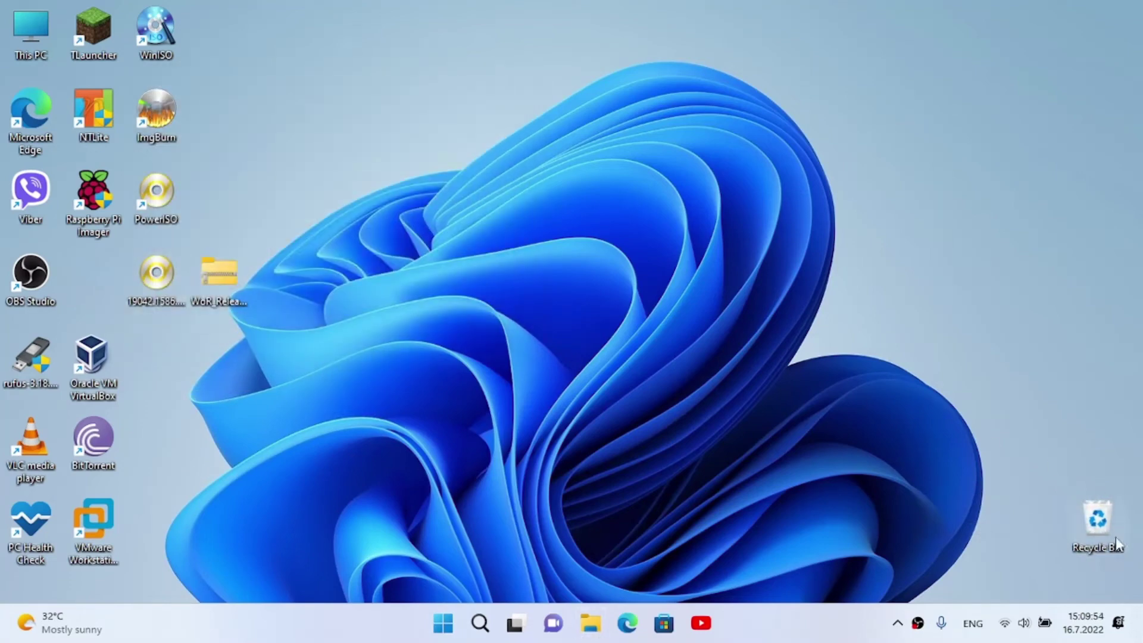
mouse_move(1098, 517)
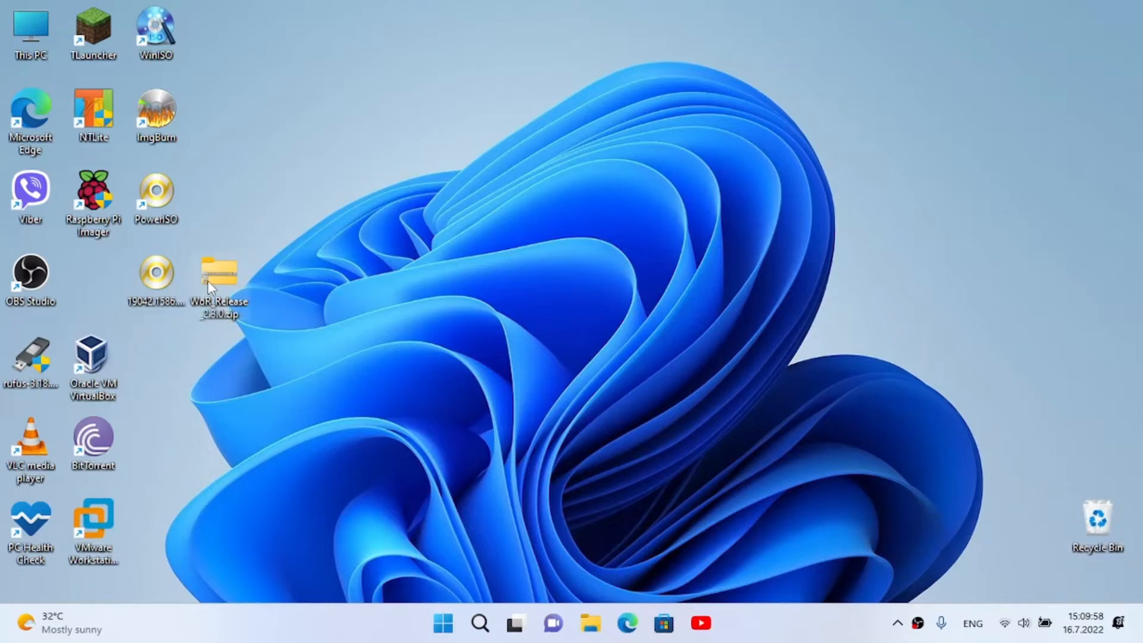
right_click(219, 282)
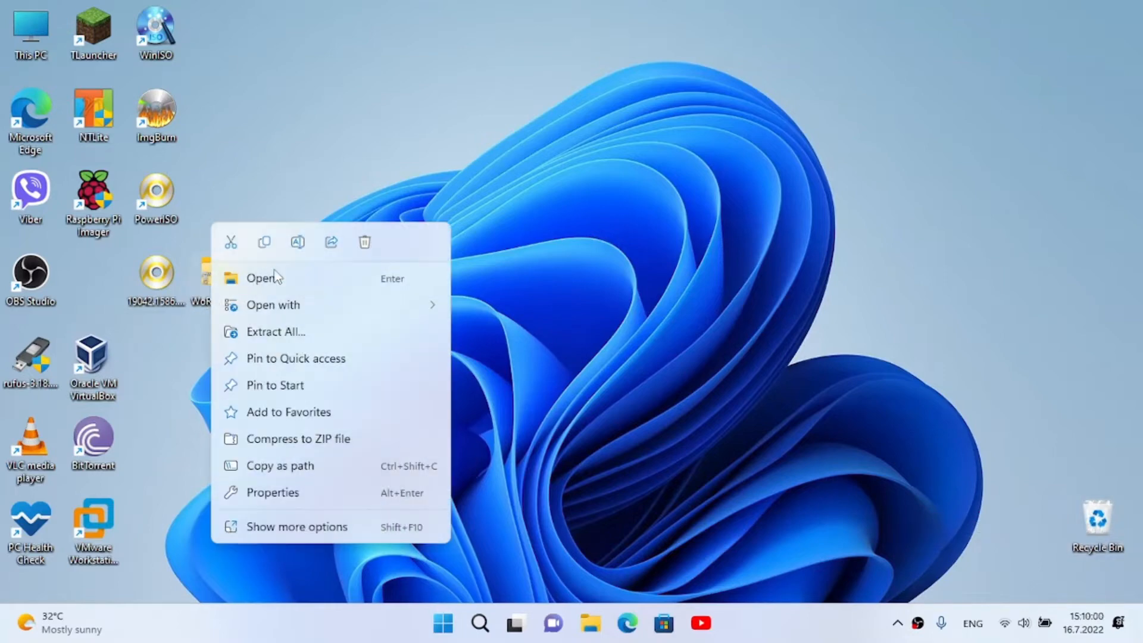
click(275, 331)
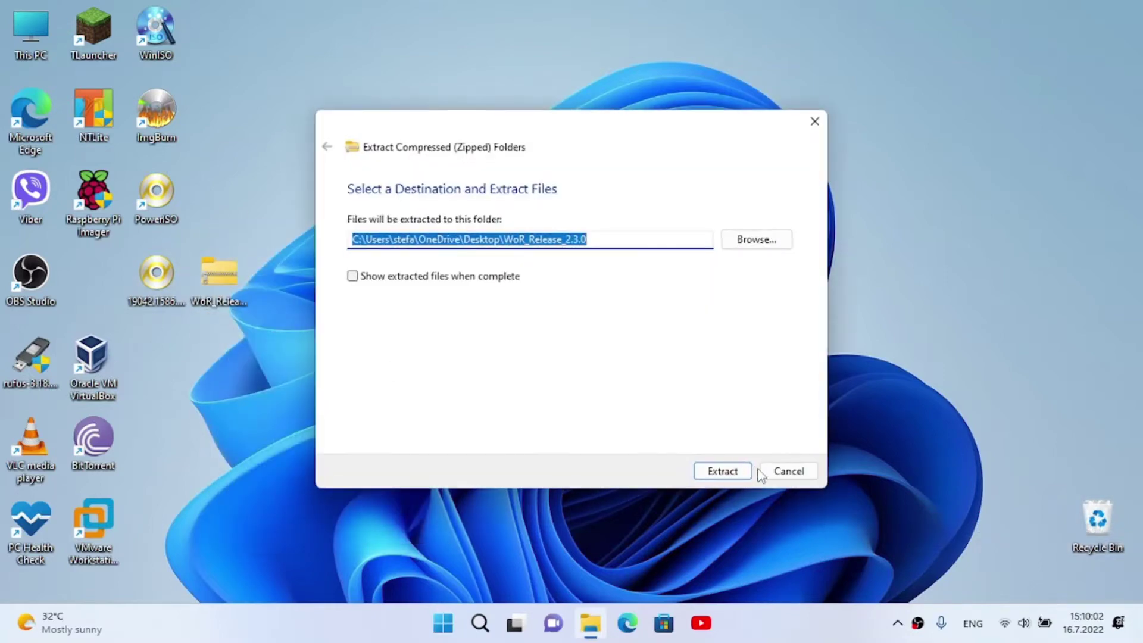
click(722, 471)
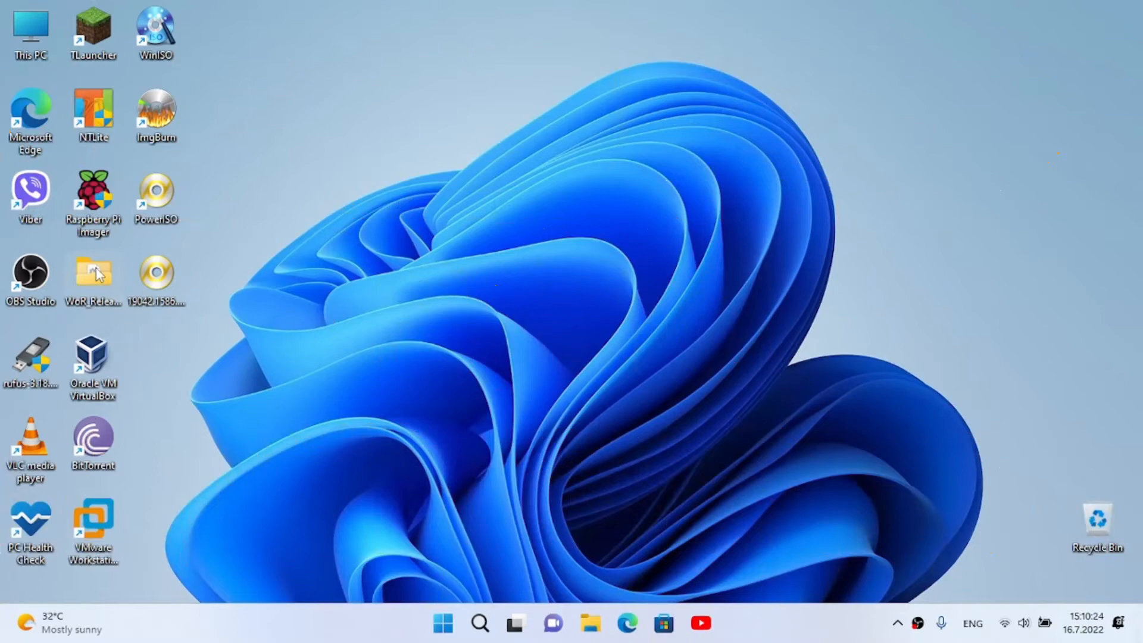
Launch WoR.exe from the WoR_Release_2.3.0 folder and close the folder window
double_click(92, 273)
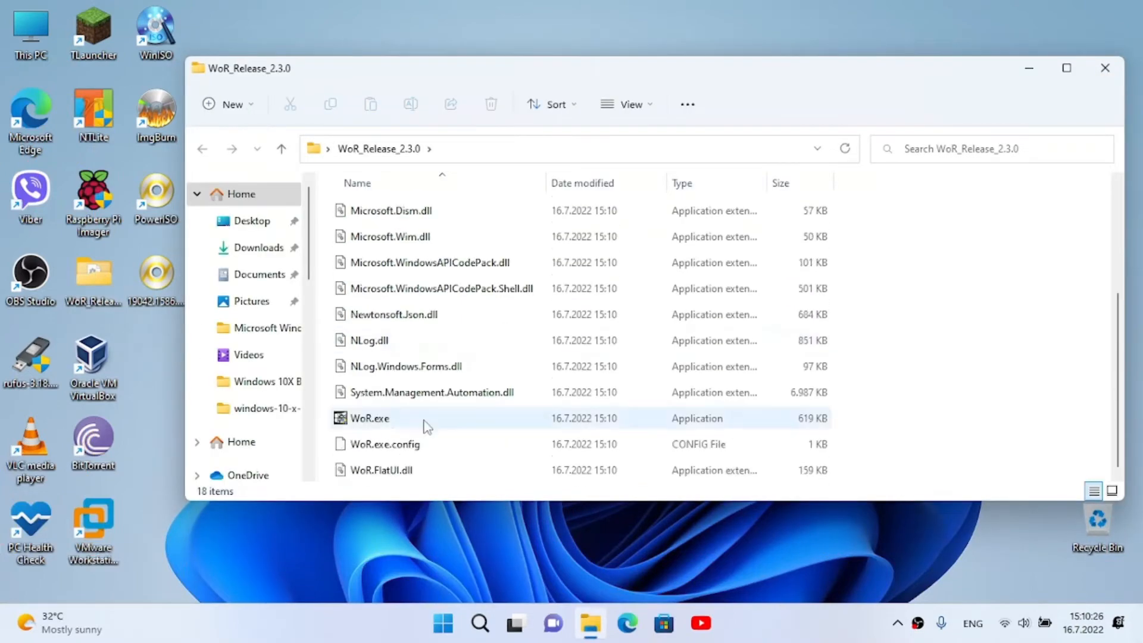
click(378, 418)
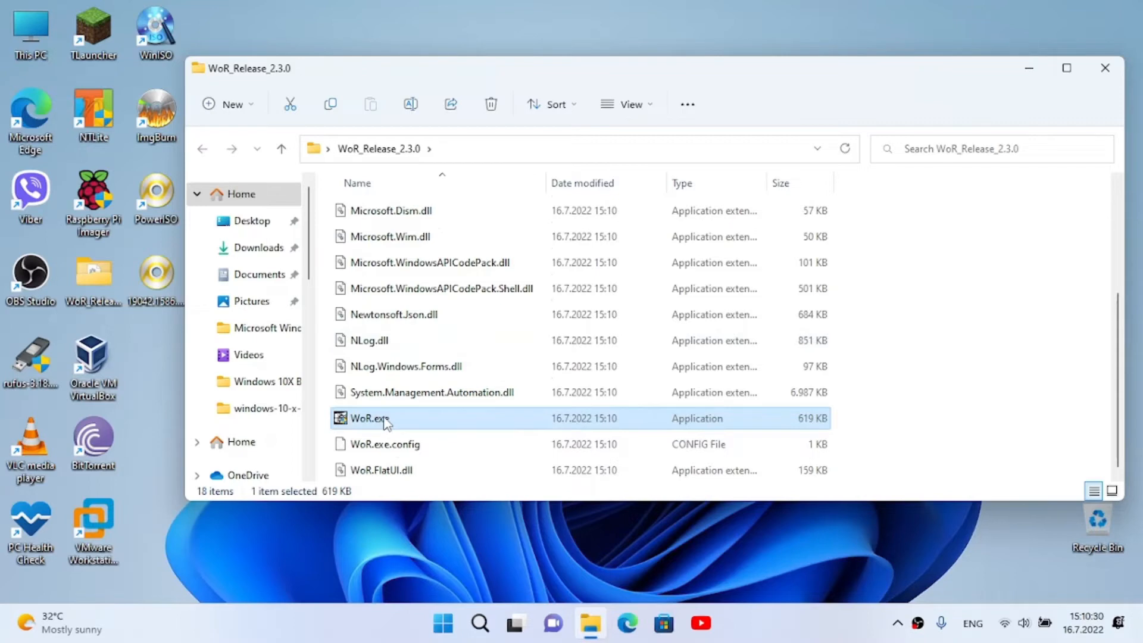
mouse_move(446, 426)
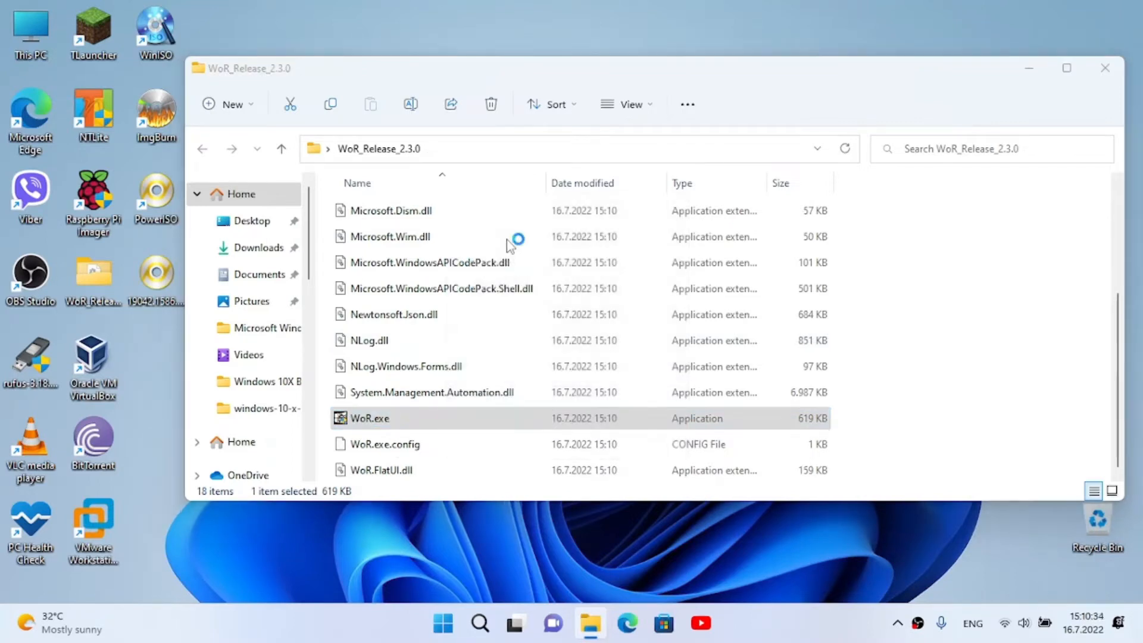
double_click(369, 418)
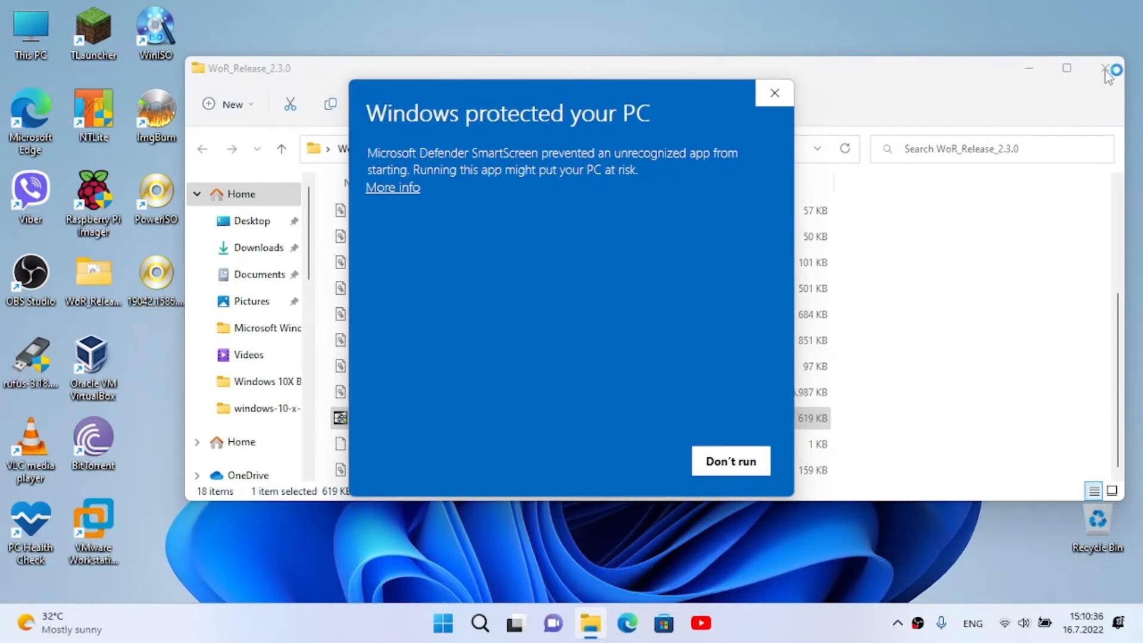
click(393, 187)
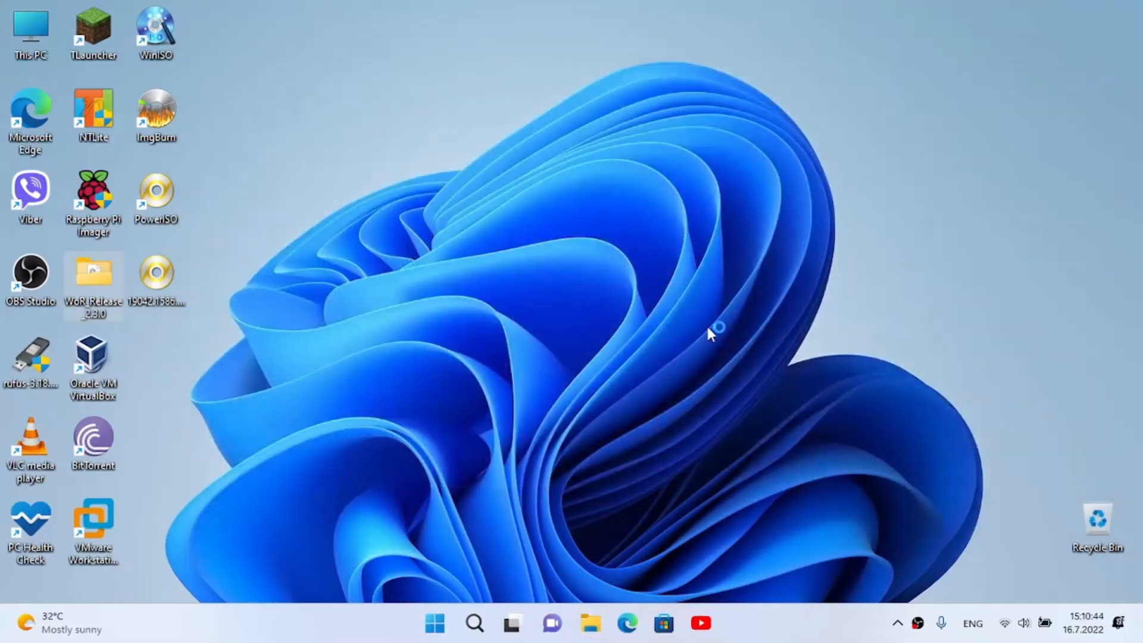
Start WoR, choose 'Show all the options' wizard mode, and advance to device selection
double_click(92, 275)
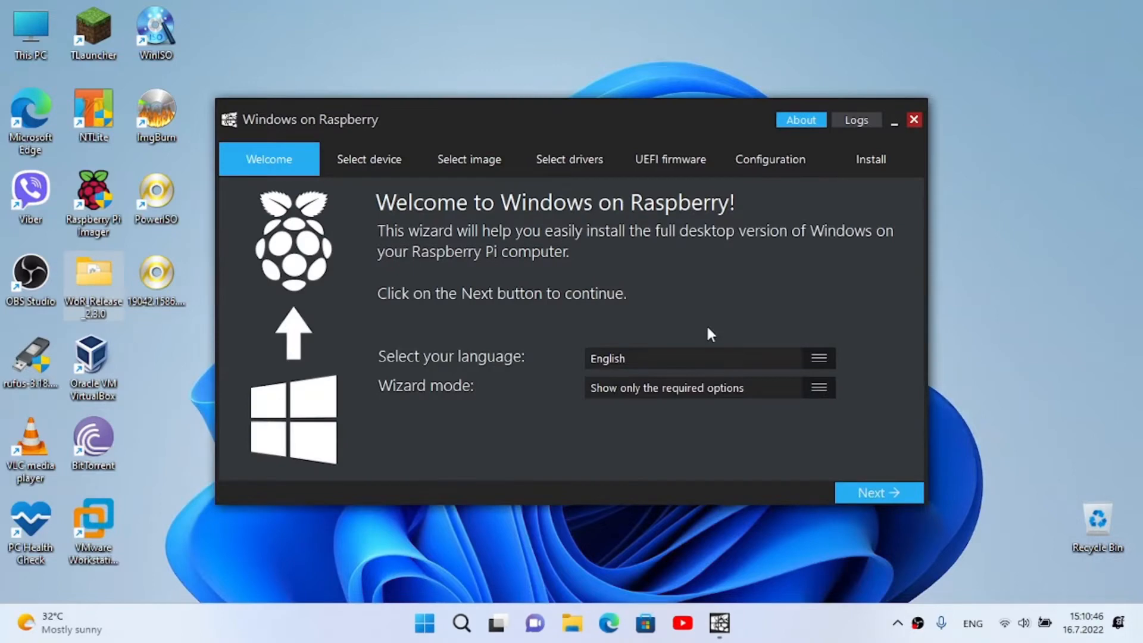
mouse_move(810, 324)
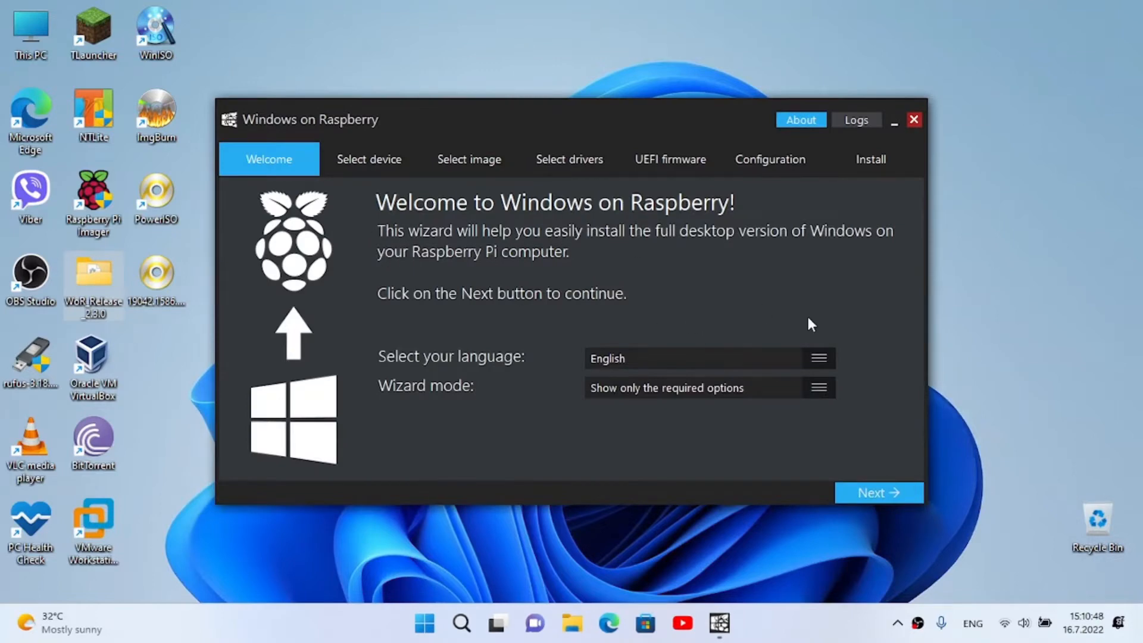
mouse_move(636, 300)
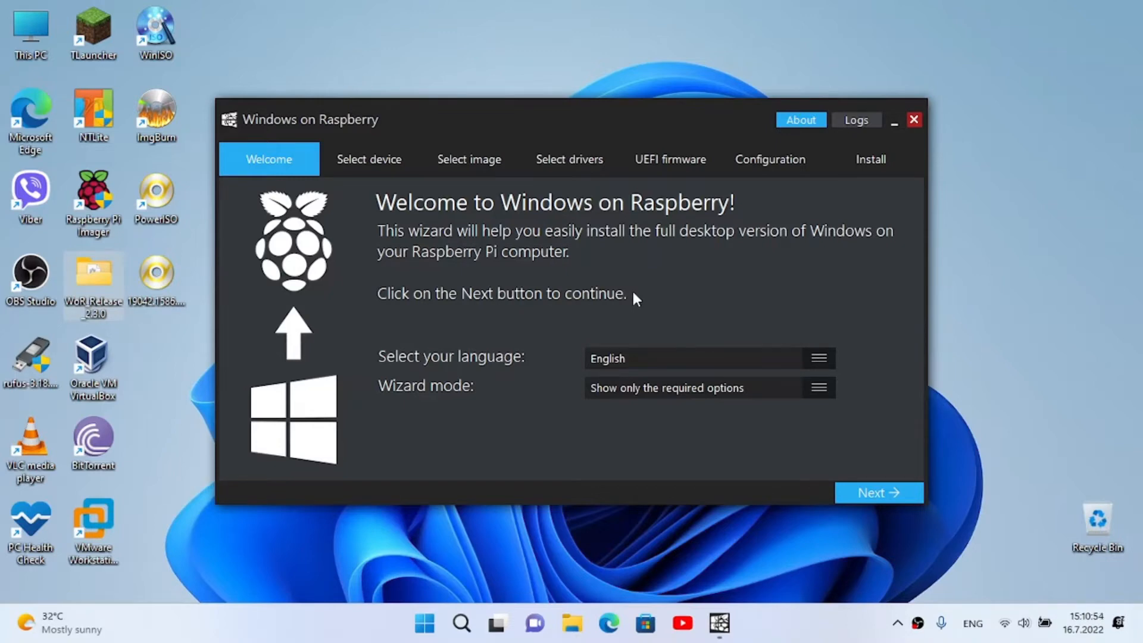
mouse_move(535, 369)
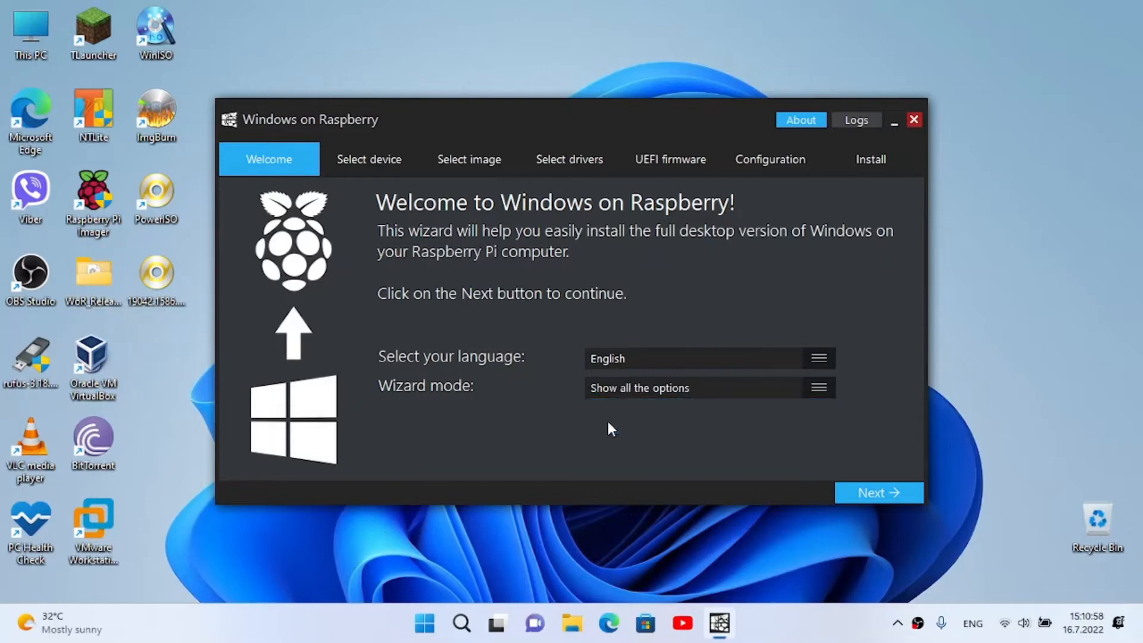
mouse_move(659, 424)
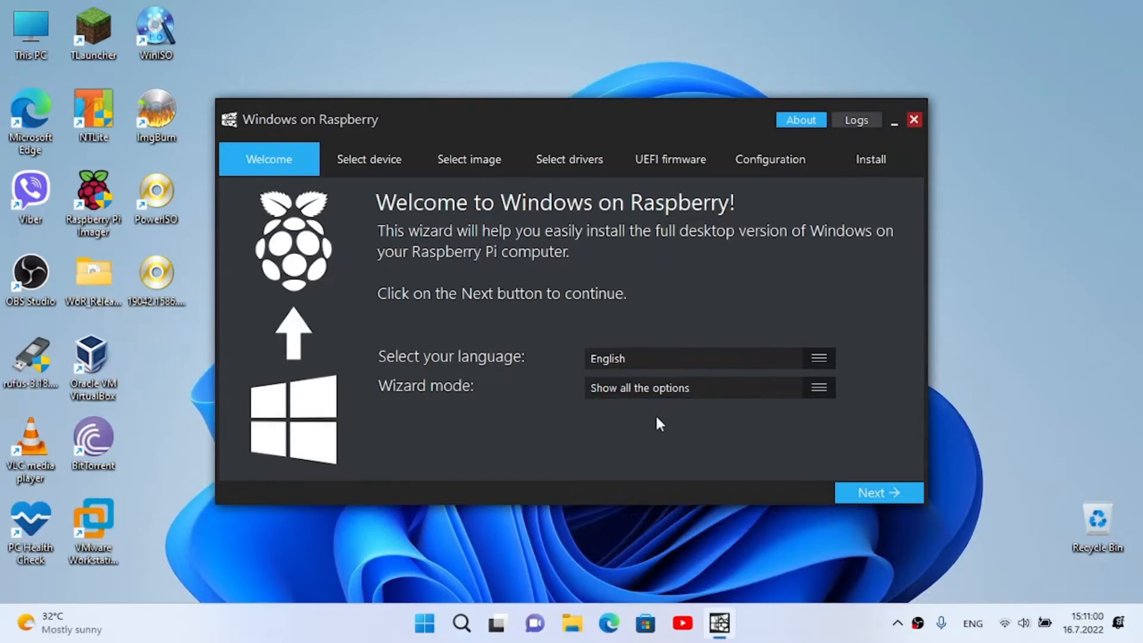
mouse_move(830, 483)
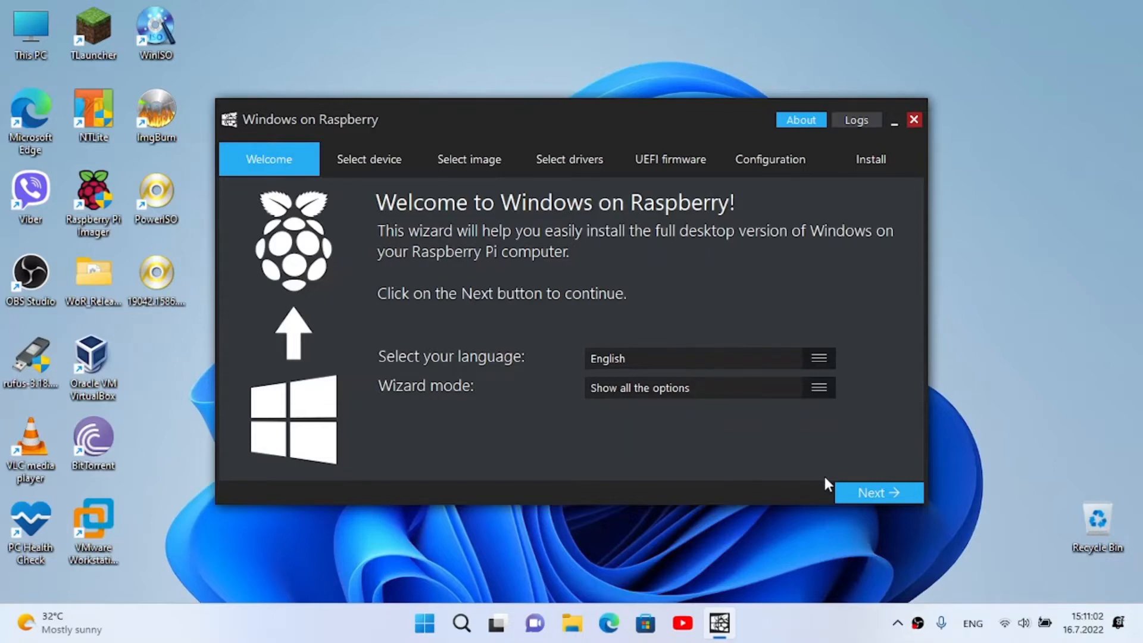
click(879, 493)
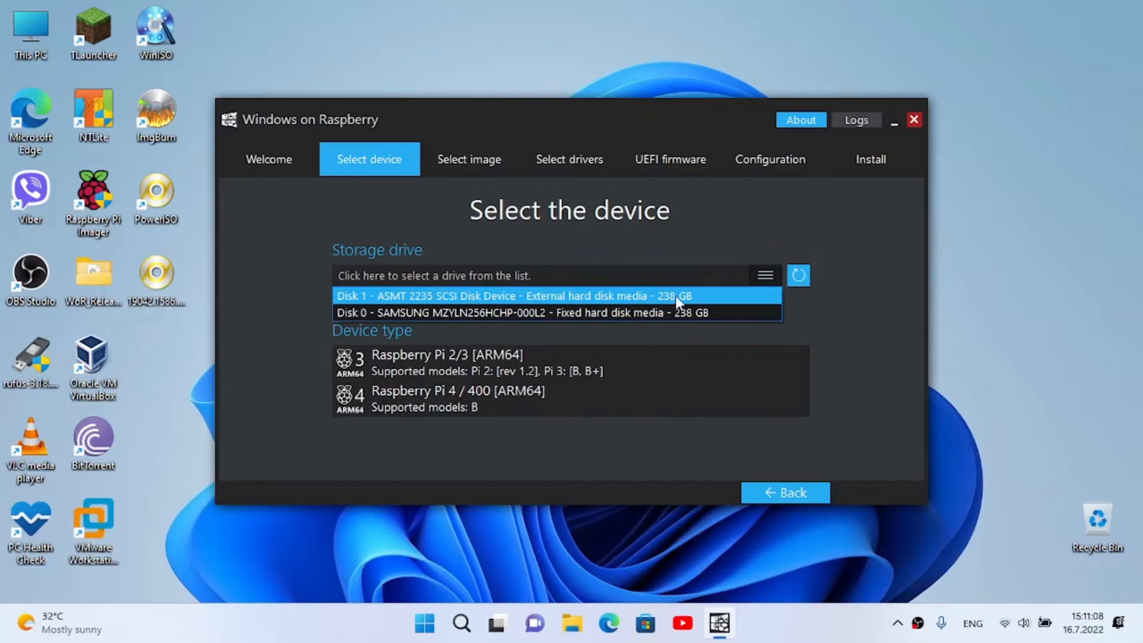
Select the external ASMT 238 GB Disk 1 and Raspberry Pi 4 / 400 device type
click(516, 296)
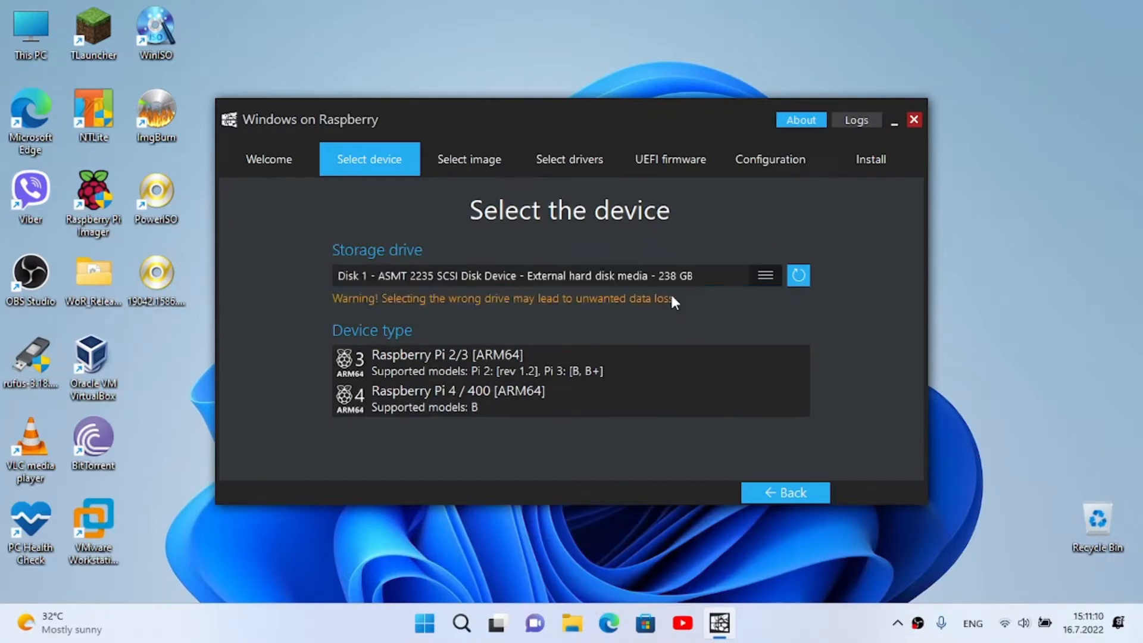
mouse_move(425, 411)
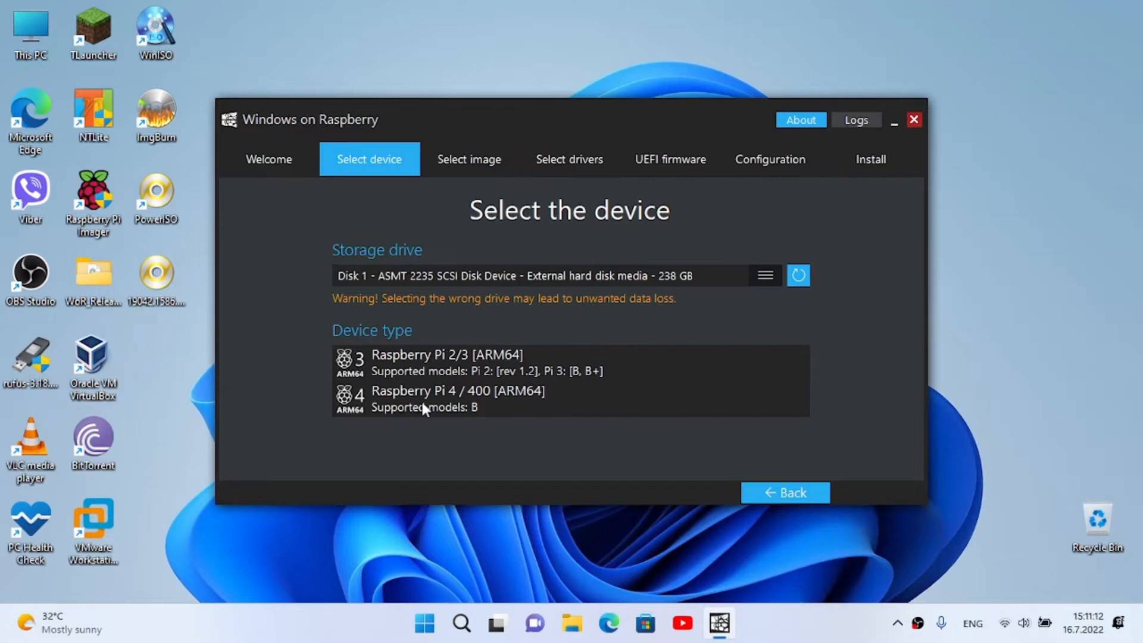
click(445, 398)
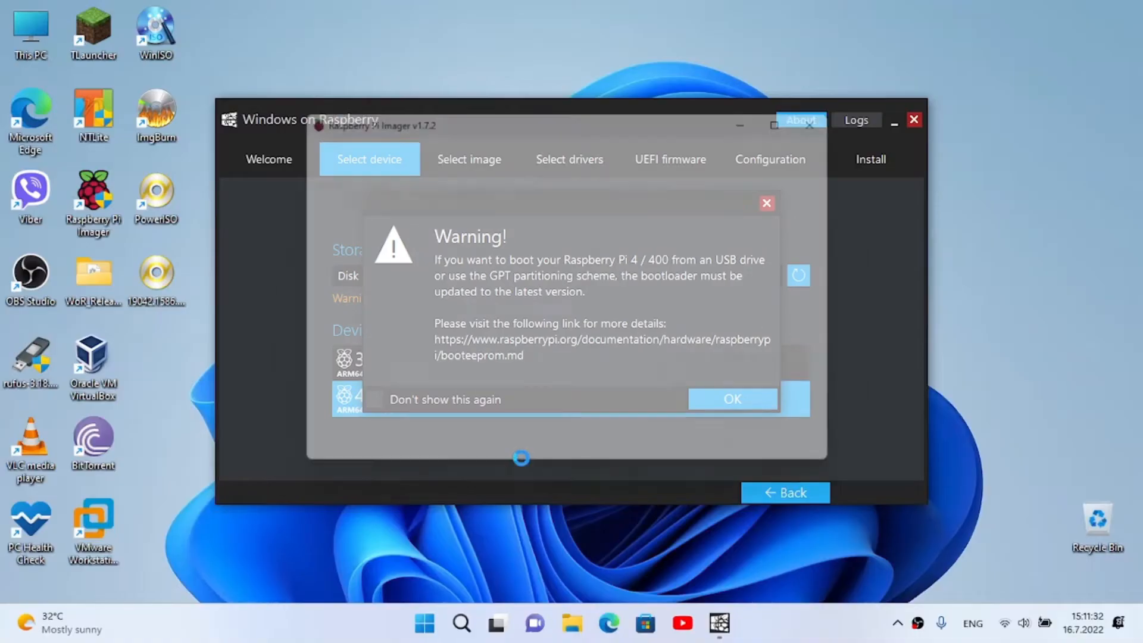
Dismiss the bootloader warning and pick the SD Card Boot image from Misc utility images
click(732, 398)
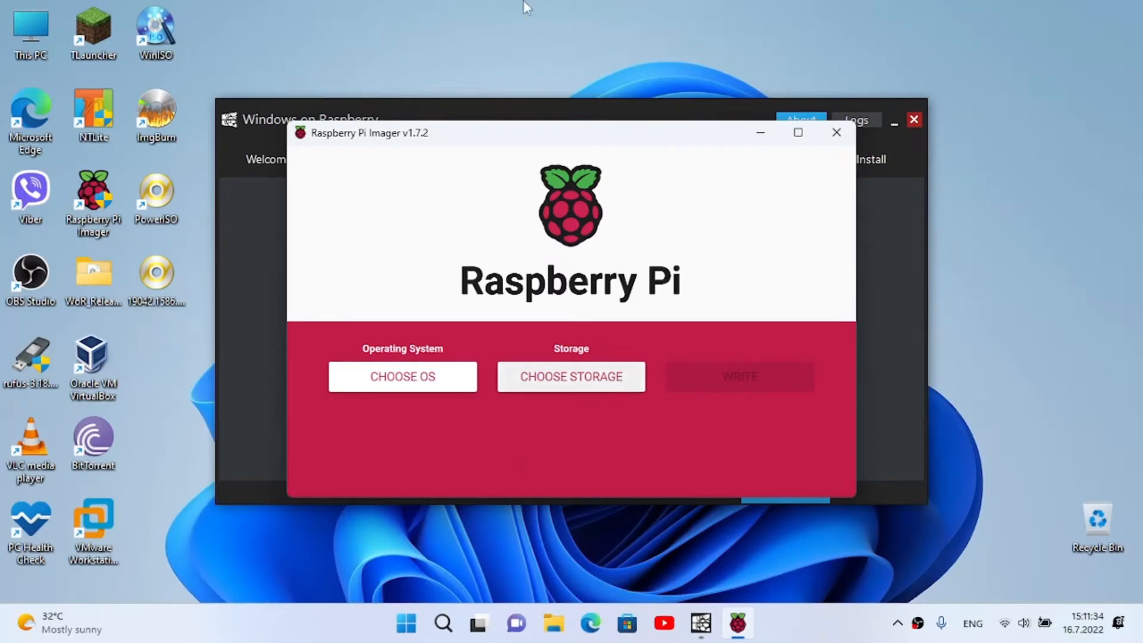
click(402, 376)
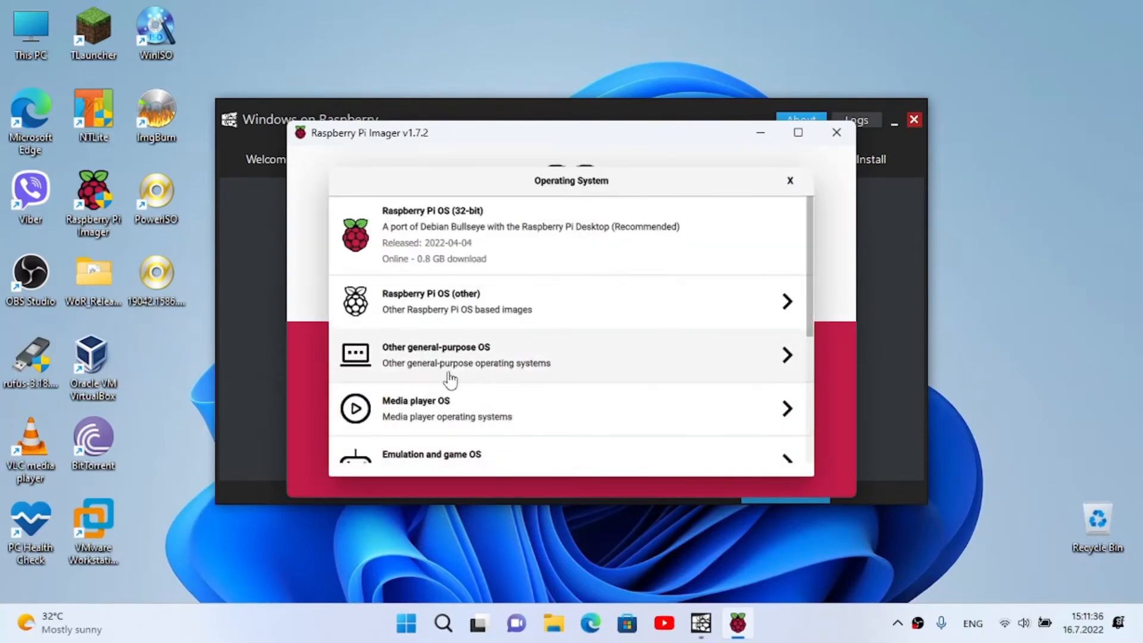
scroll(down, 3)
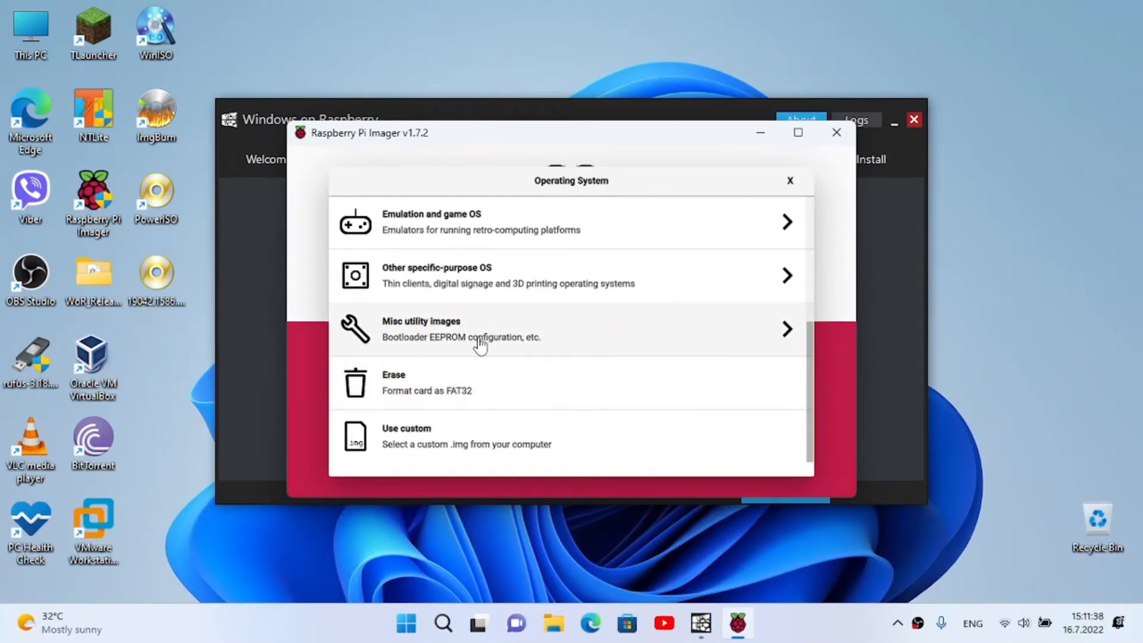
click(481, 338)
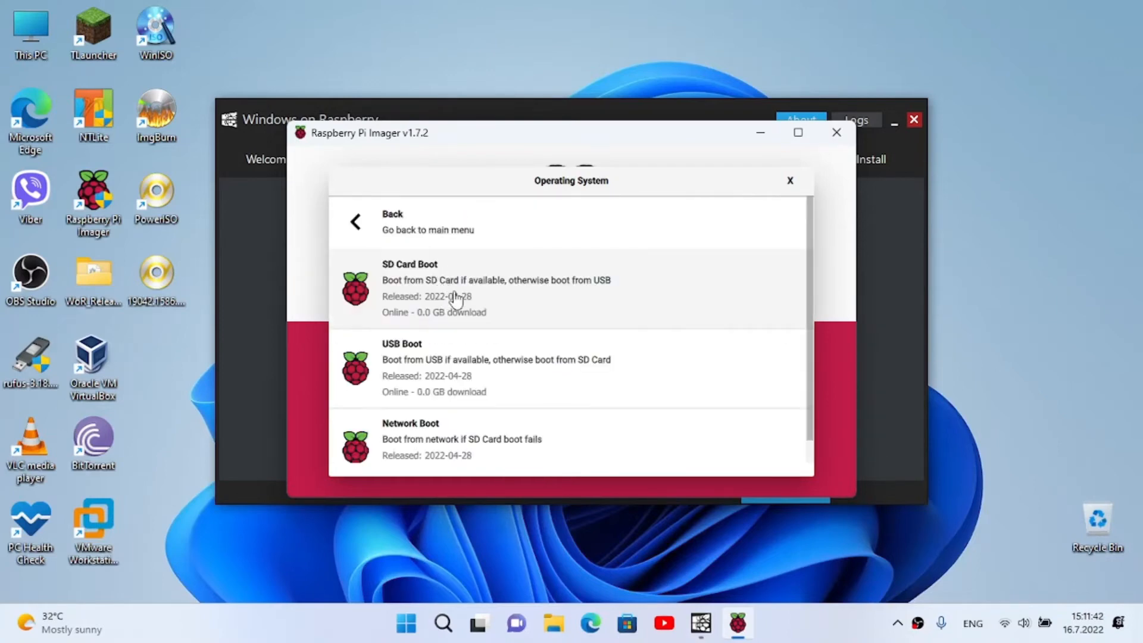
mouse_move(449, 297)
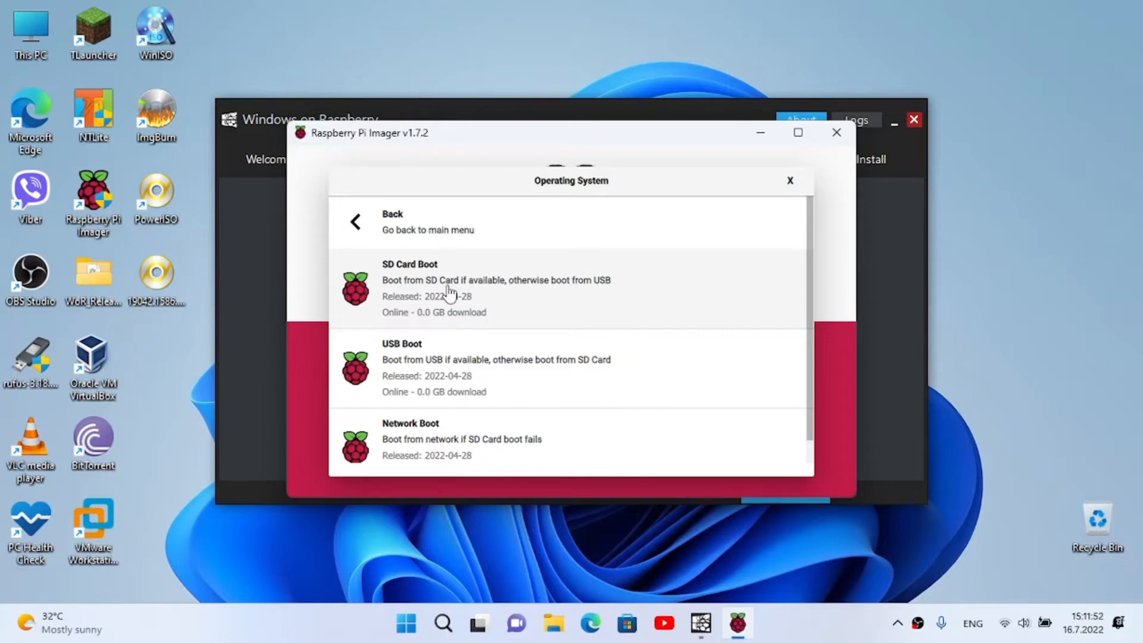
mouse_move(401, 378)
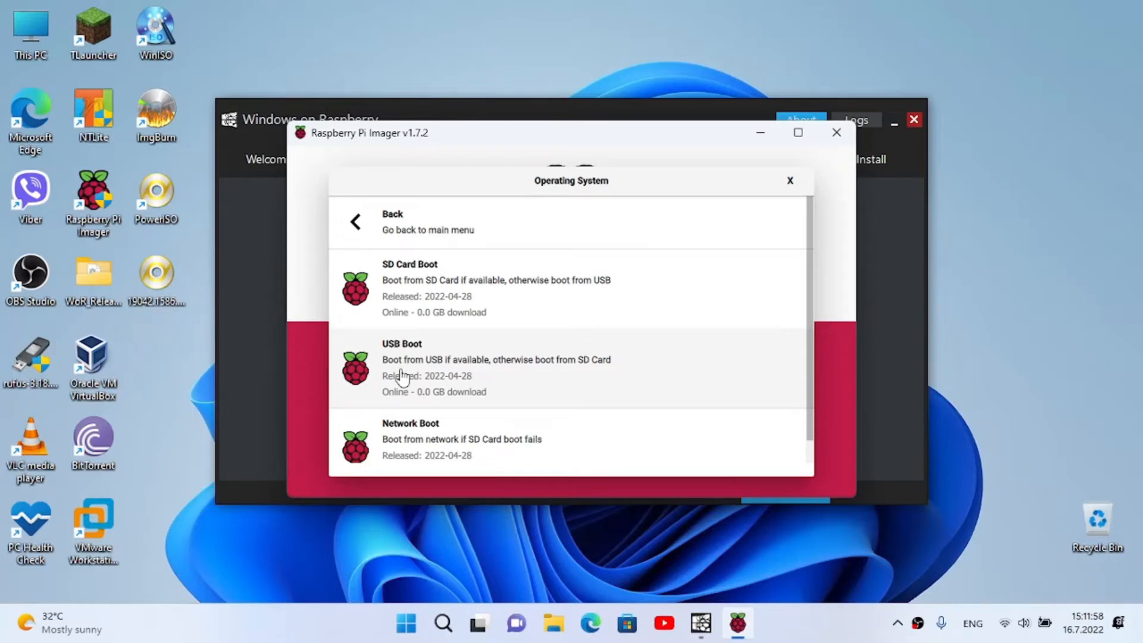
mouse_move(508, 461)
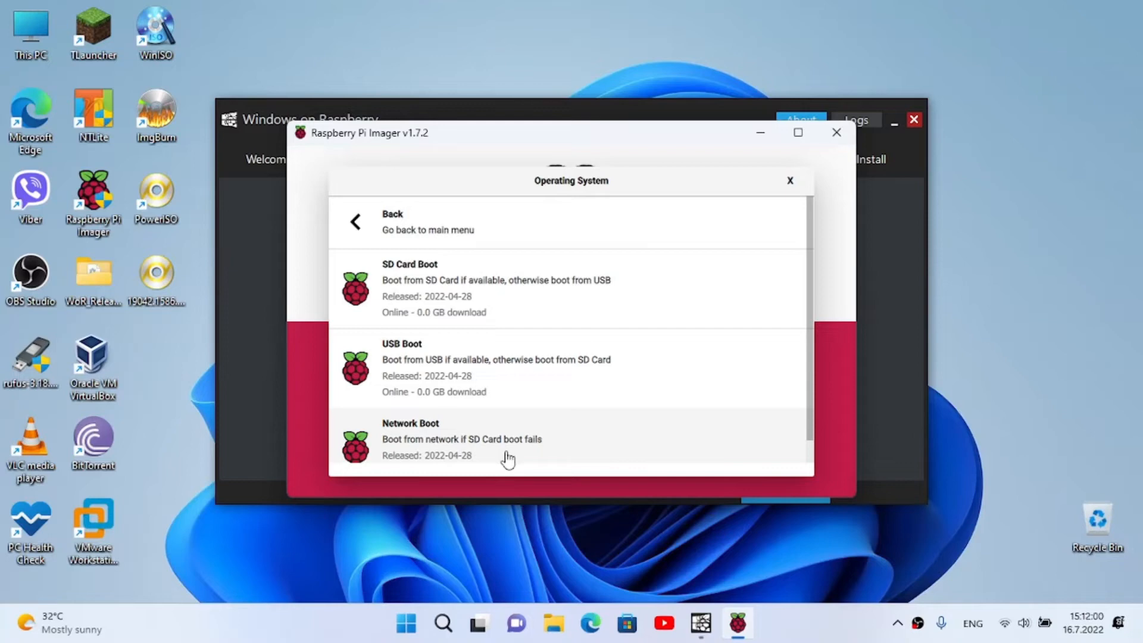
mouse_move(687, 226)
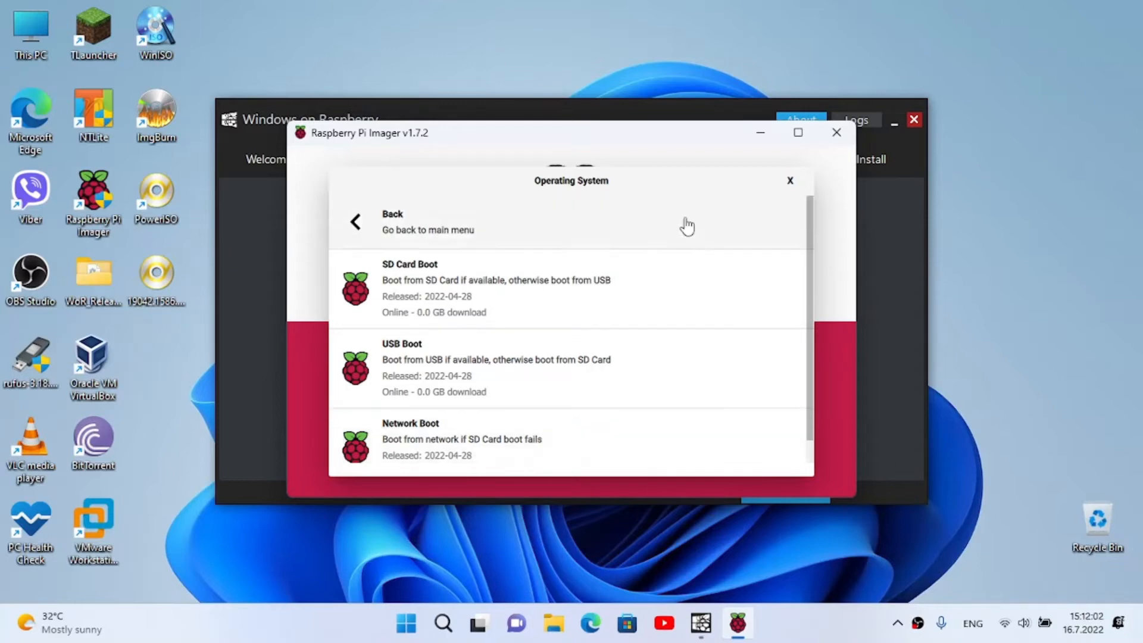
mouse_move(732, 302)
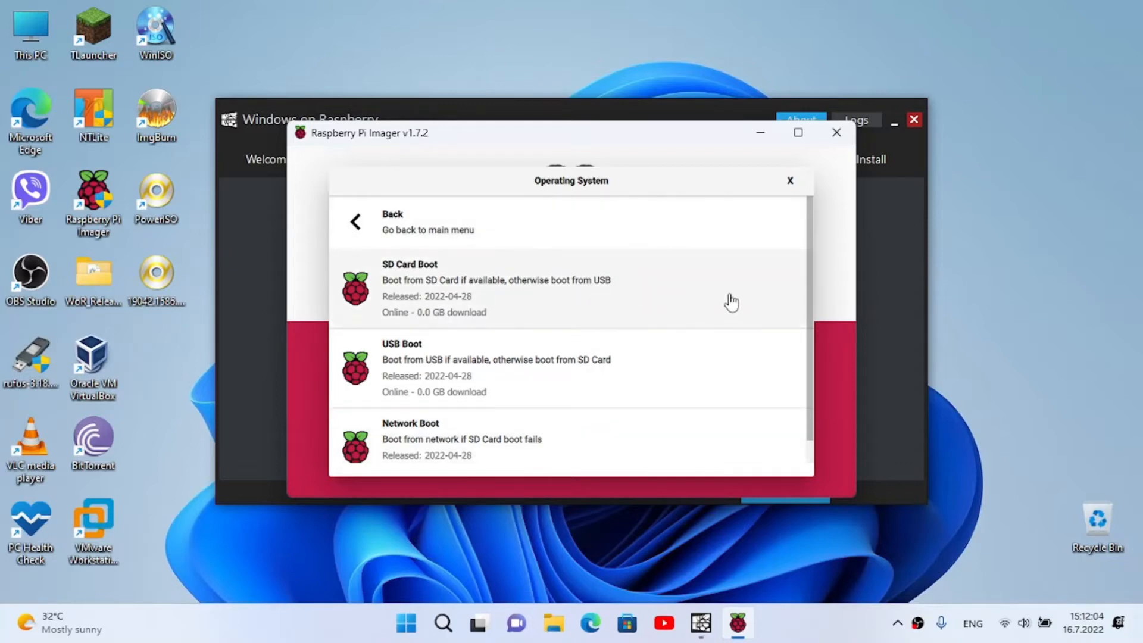
click(434, 287)
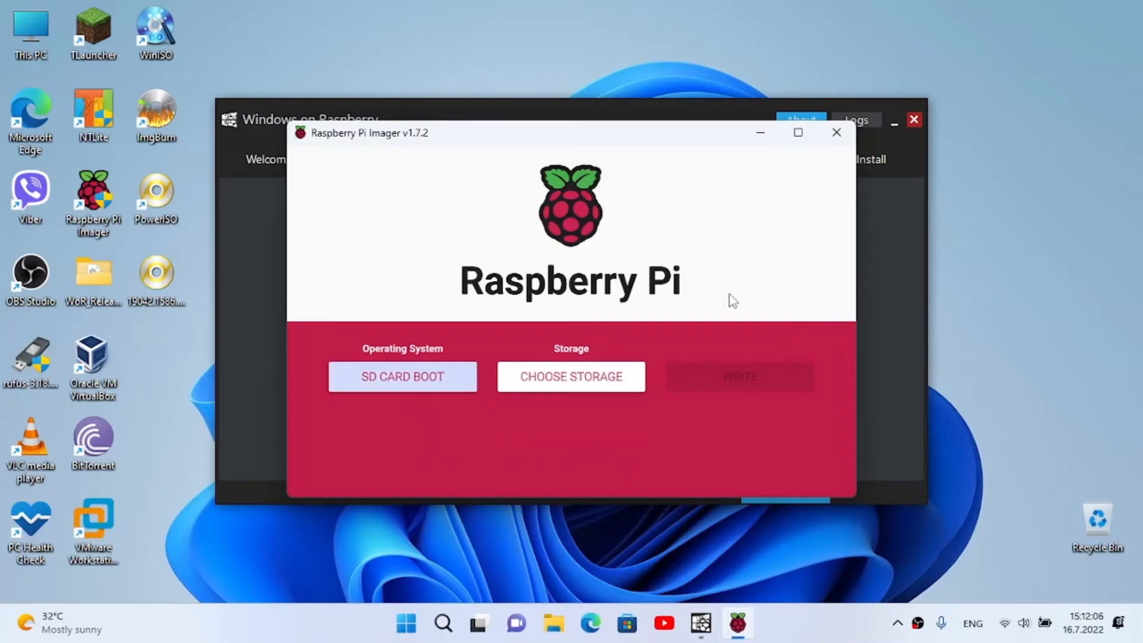
Close Raspberry Pi Imager and return to WoR's bootloader warning
click(571, 377)
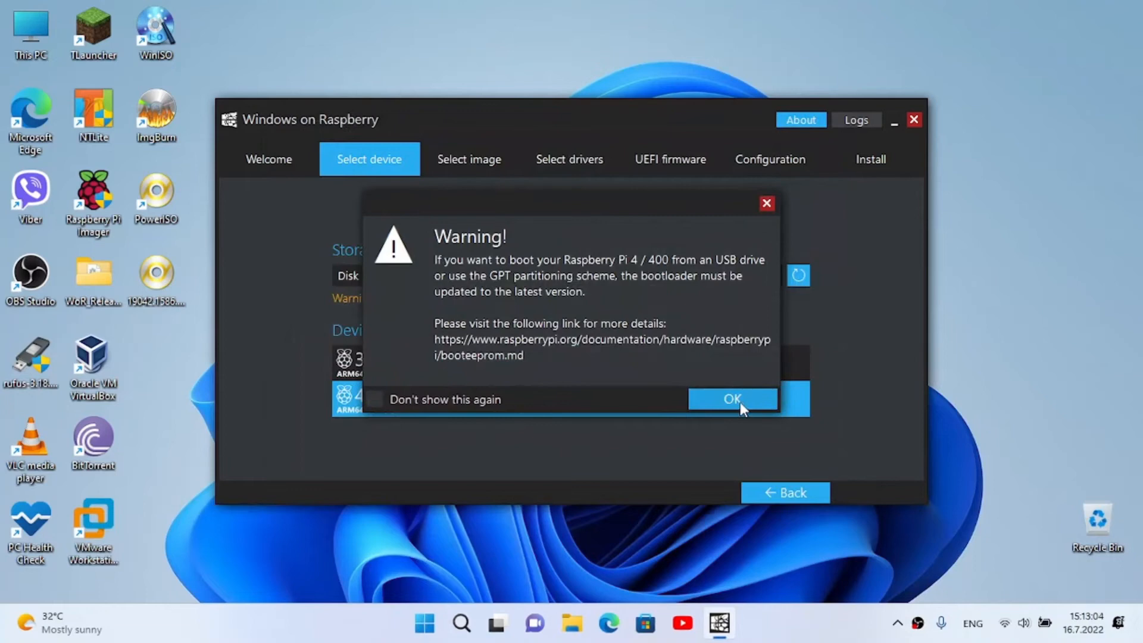
Dismiss the bootloader warning and advance to the Windows 10 Pro 19041.1586 image step
click(732, 399)
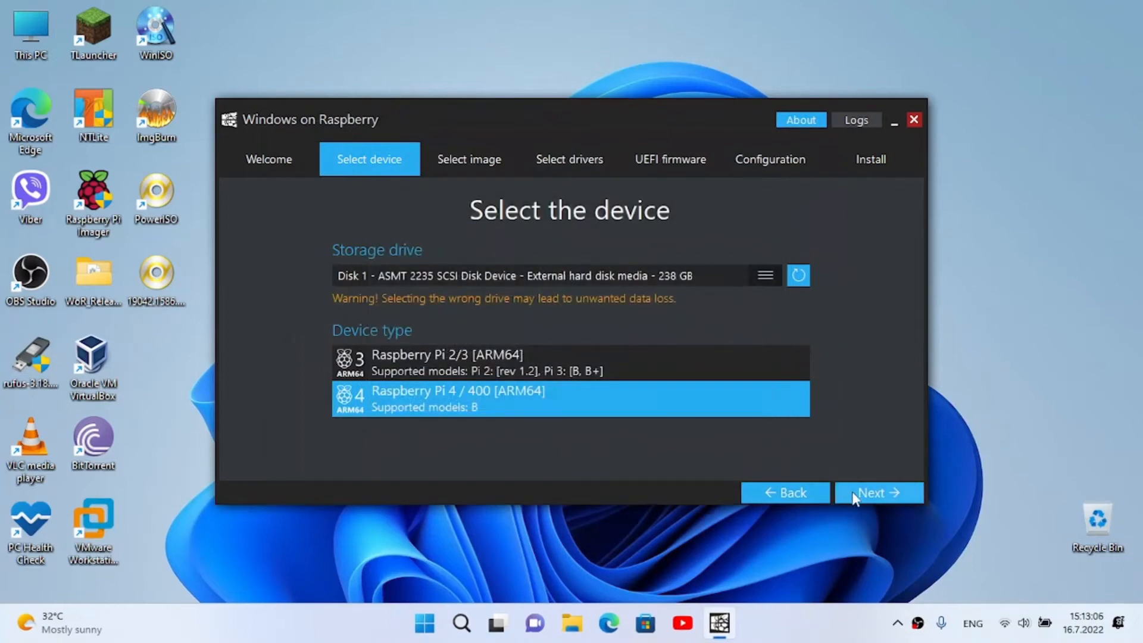
click(879, 492)
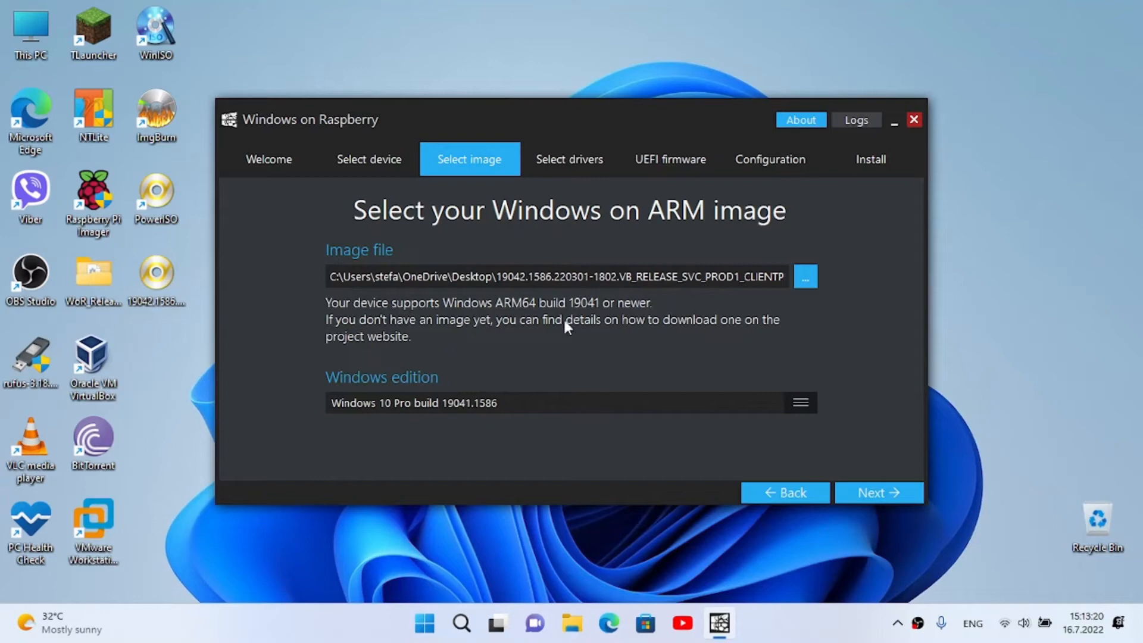
mouse_move(571, 318)
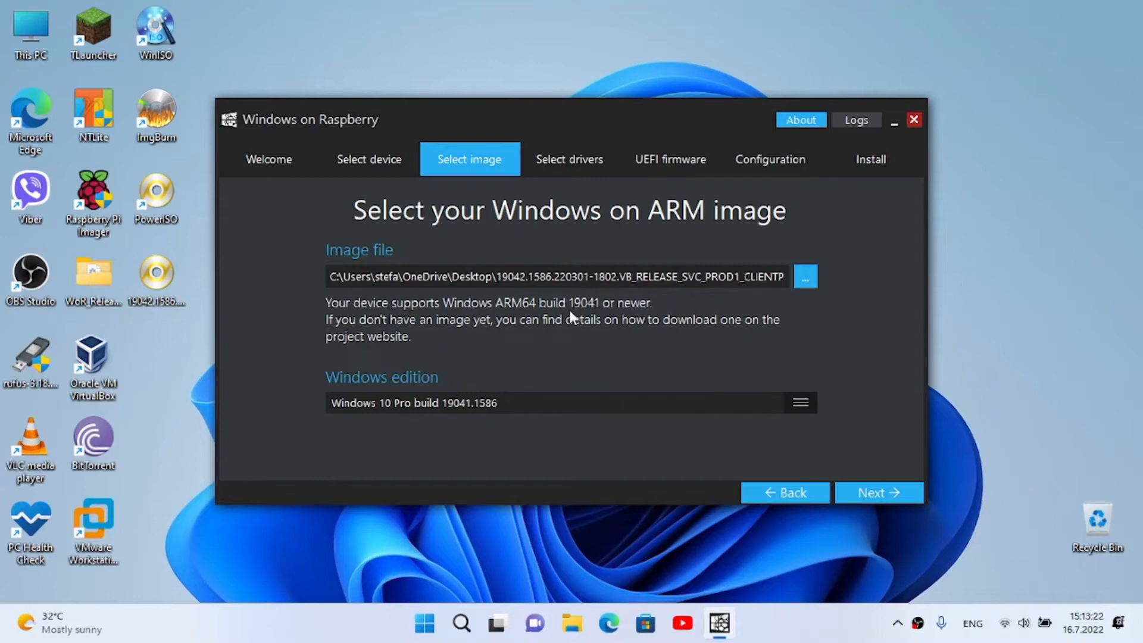
mouse_move(520, 309)
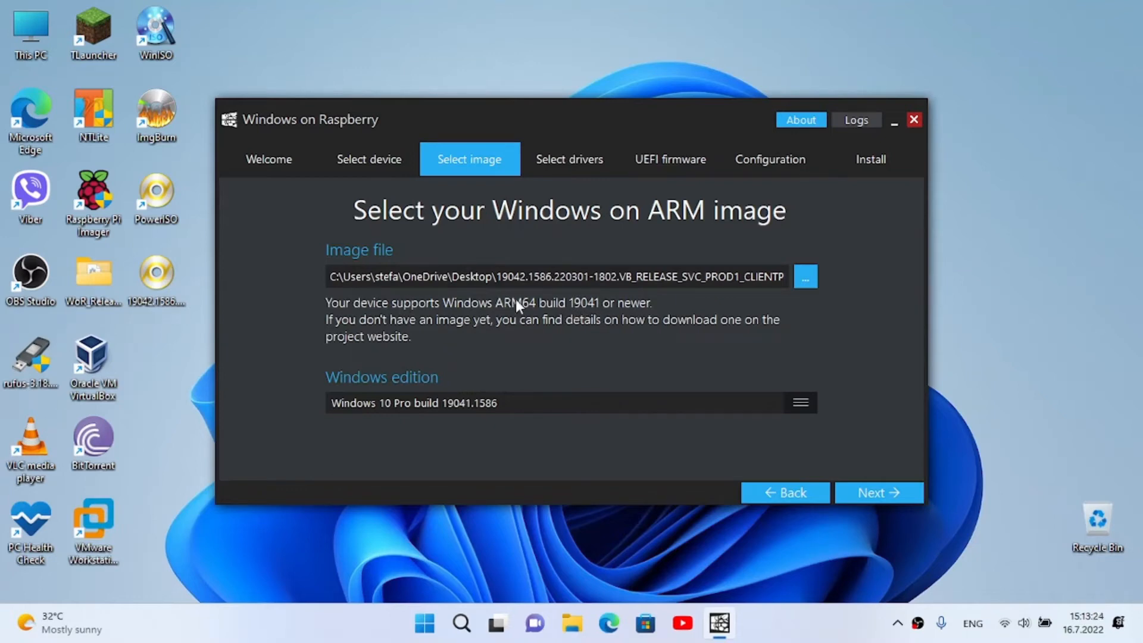
mouse_move(249, 142)
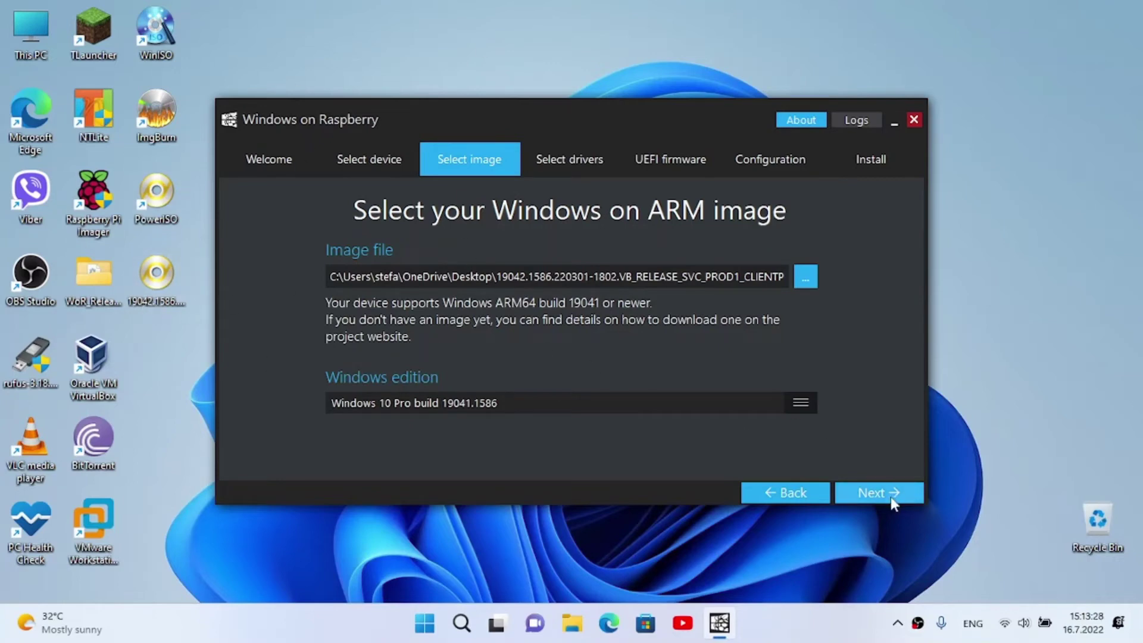
Choose the latest server driver package and accept its license agreement
click(879, 492)
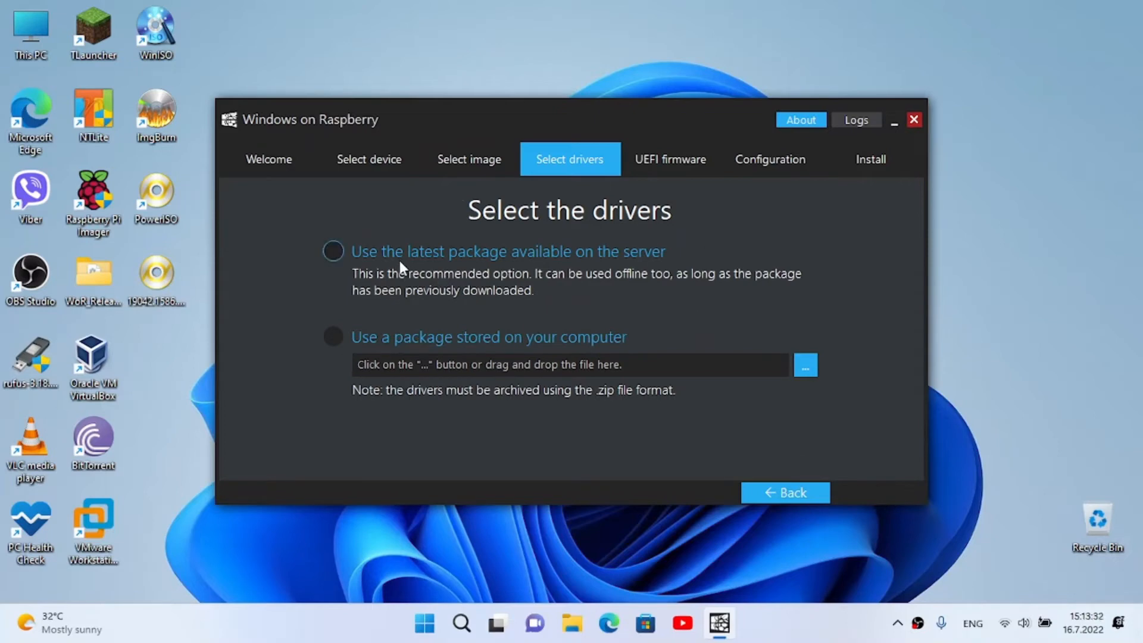
mouse_move(267, 230)
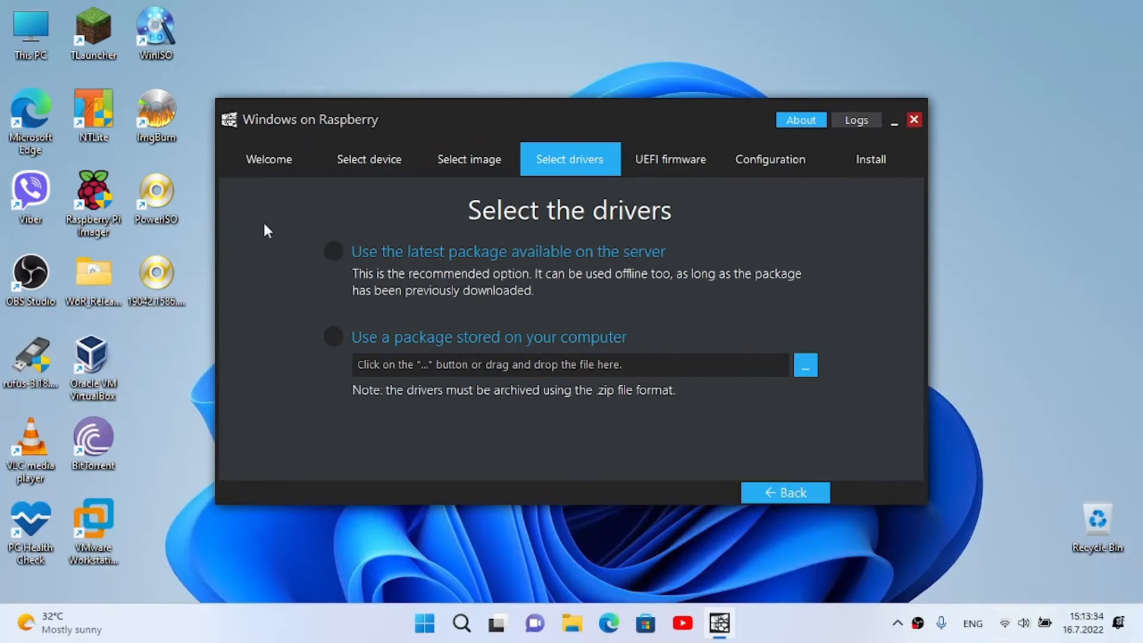
mouse_move(716, 172)
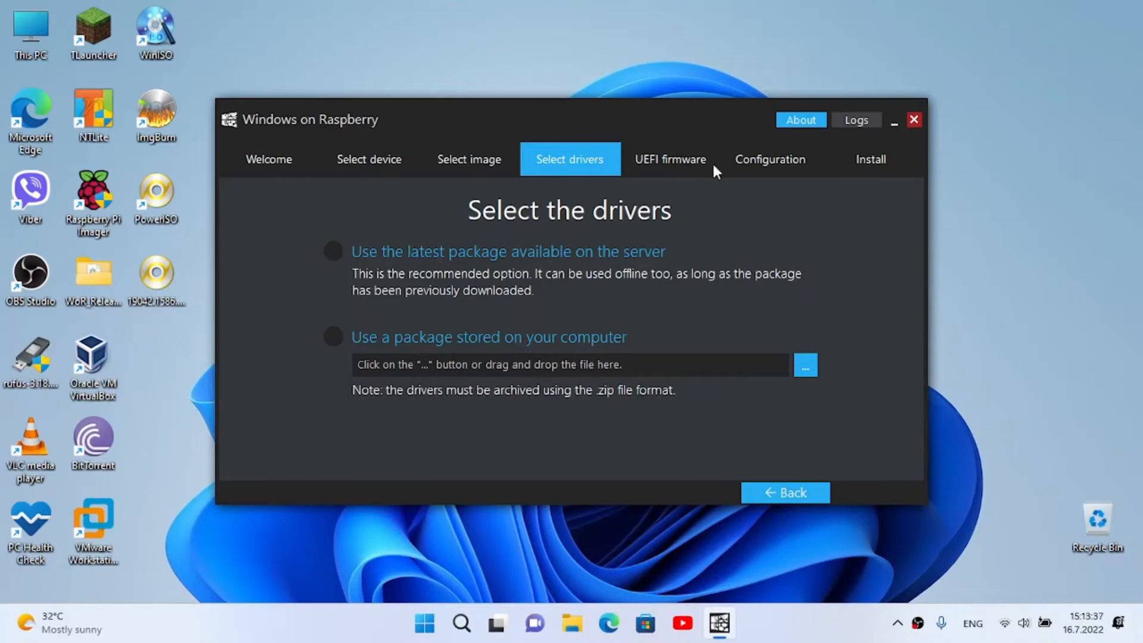
mouse_move(645, 196)
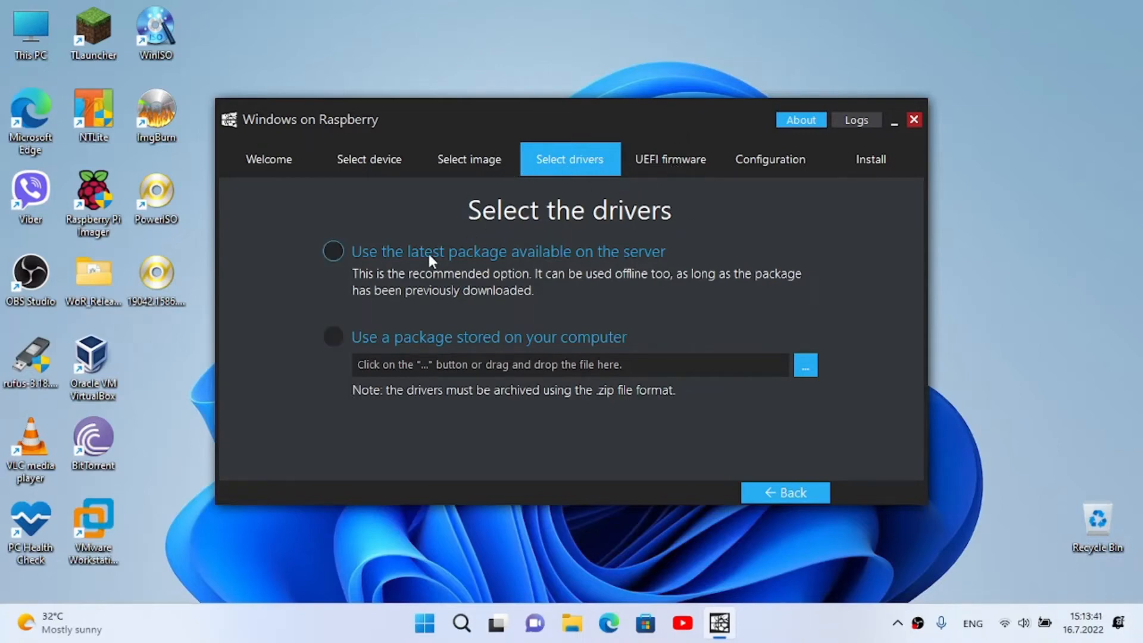
click(333, 251)
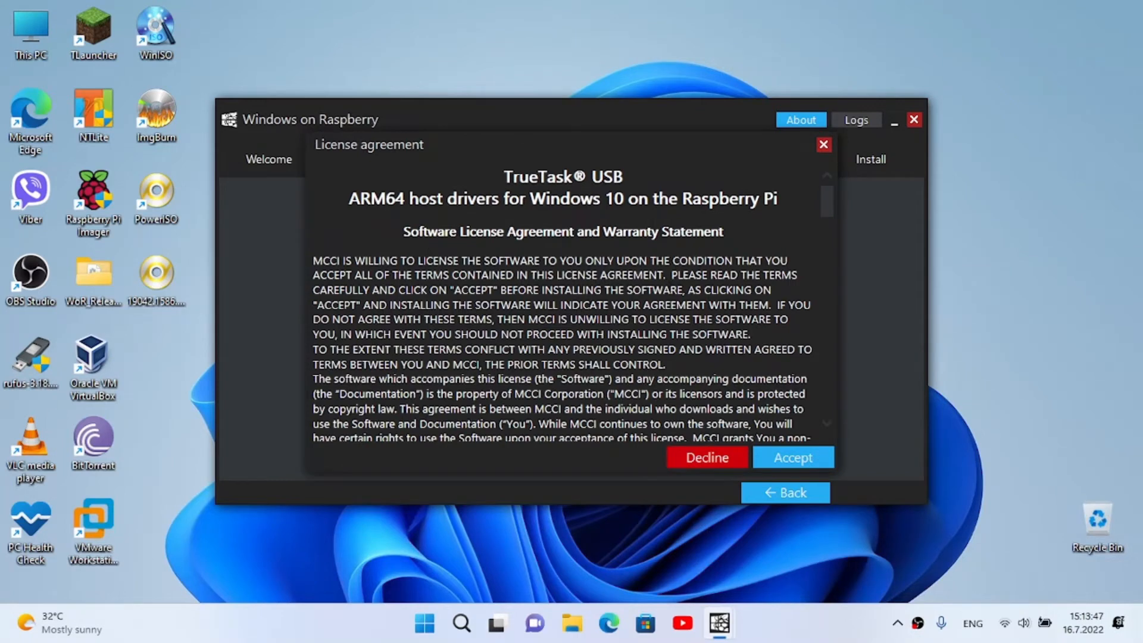
click(793, 457)
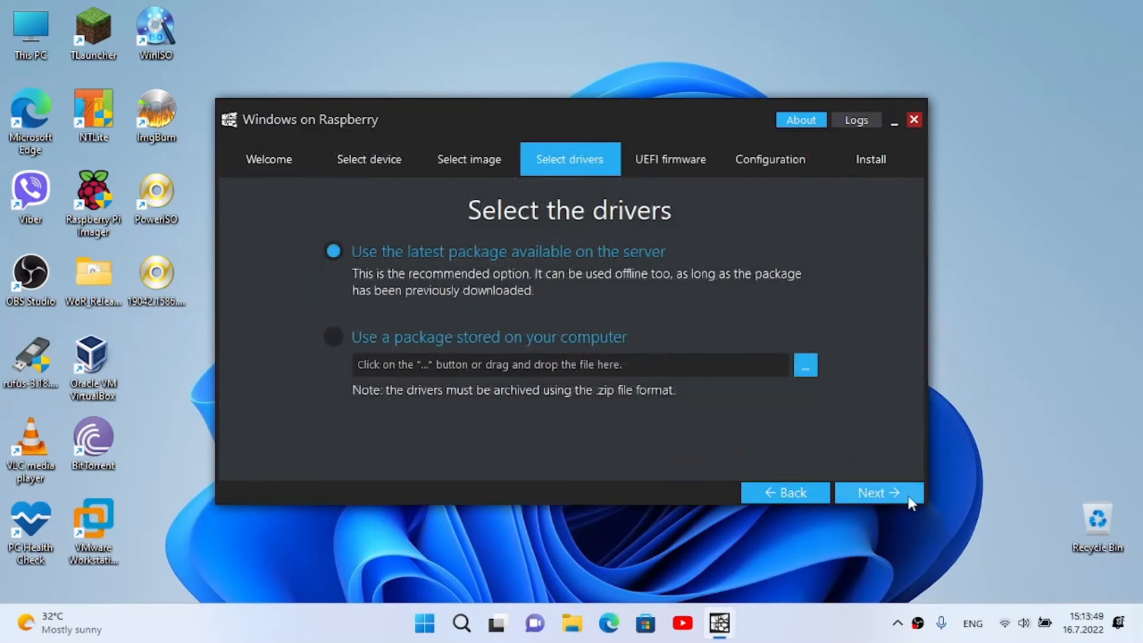
Keep the latest server UEFI firmware and advance to Configuration
click(879, 493)
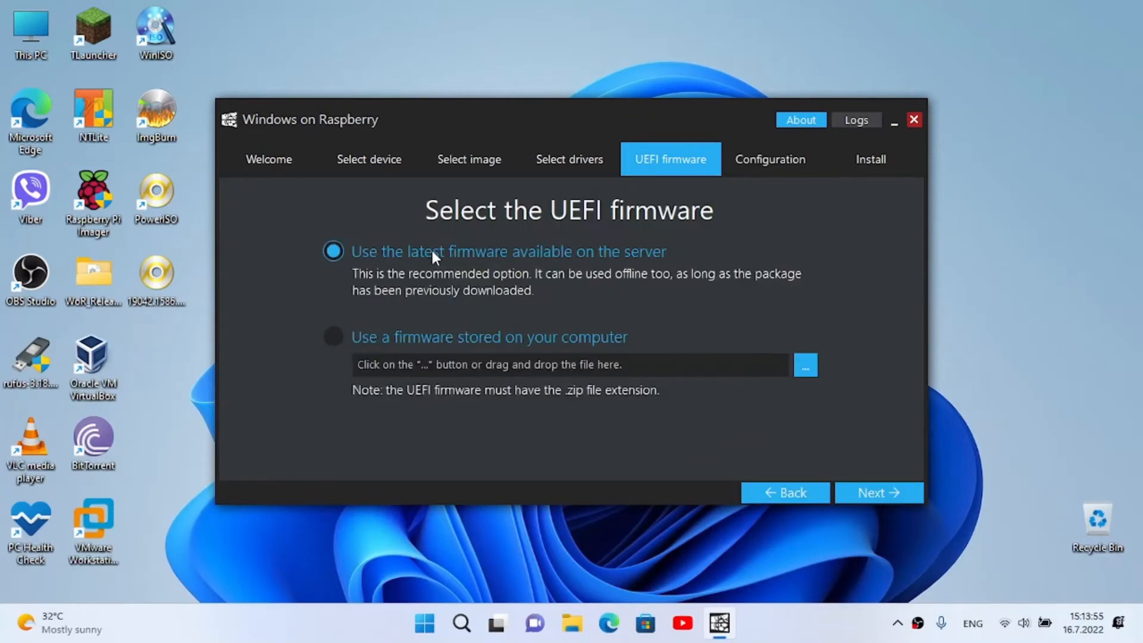
mouse_move(673, 499)
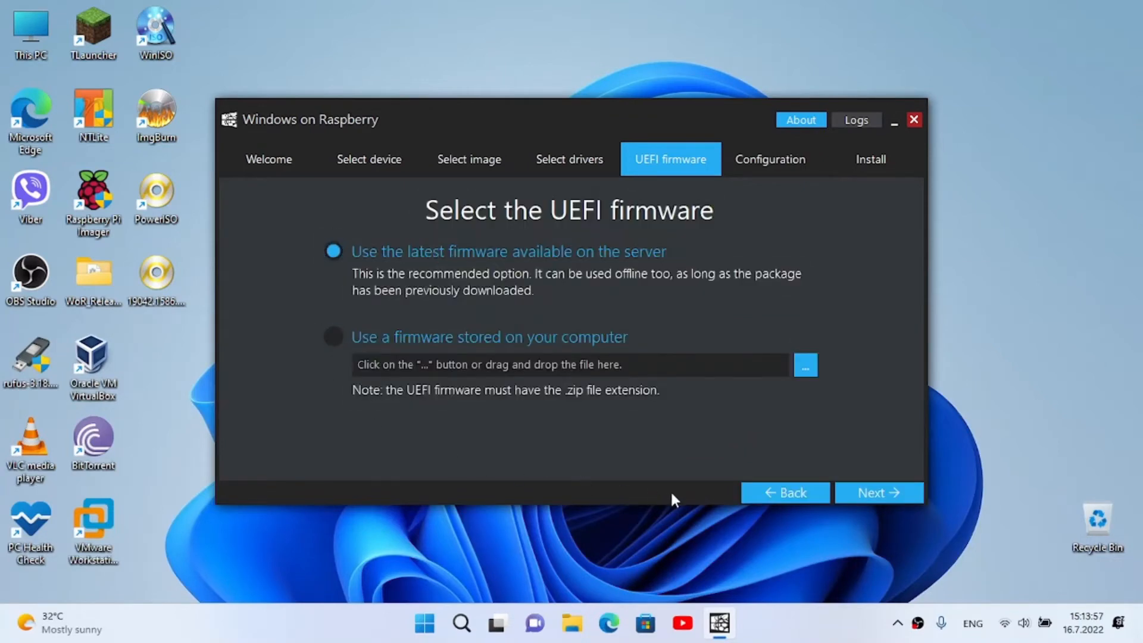
click(879, 493)
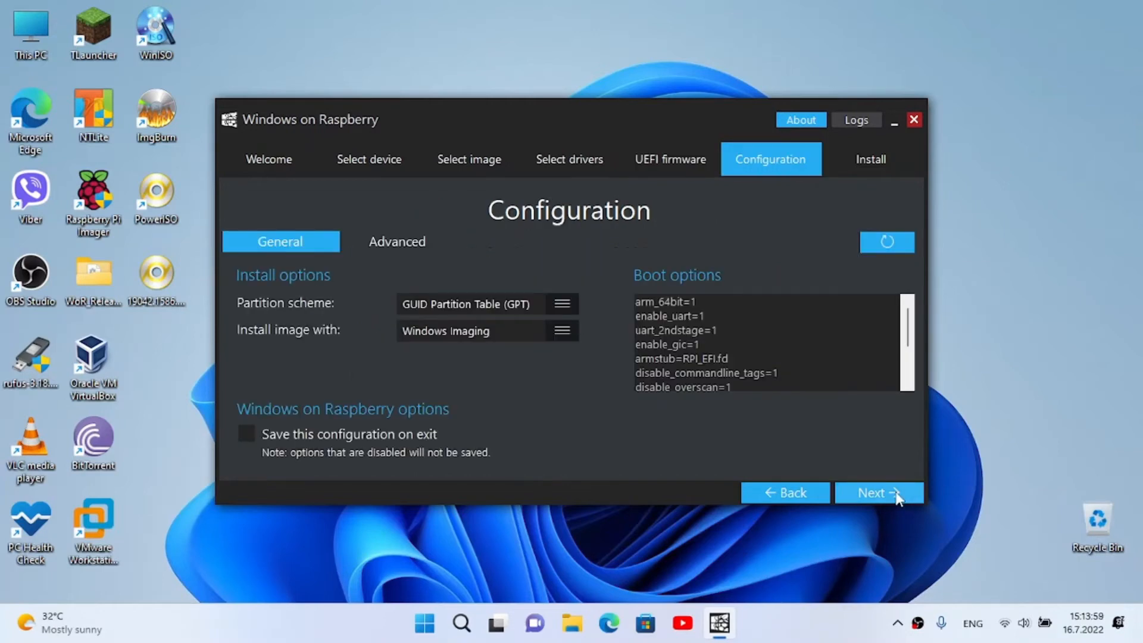
mouse_move(515, 232)
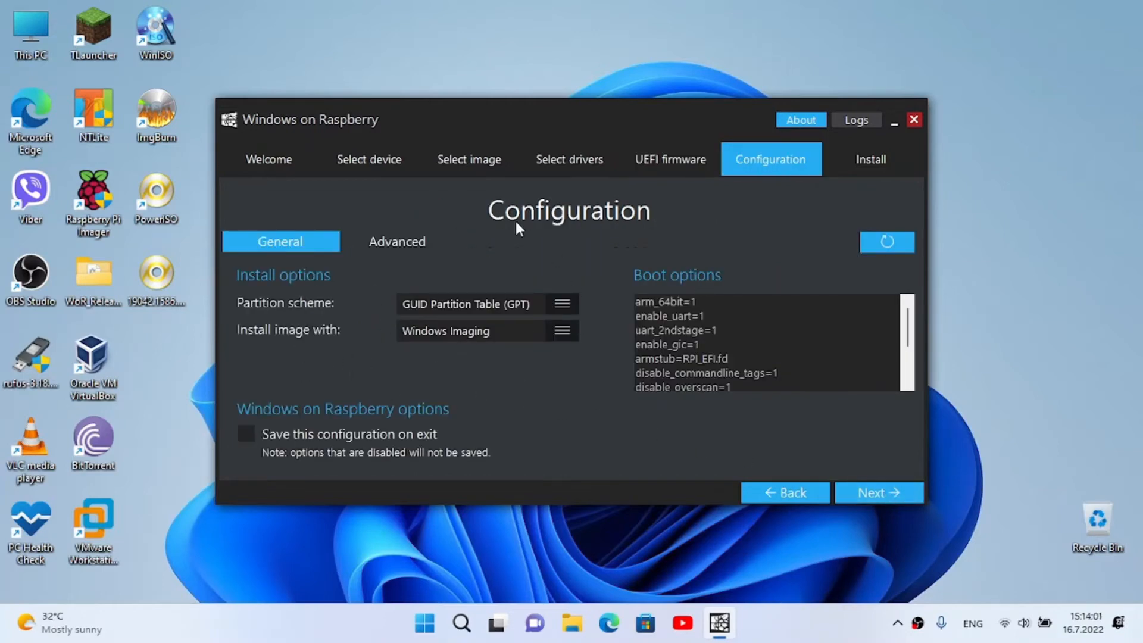
Open the Installation overview for the 238 GB disk, Pi 4 and build 19041.1586
click(879, 492)
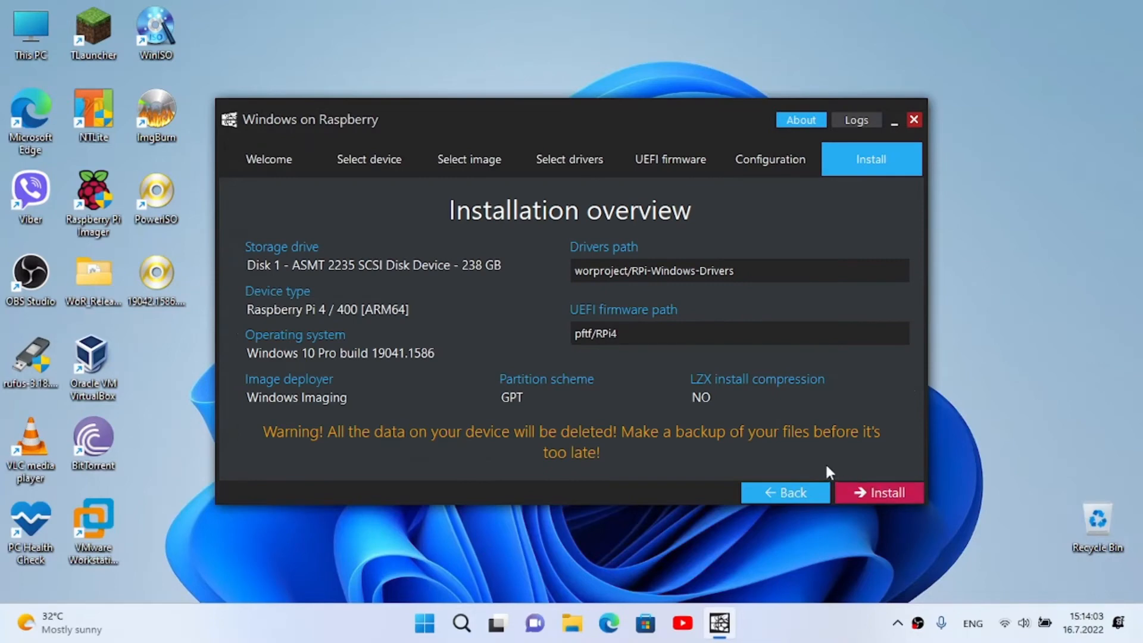
mouse_move(249, 254)
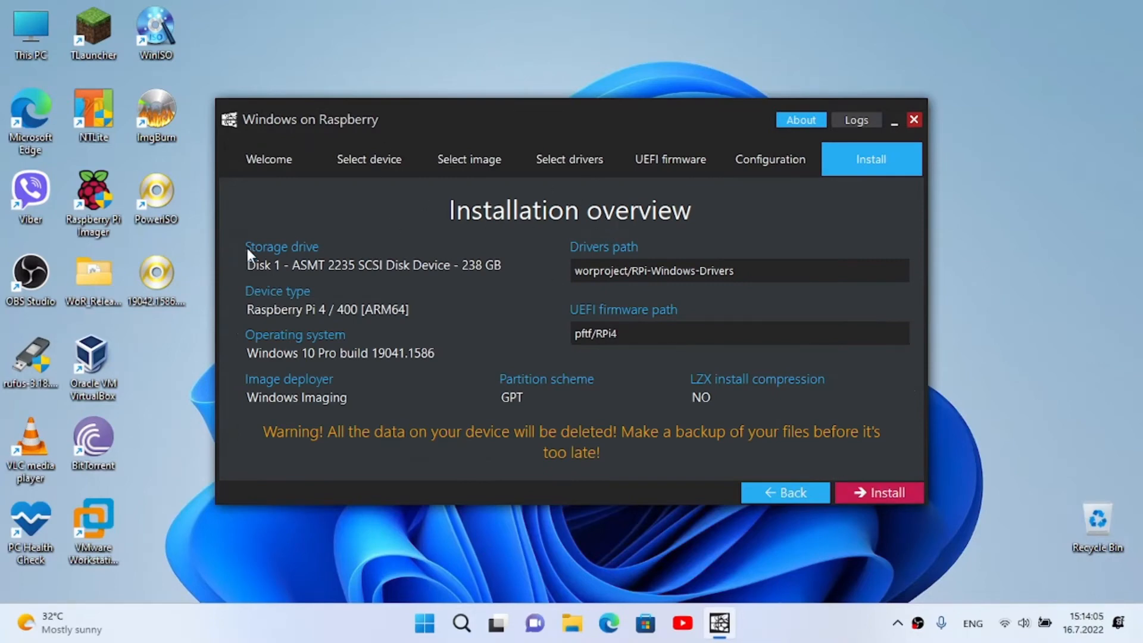
mouse_move(484, 269)
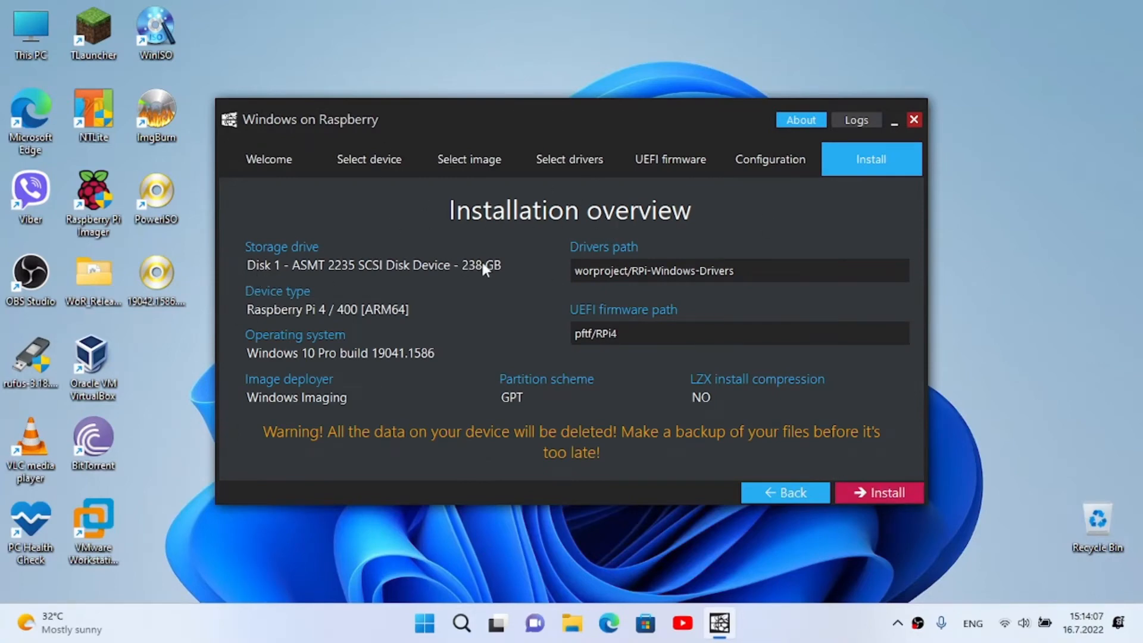
mouse_move(523, 301)
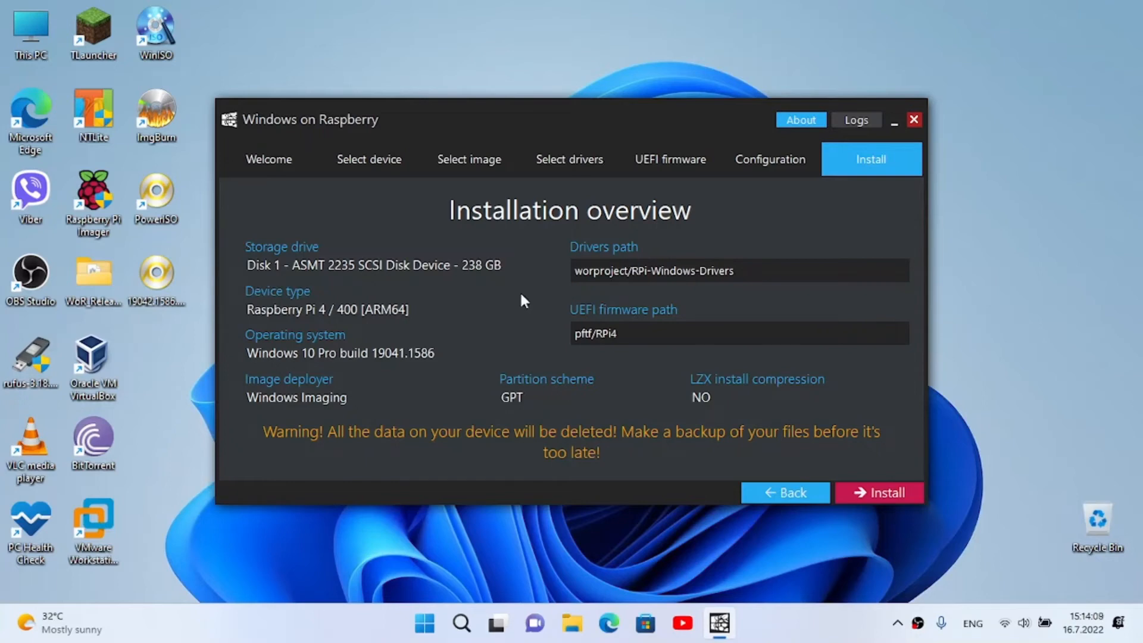
mouse_move(297, 322)
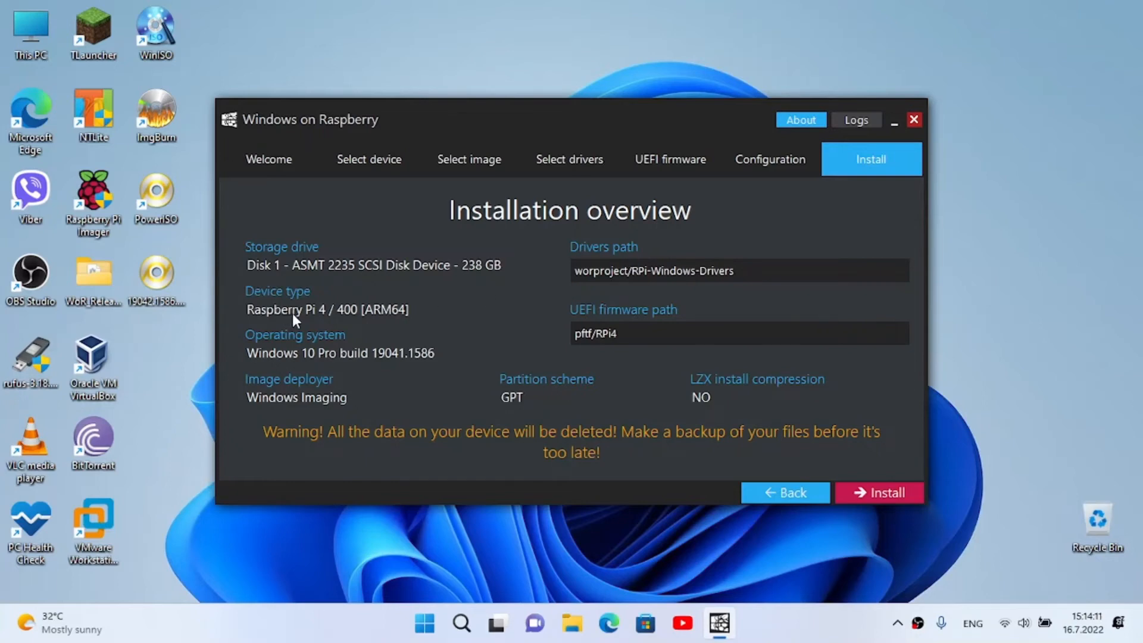
mouse_move(335, 361)
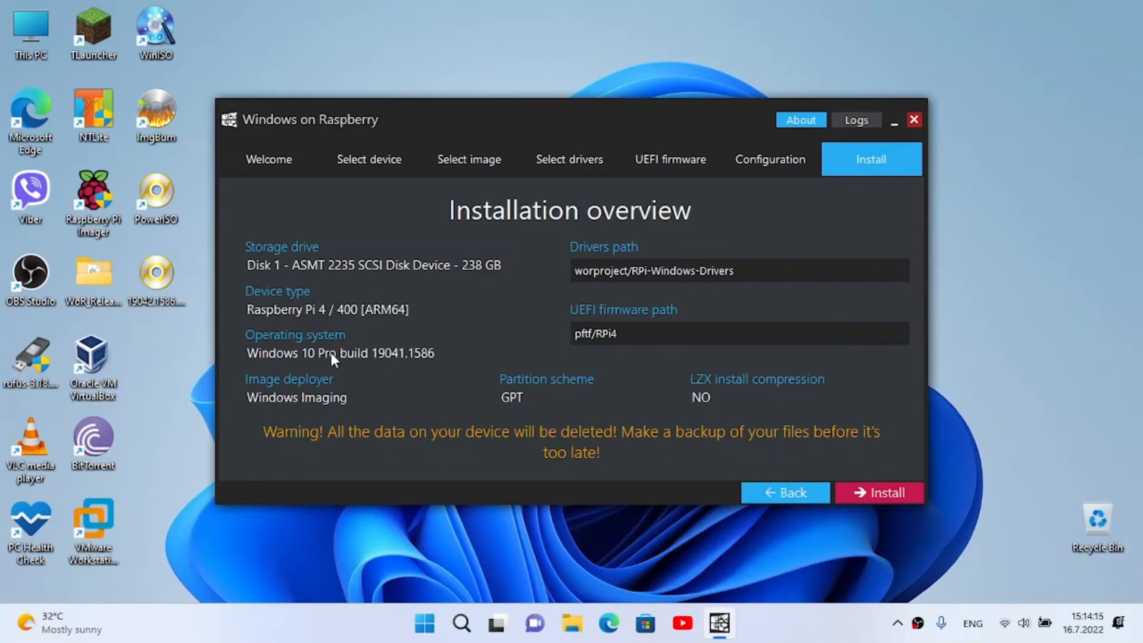
mouse_move(409, 367)
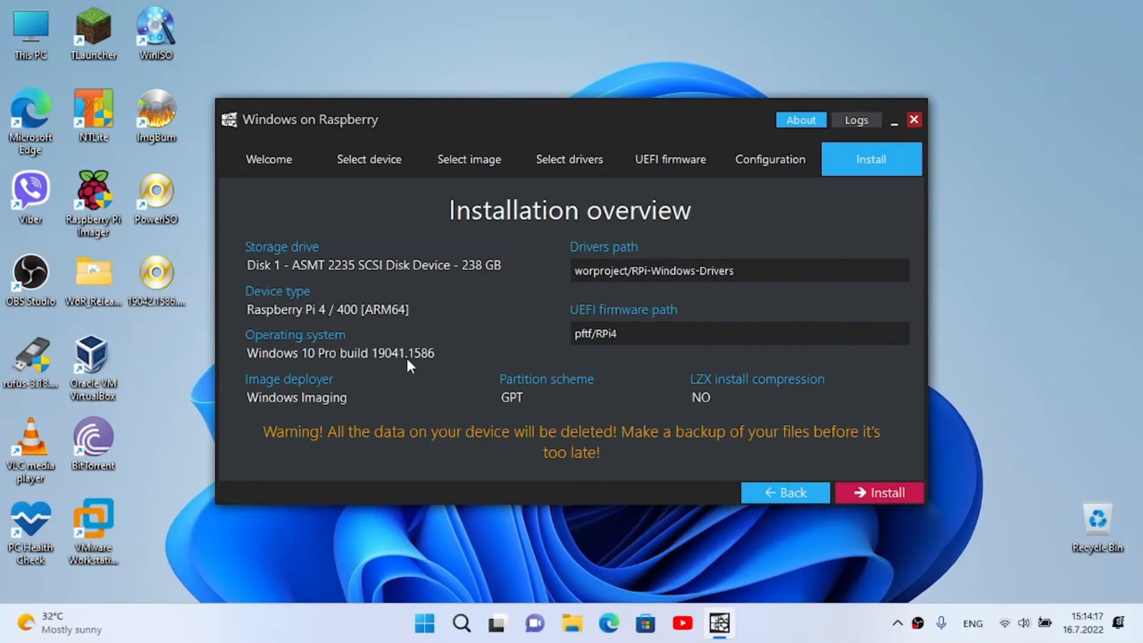
mouse_move(428, 369)
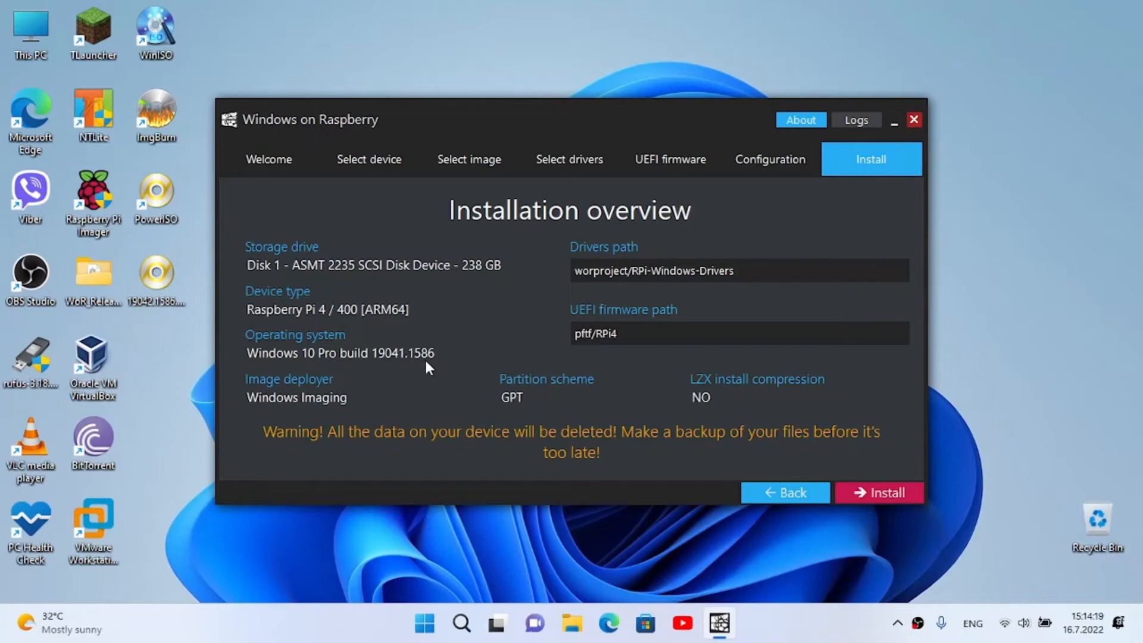
mouse_move(357, 362)
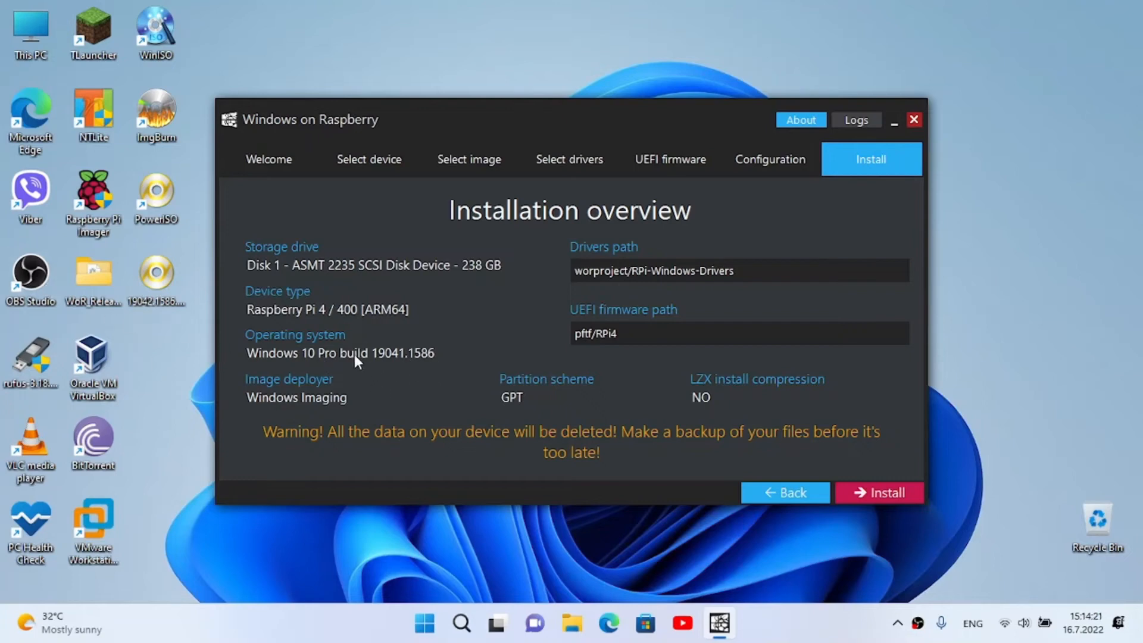
mouse_move(154, 311)
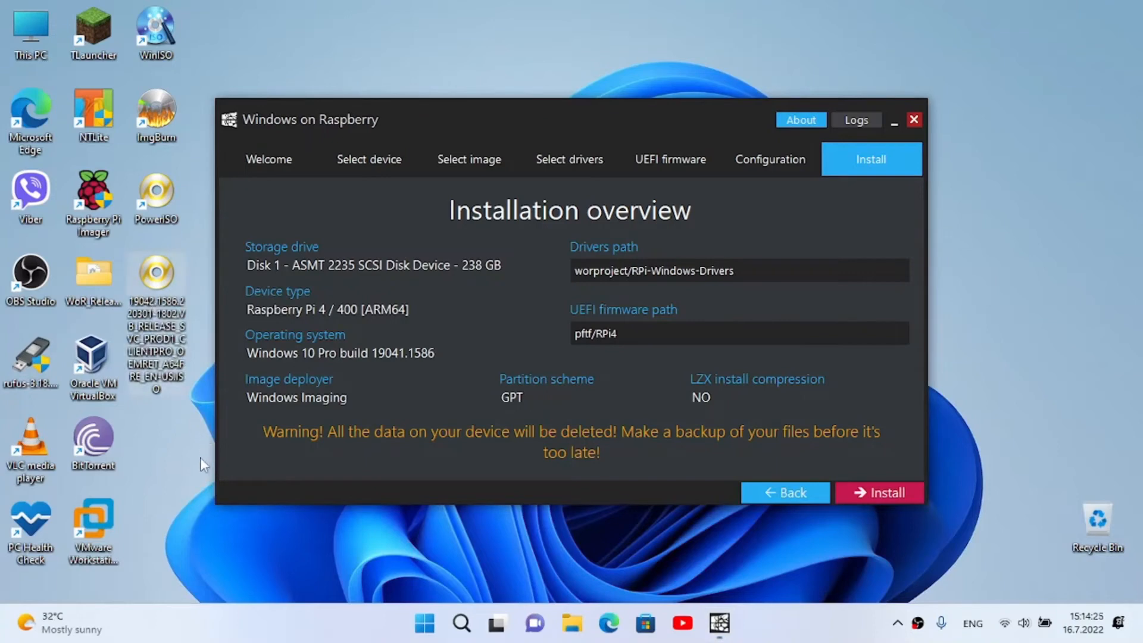
mouse_move(314, 423)
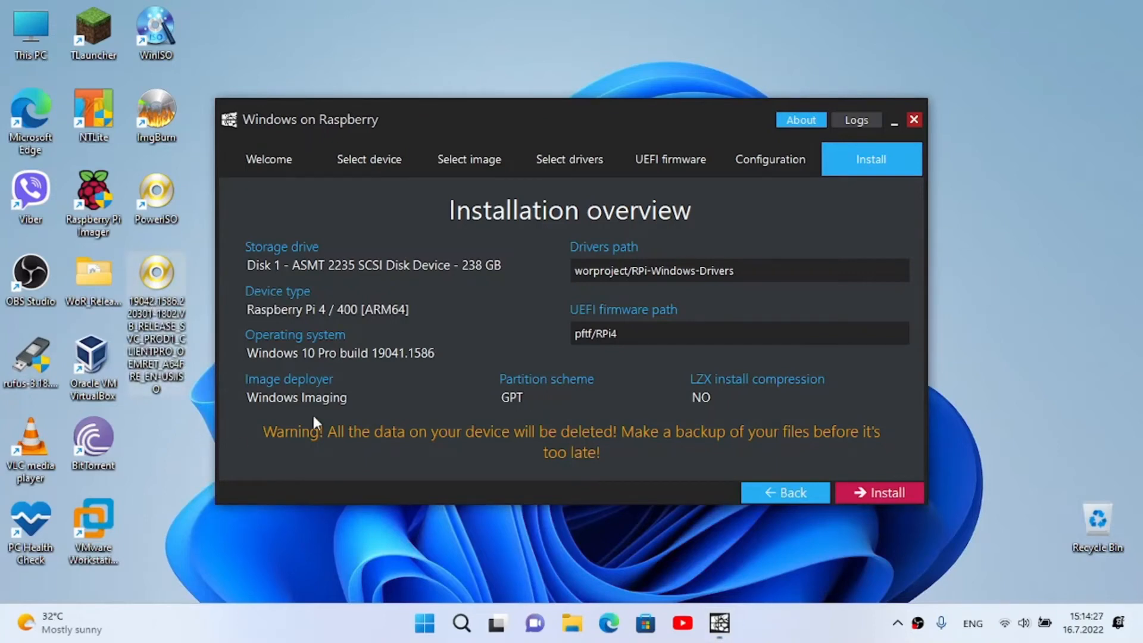
mouse_move(385, 372)
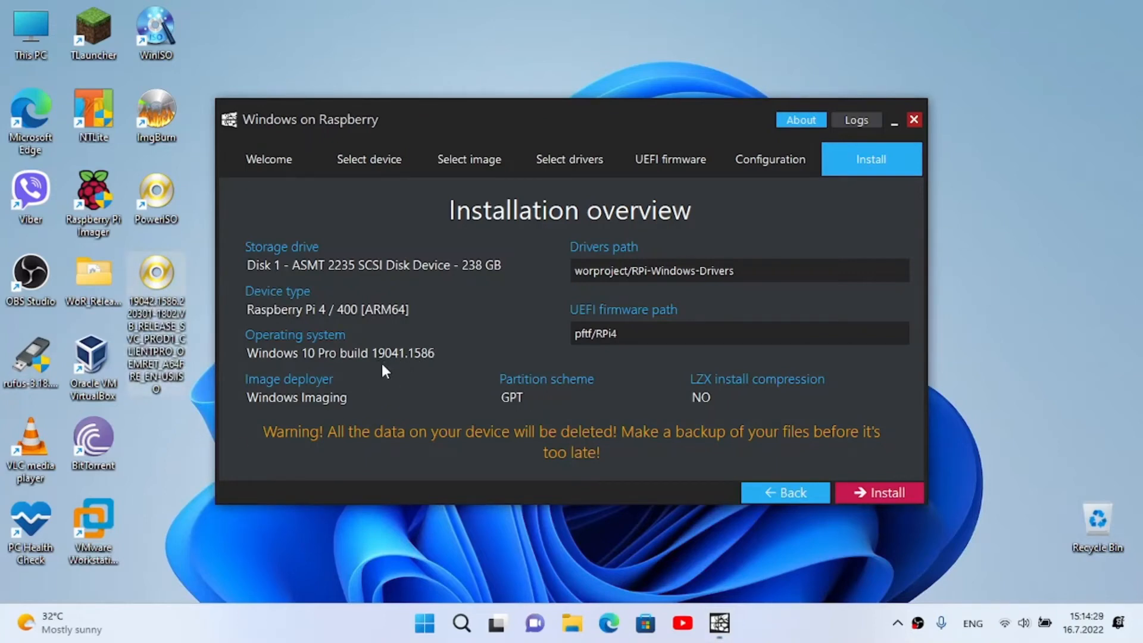
mouse_move(471, 502)
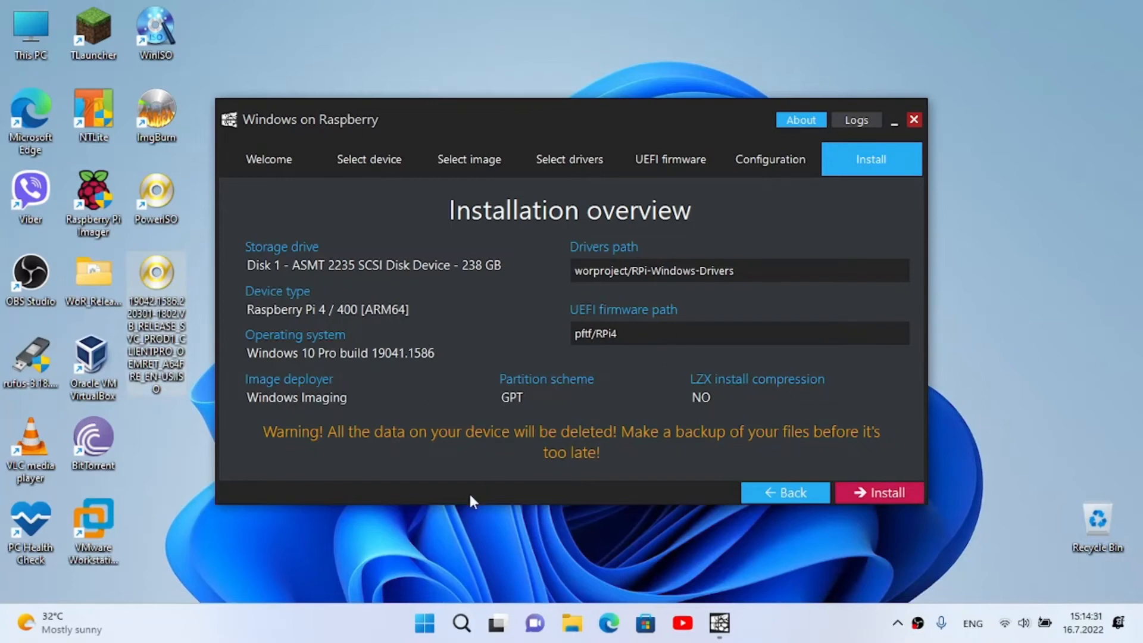
mouse_move(494, 278)
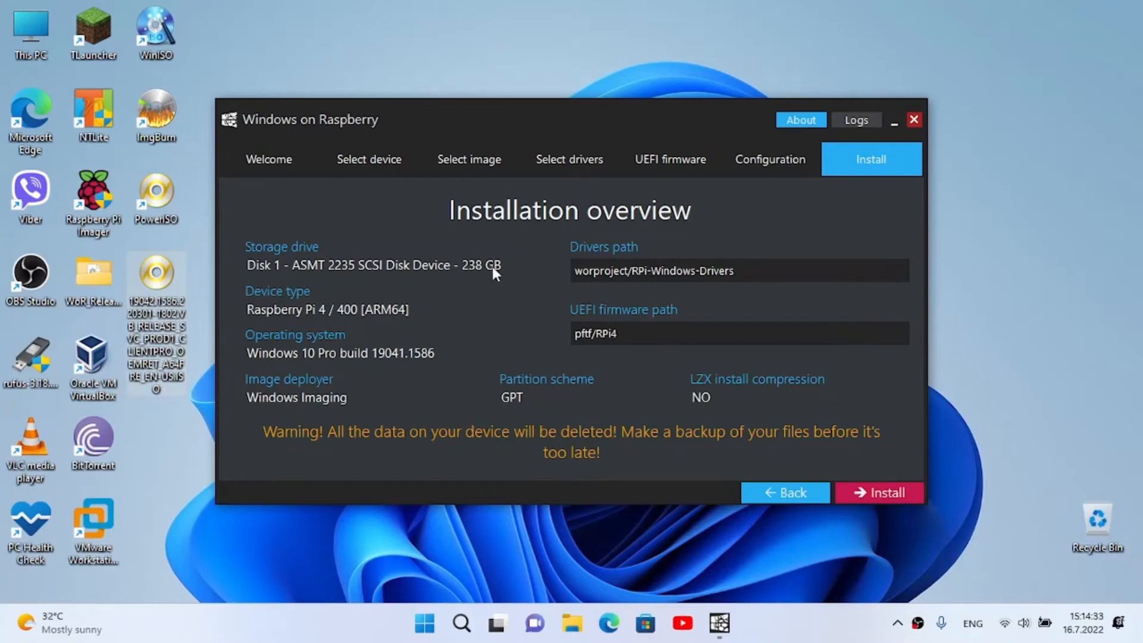
mouse_move(475, 283)
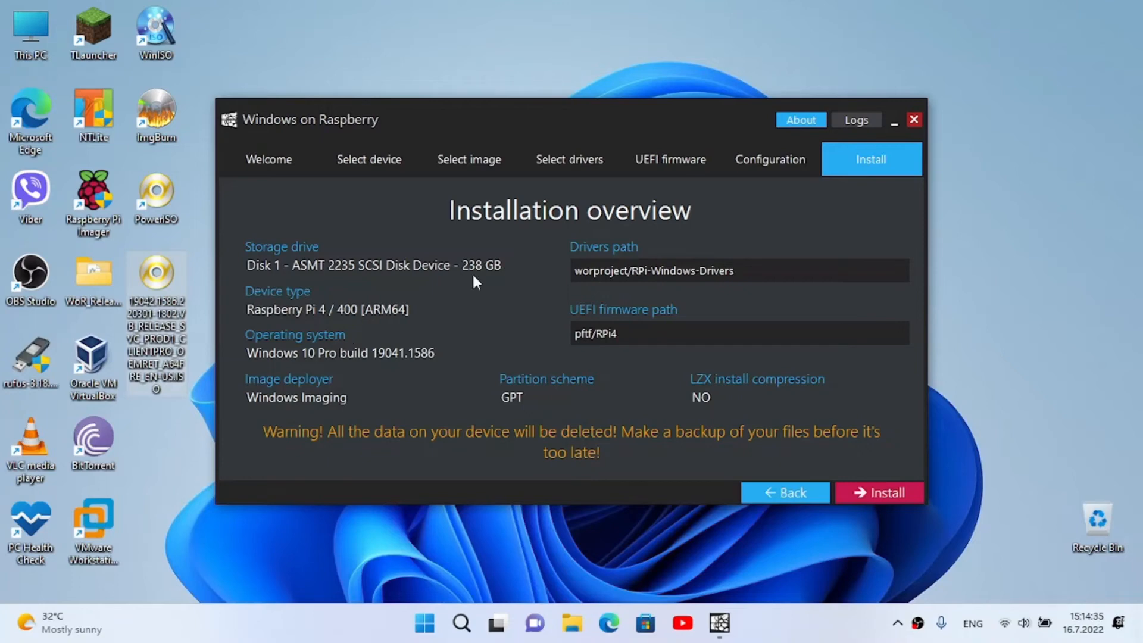
mouse_move(317, 413)
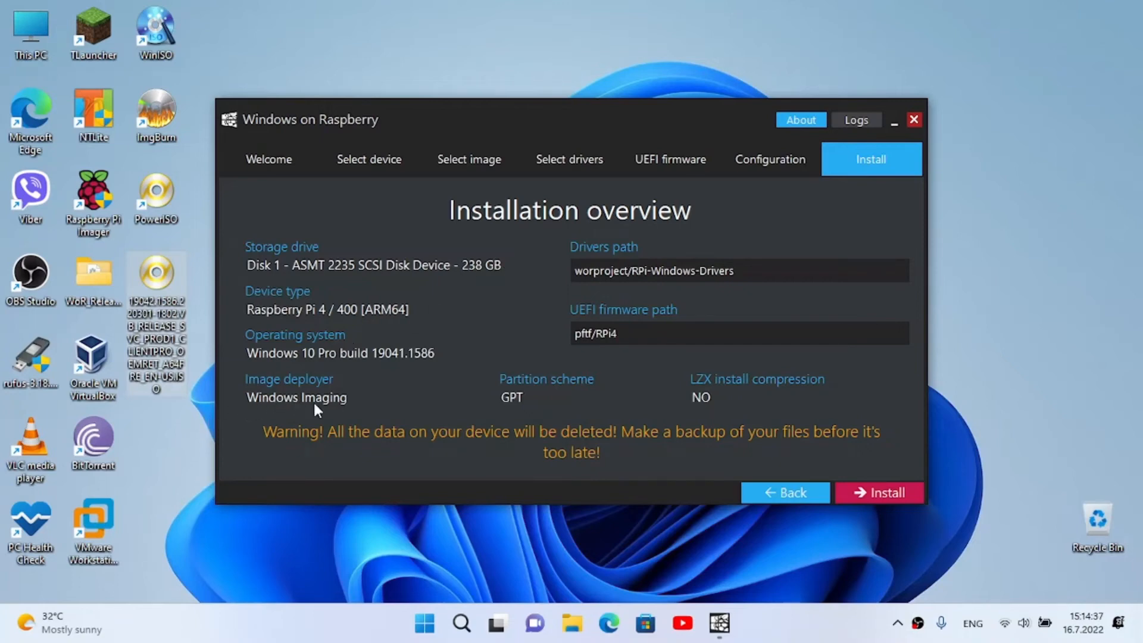
mouse_move(522, 405)
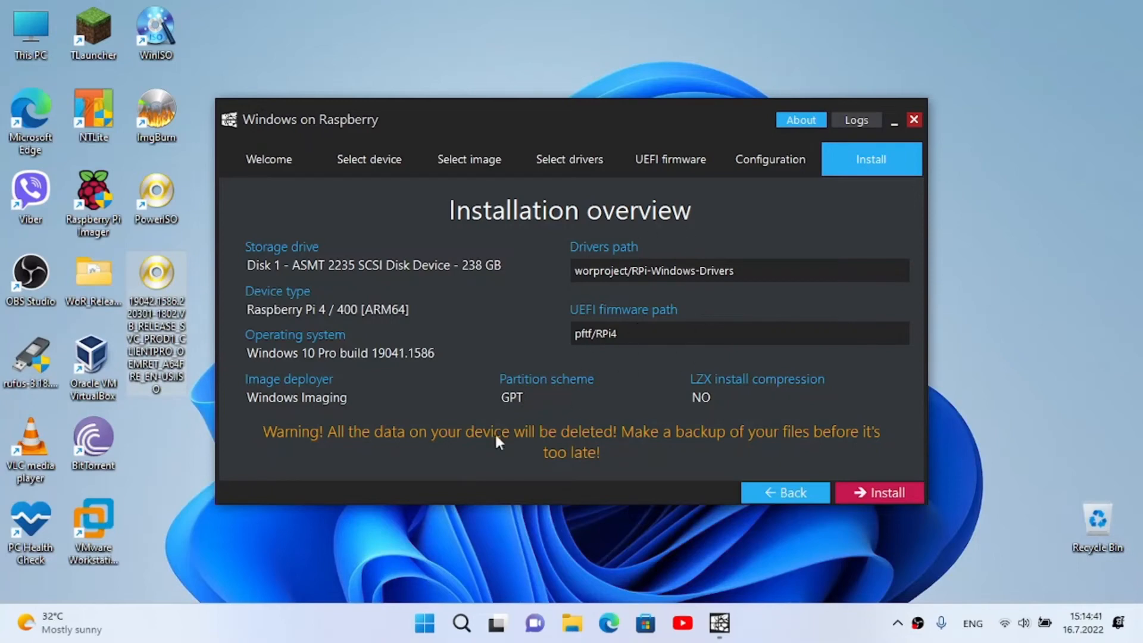
mouse_move(470, 364)
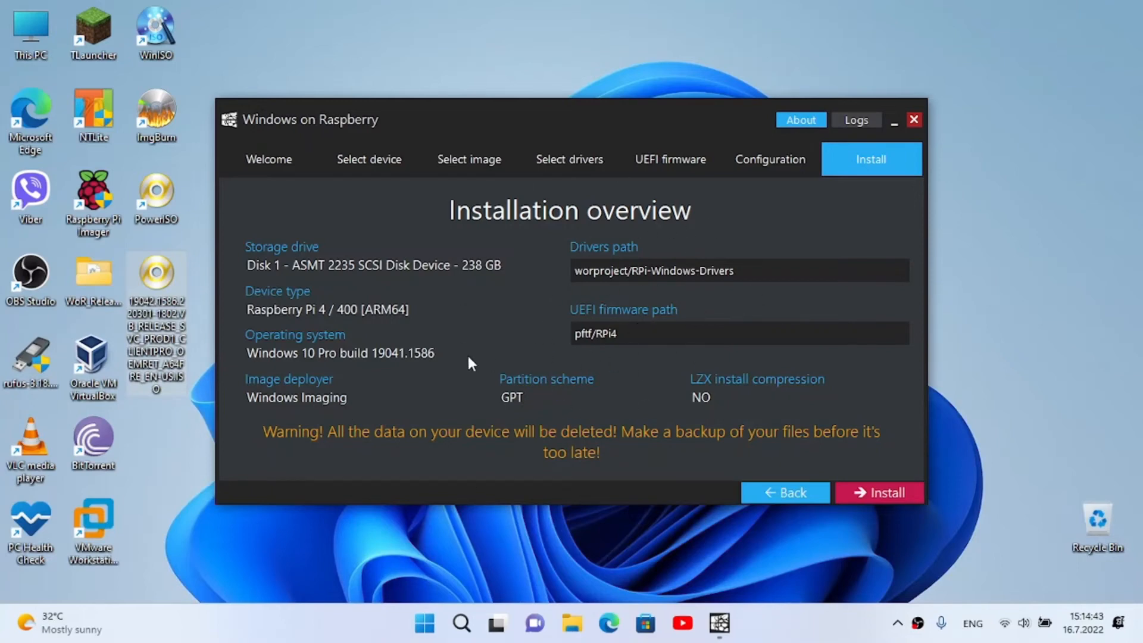
mouse_move(705, 323)
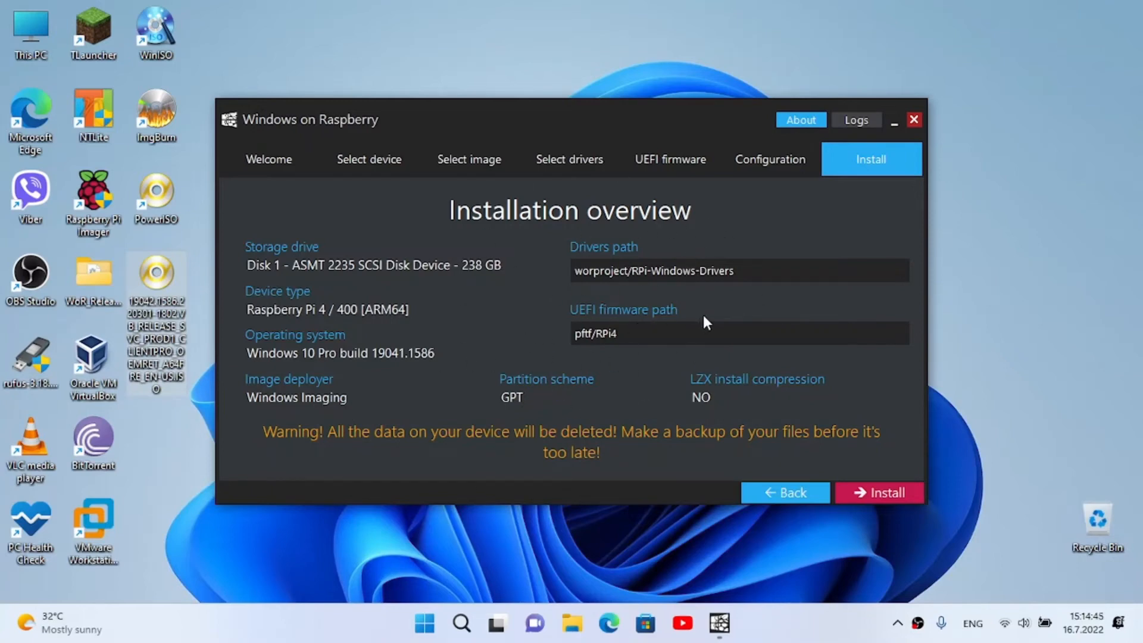
mouse_move(394, 278)
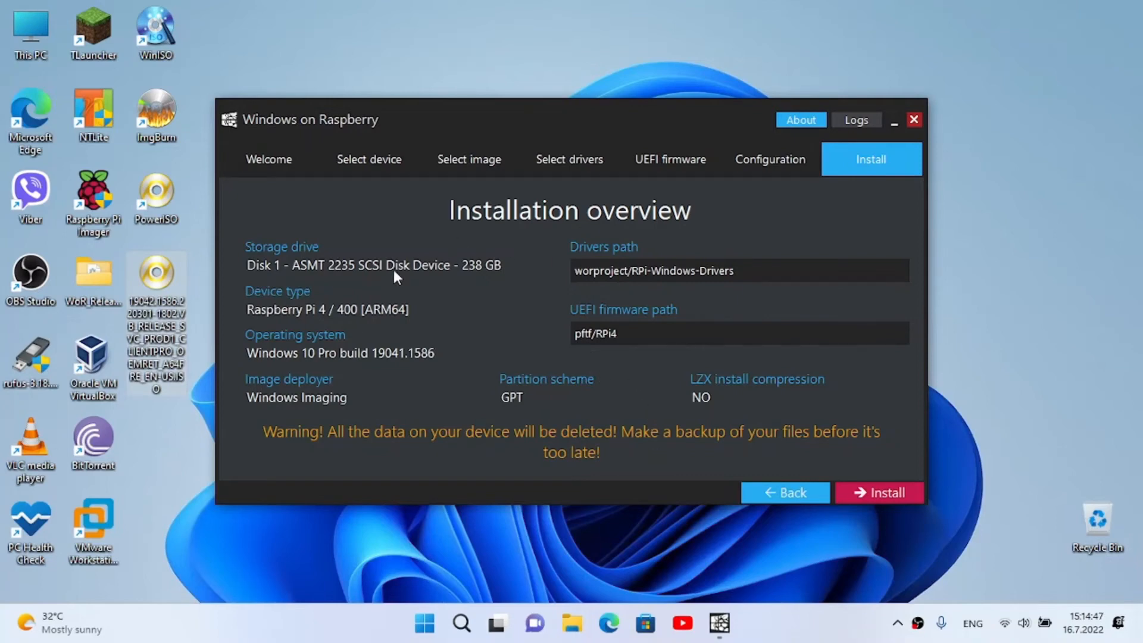
mouse_move(498, 408)
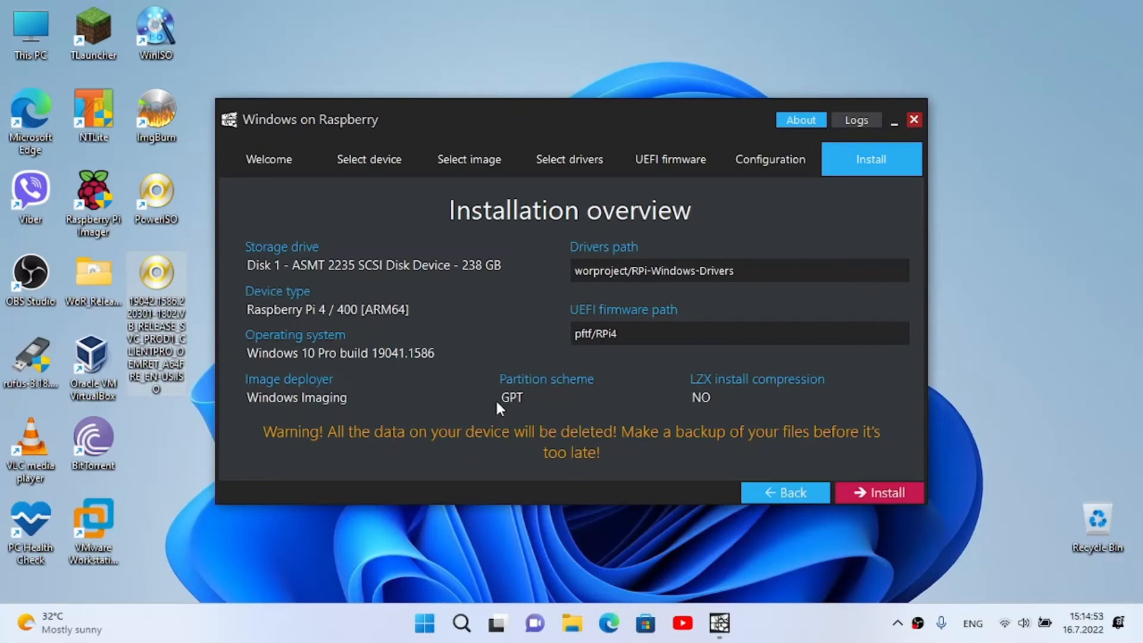
Start installing Windows 10 onto the 238 GB SSD
click(880, 492)
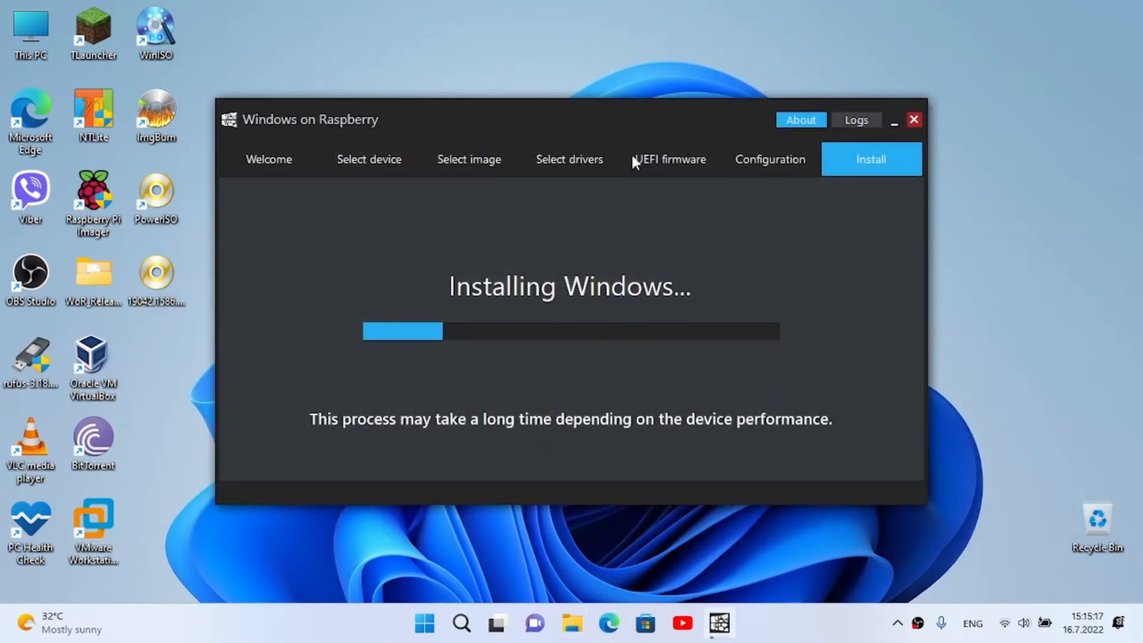
mouse_move(911, 550)
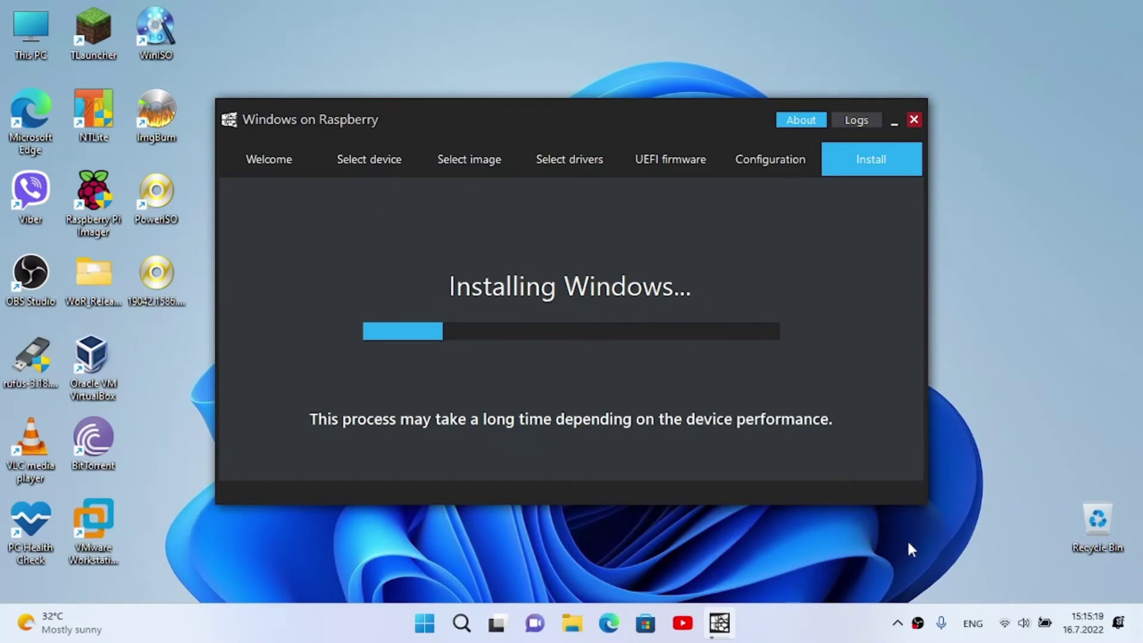
mouse_move(743, 528)
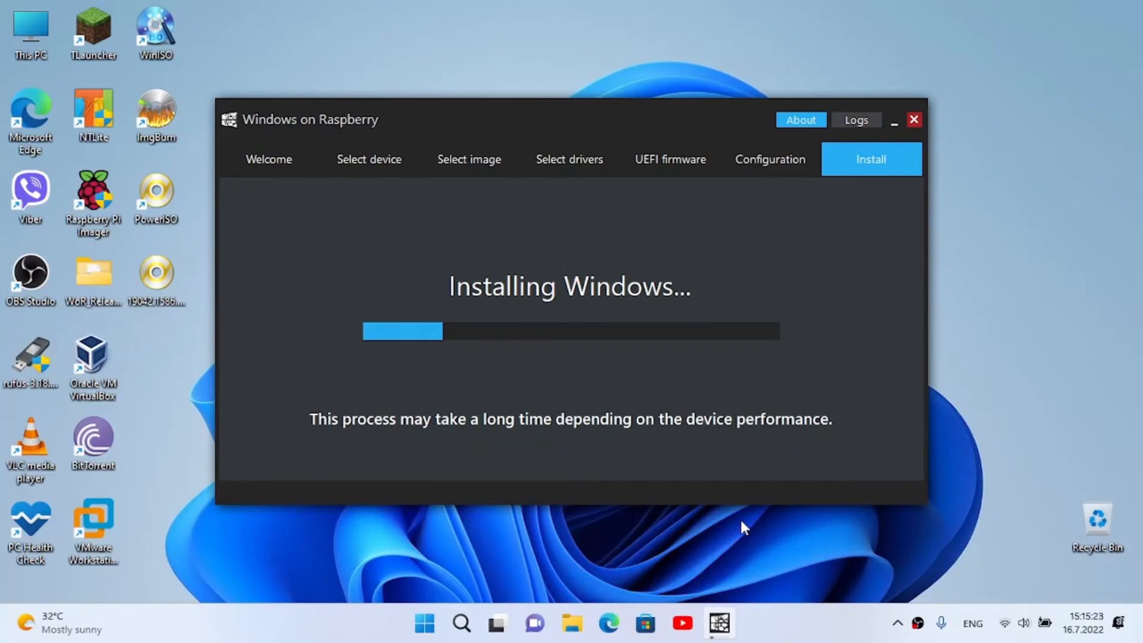
mouse_move(918, 632)
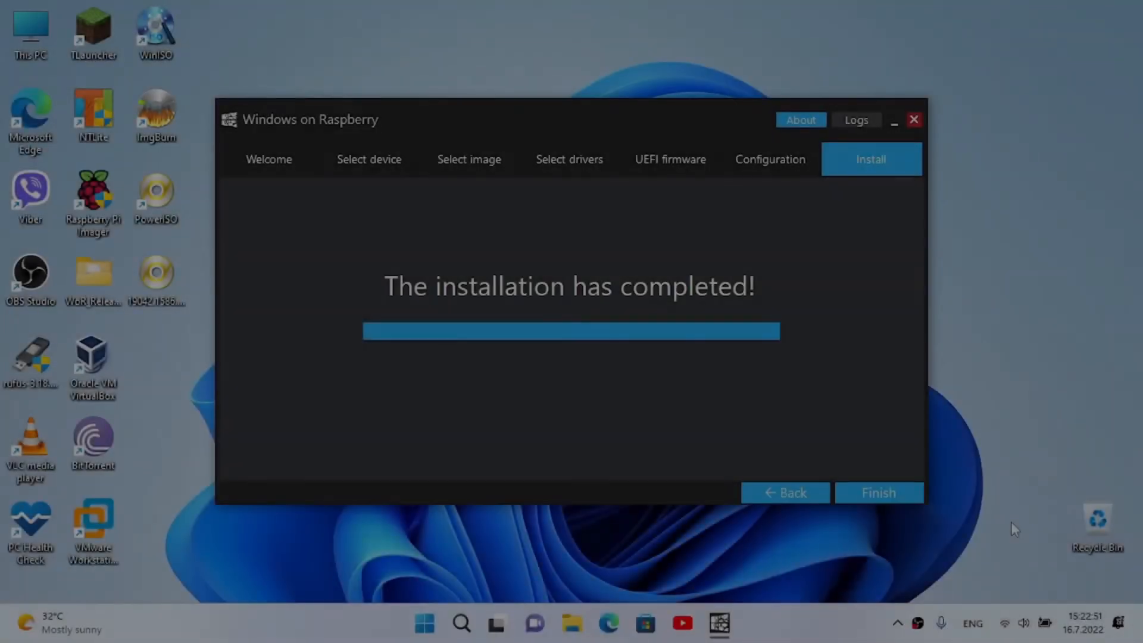
mouse_move(814, 460)
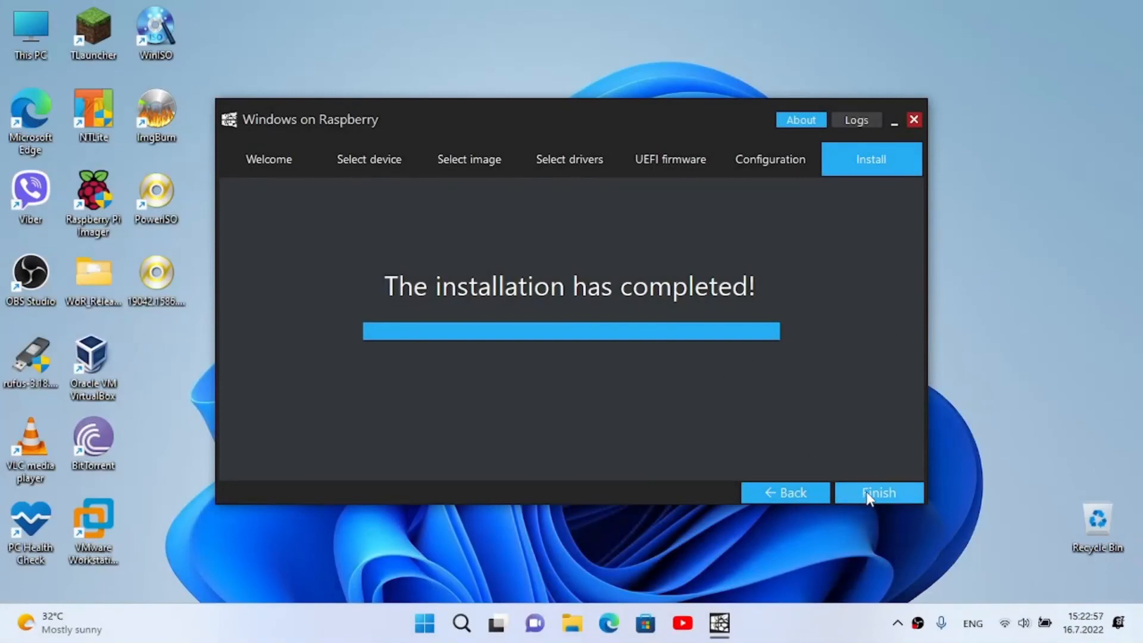
Click Finish to close WoR after the completed installation
click(879, 492)
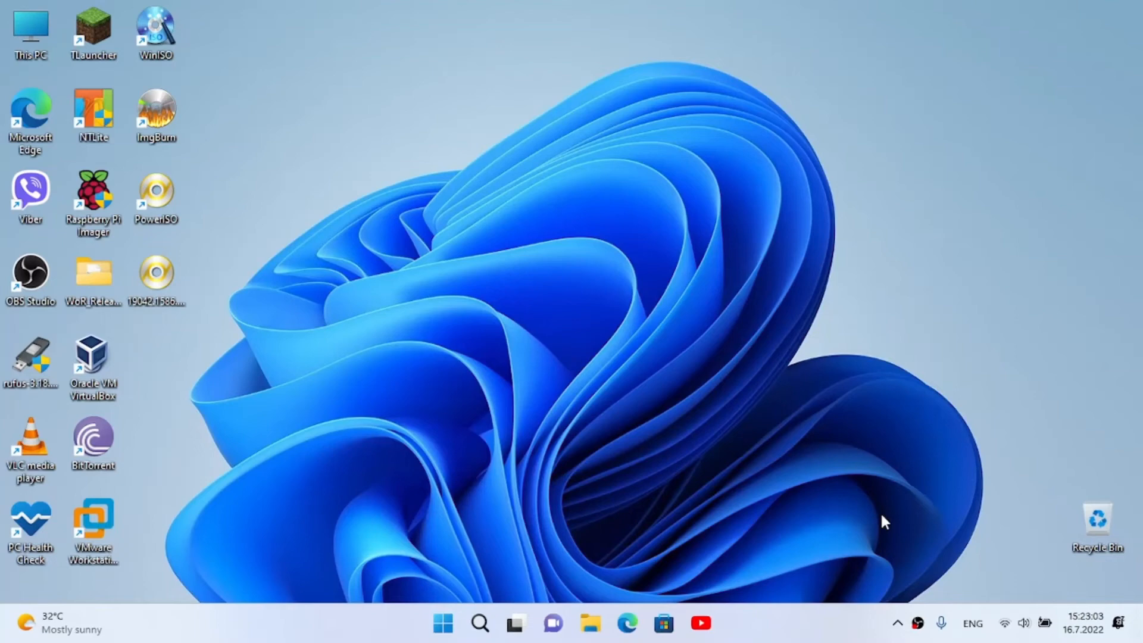
mouse_move(908, 587)
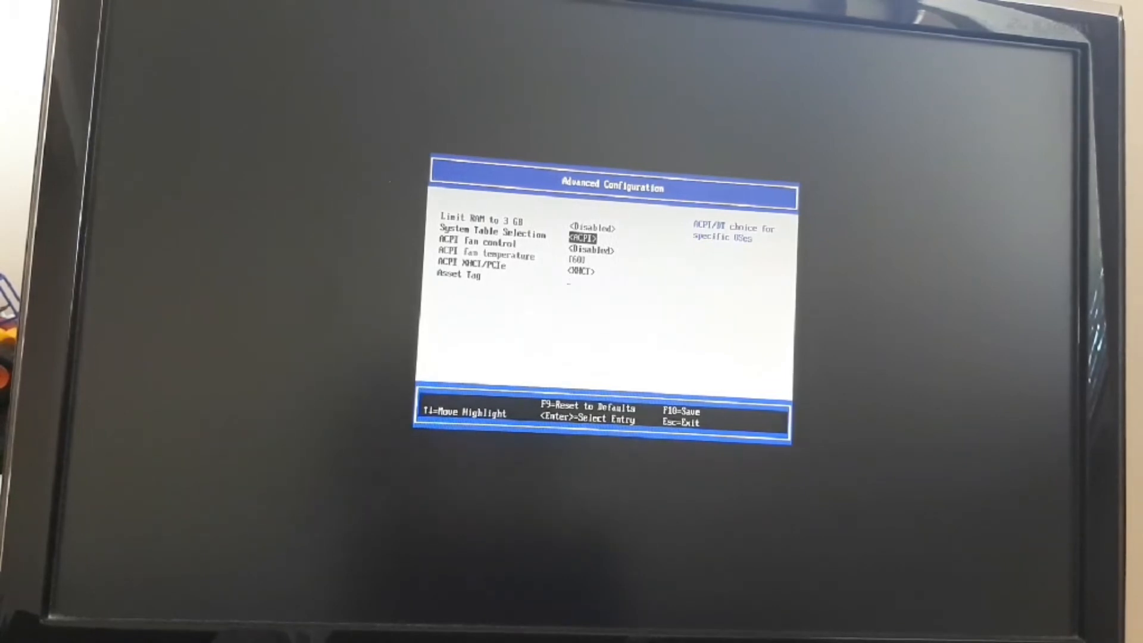
Leave UEFI Advanced Configuration with ACPI tables and 3 GB RAM limit disabled
key(Escape)
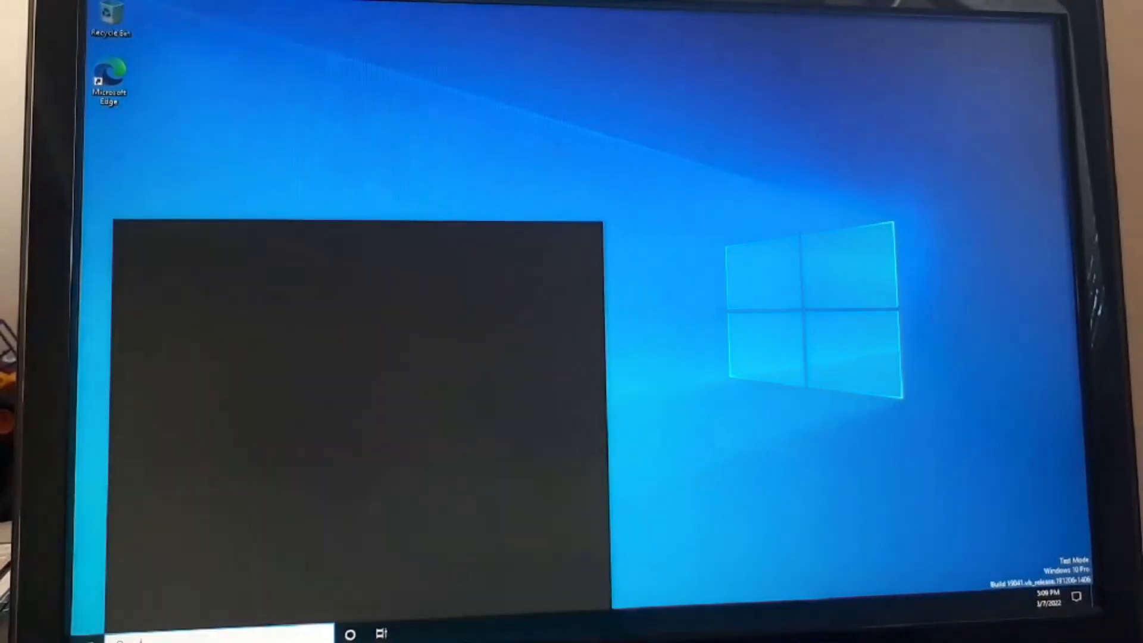
Run winver to confirm Windows 10 20H2, view About your PC, then launch Task Manager
text(winver)
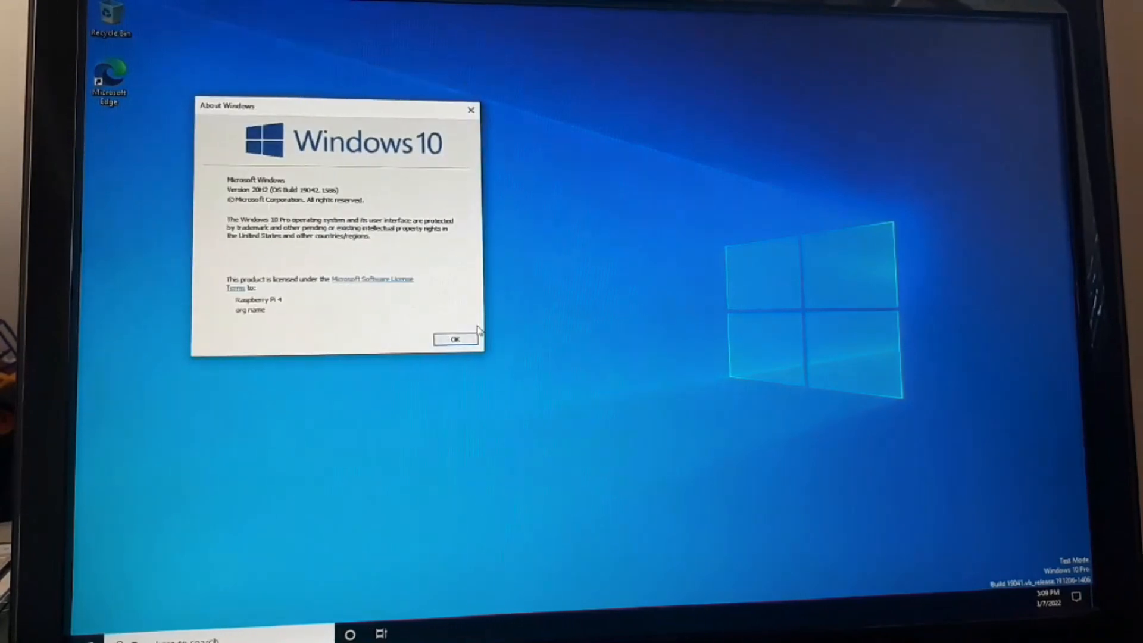
click(455, 339)
text(ab)
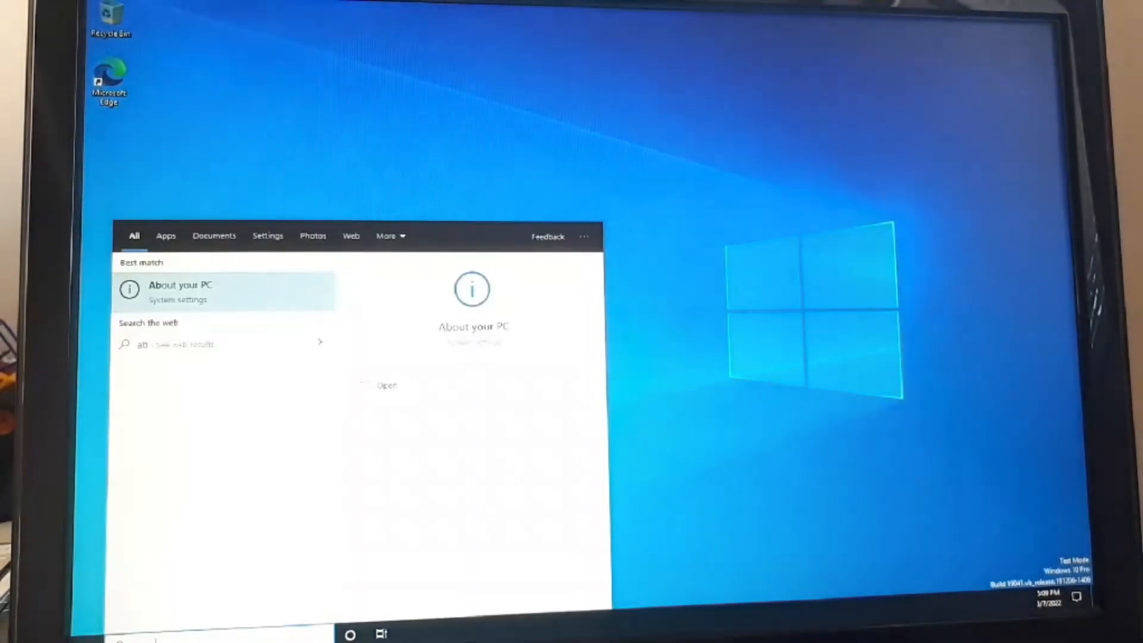
click(182, 290)
text(tas)
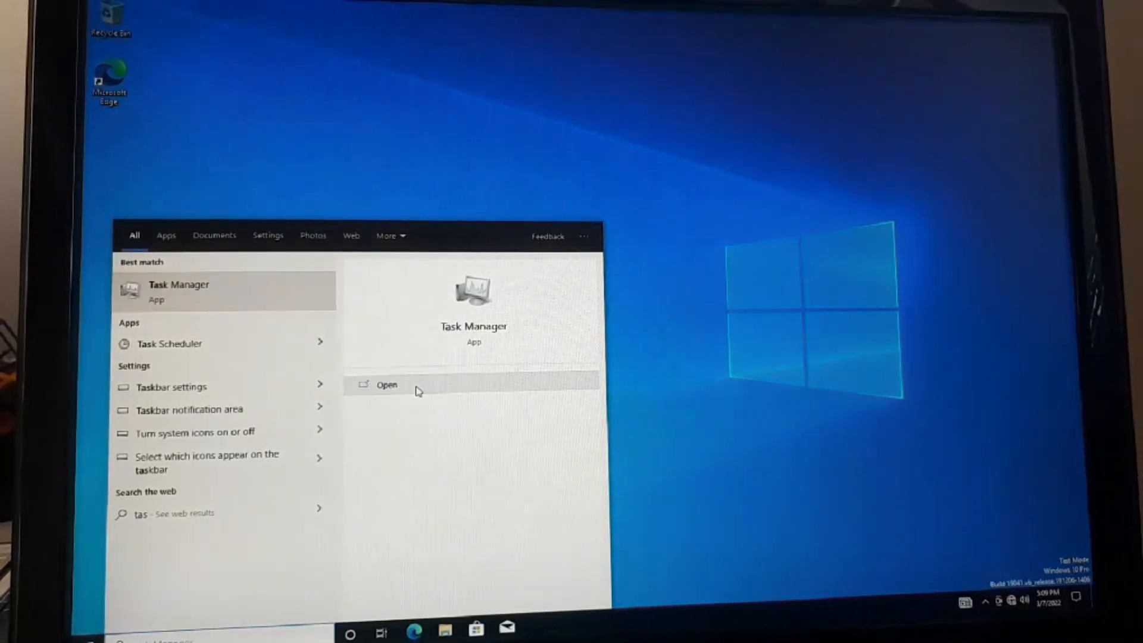
click(387, 384)
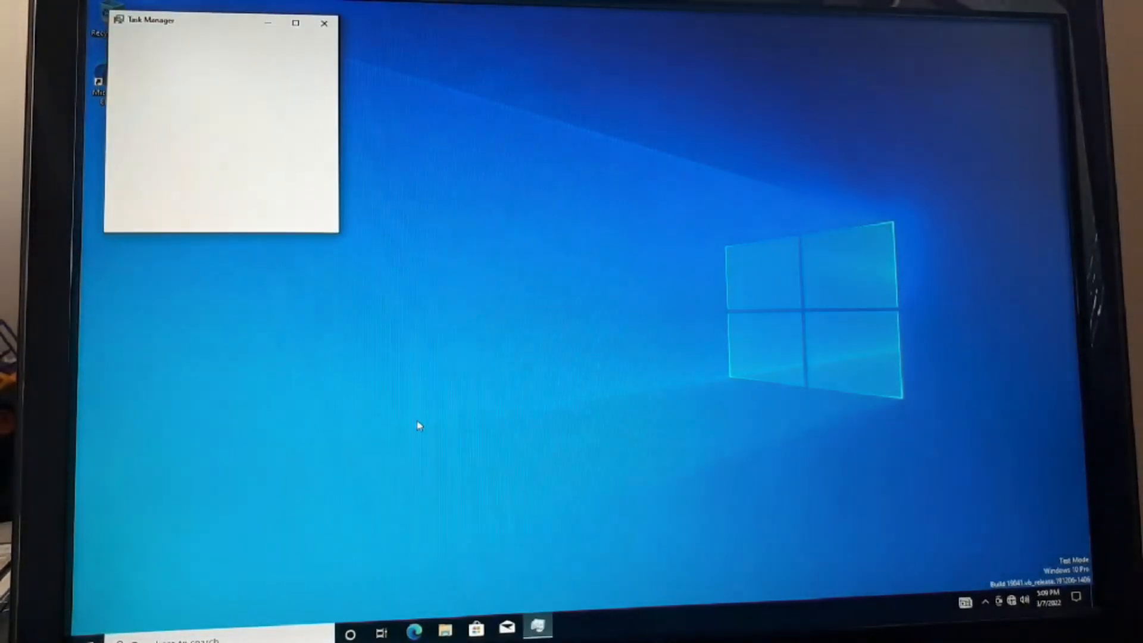